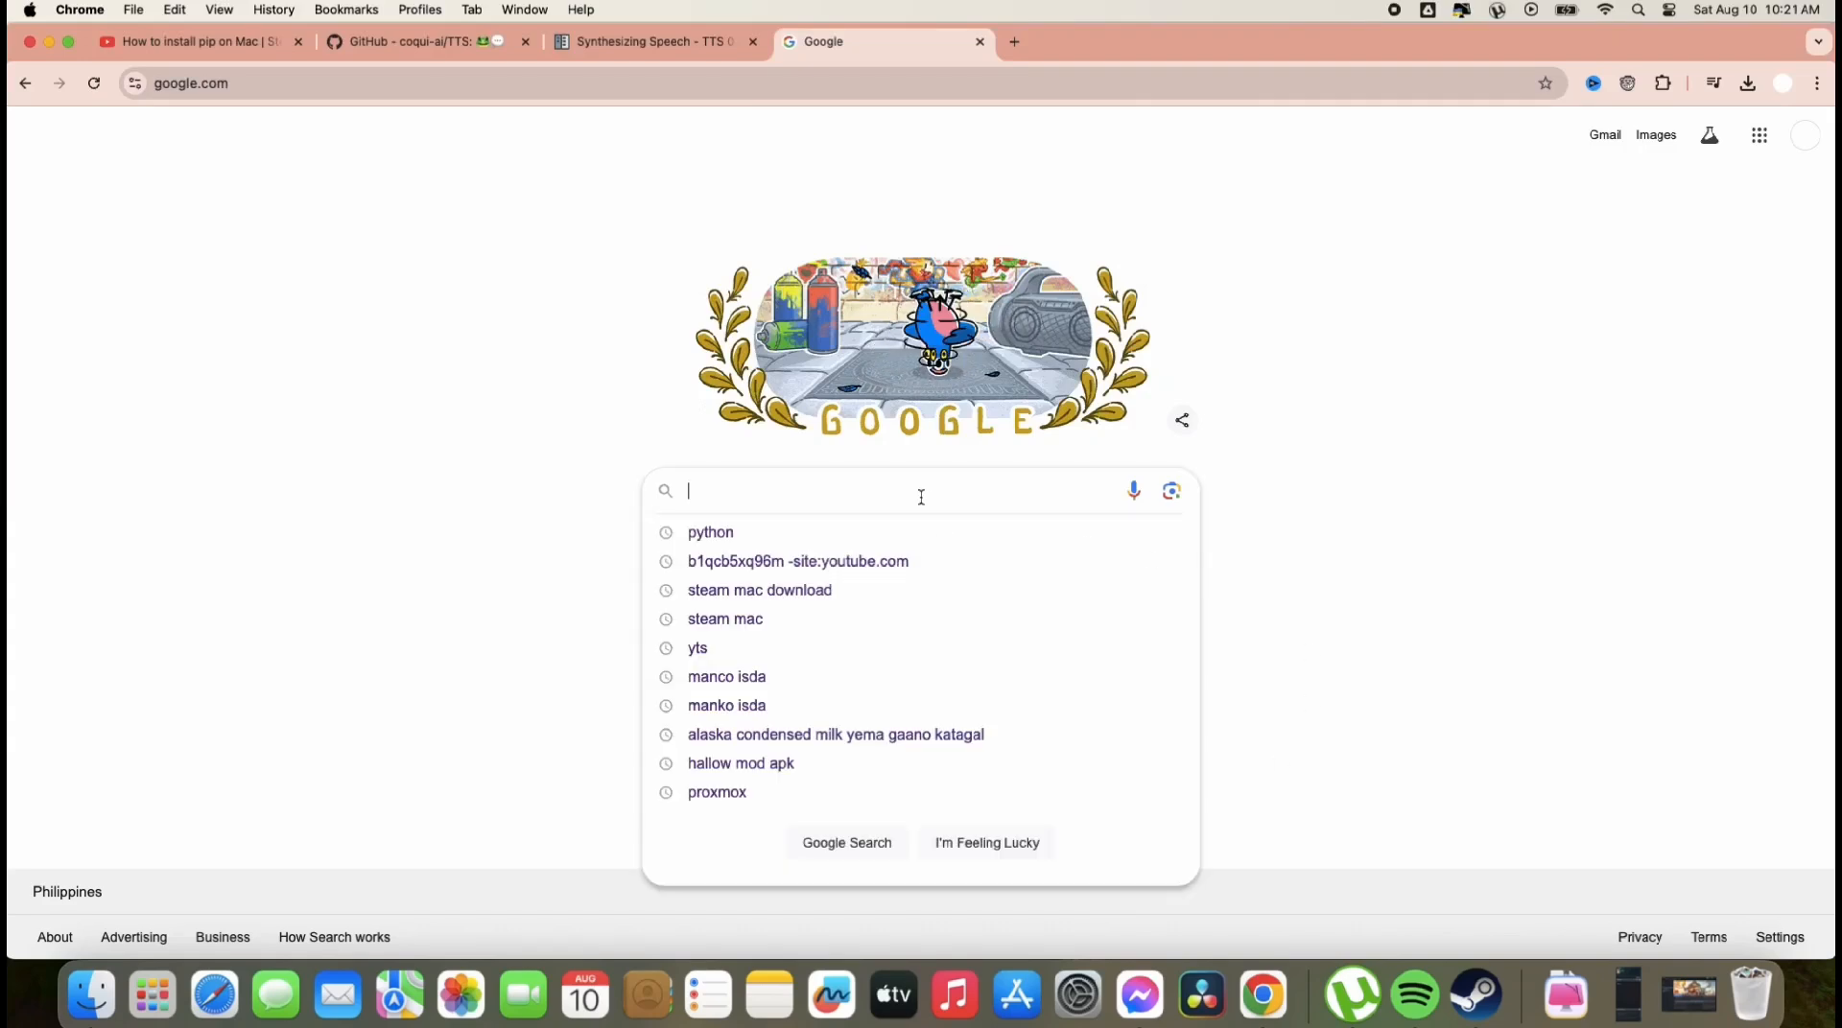
# Step: Search Google for 'python mac' and open the Python Releases for macOS page
pyautogui.write('python mac')
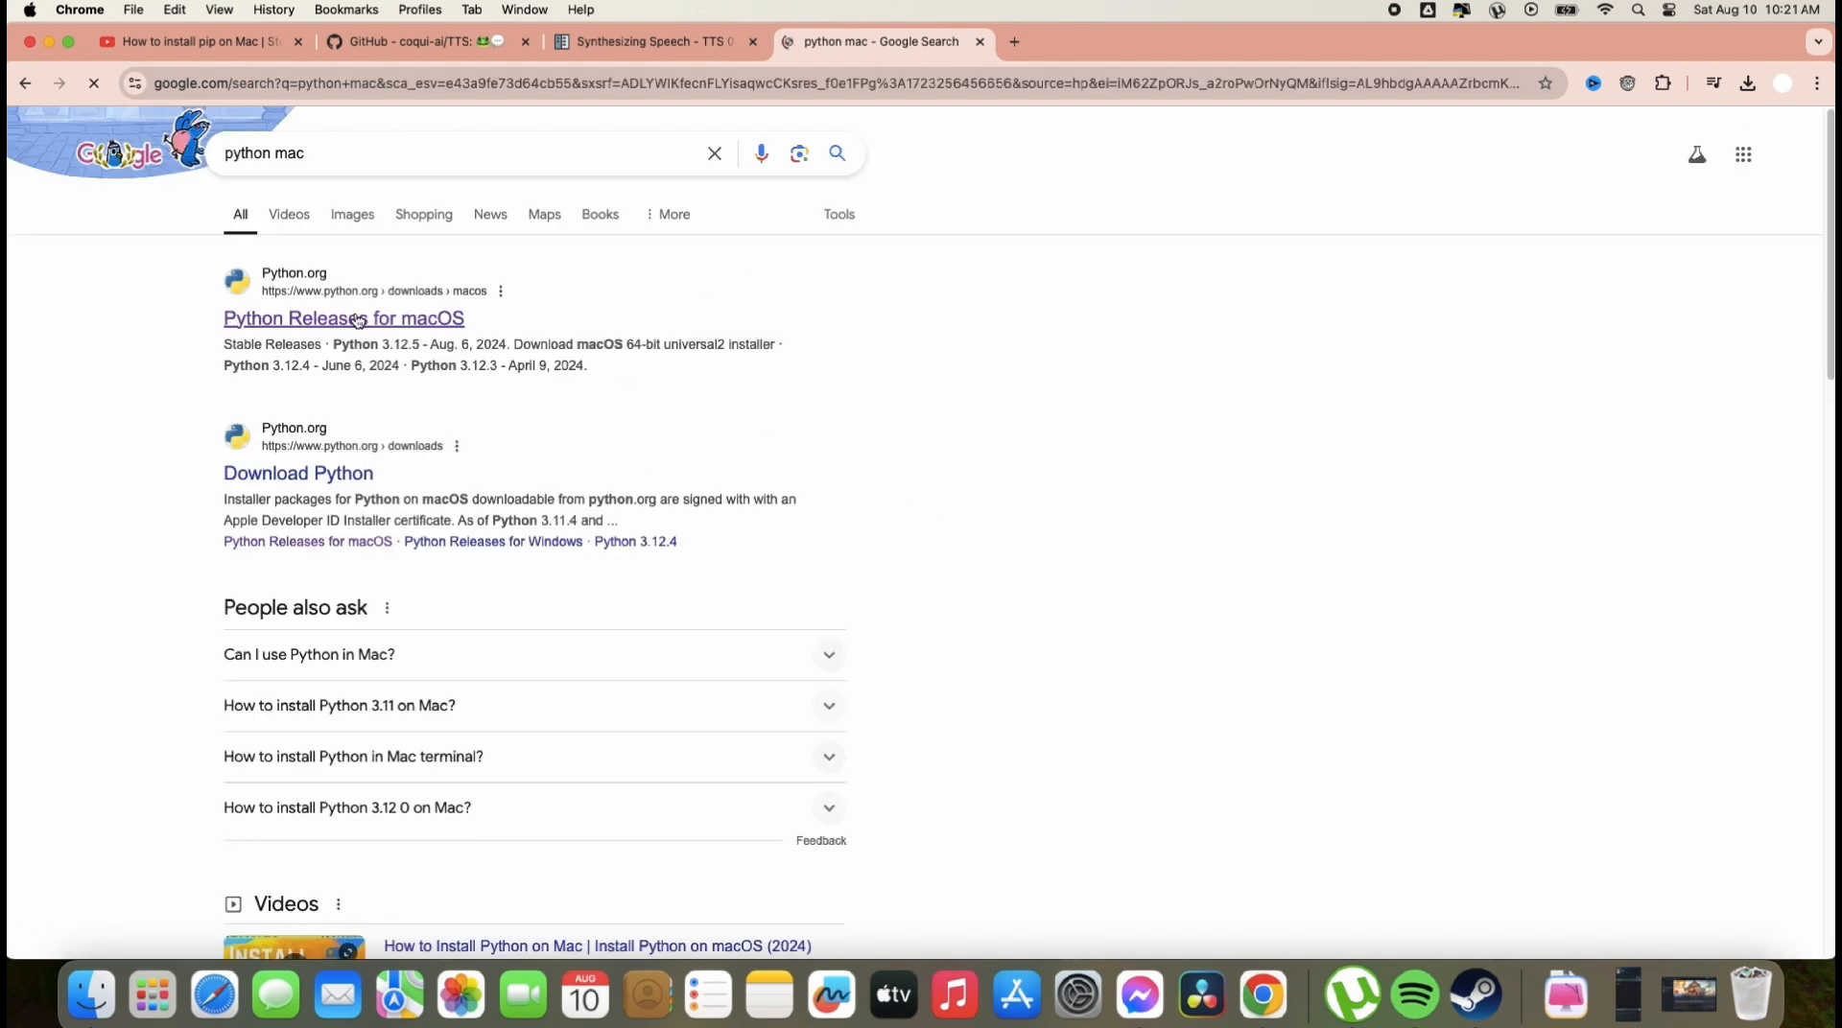
pyautogui.click(343, 318)
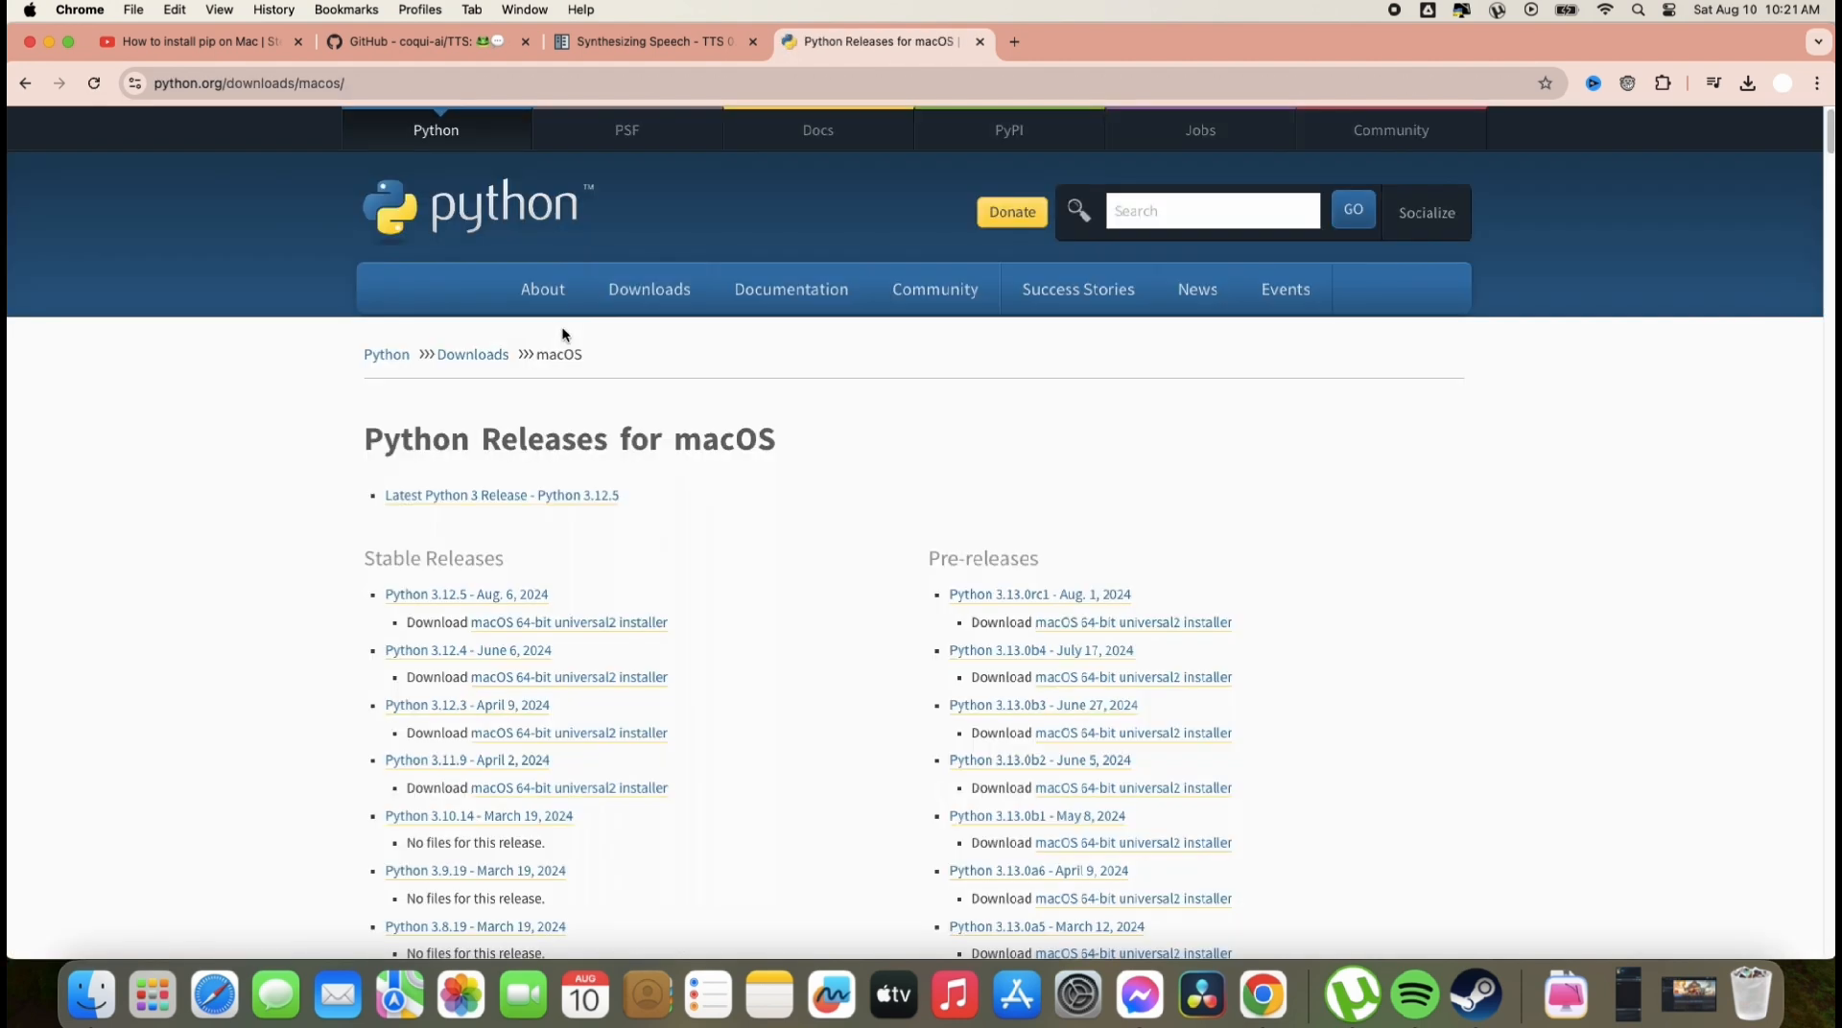
pyautogui.scroll(-3)
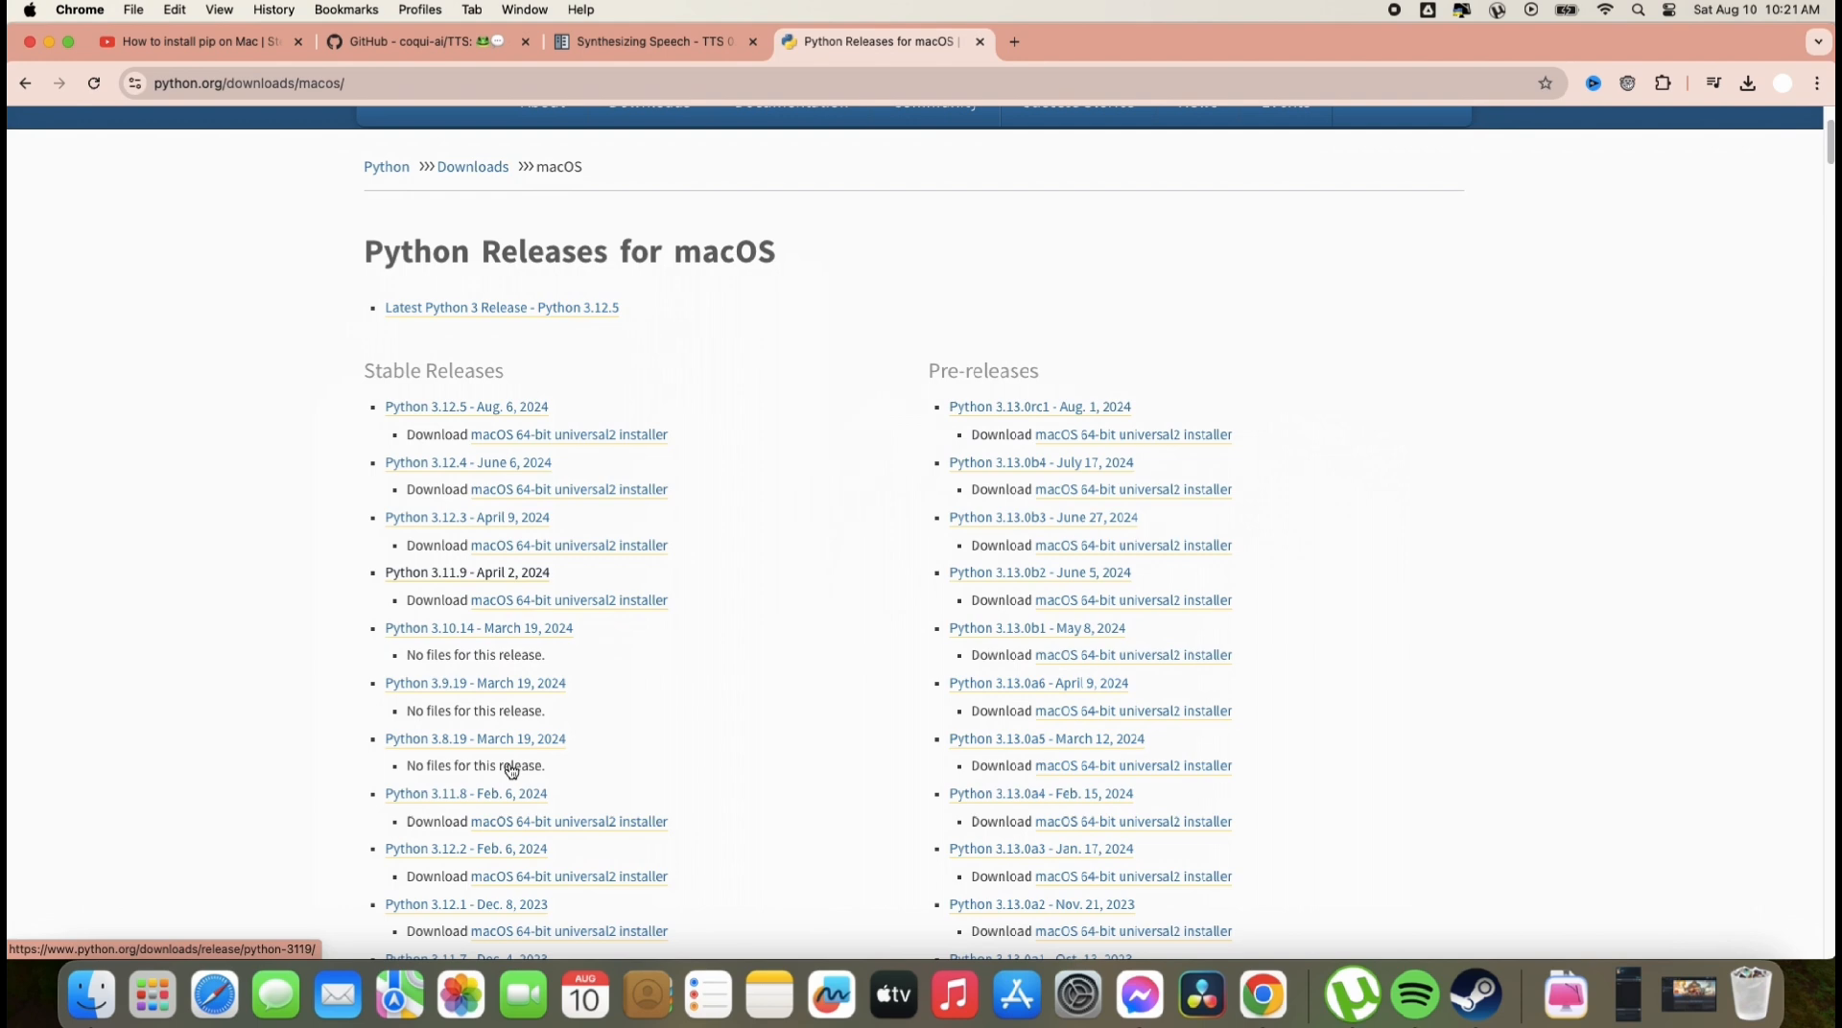
pyautogui.scroll(-3)
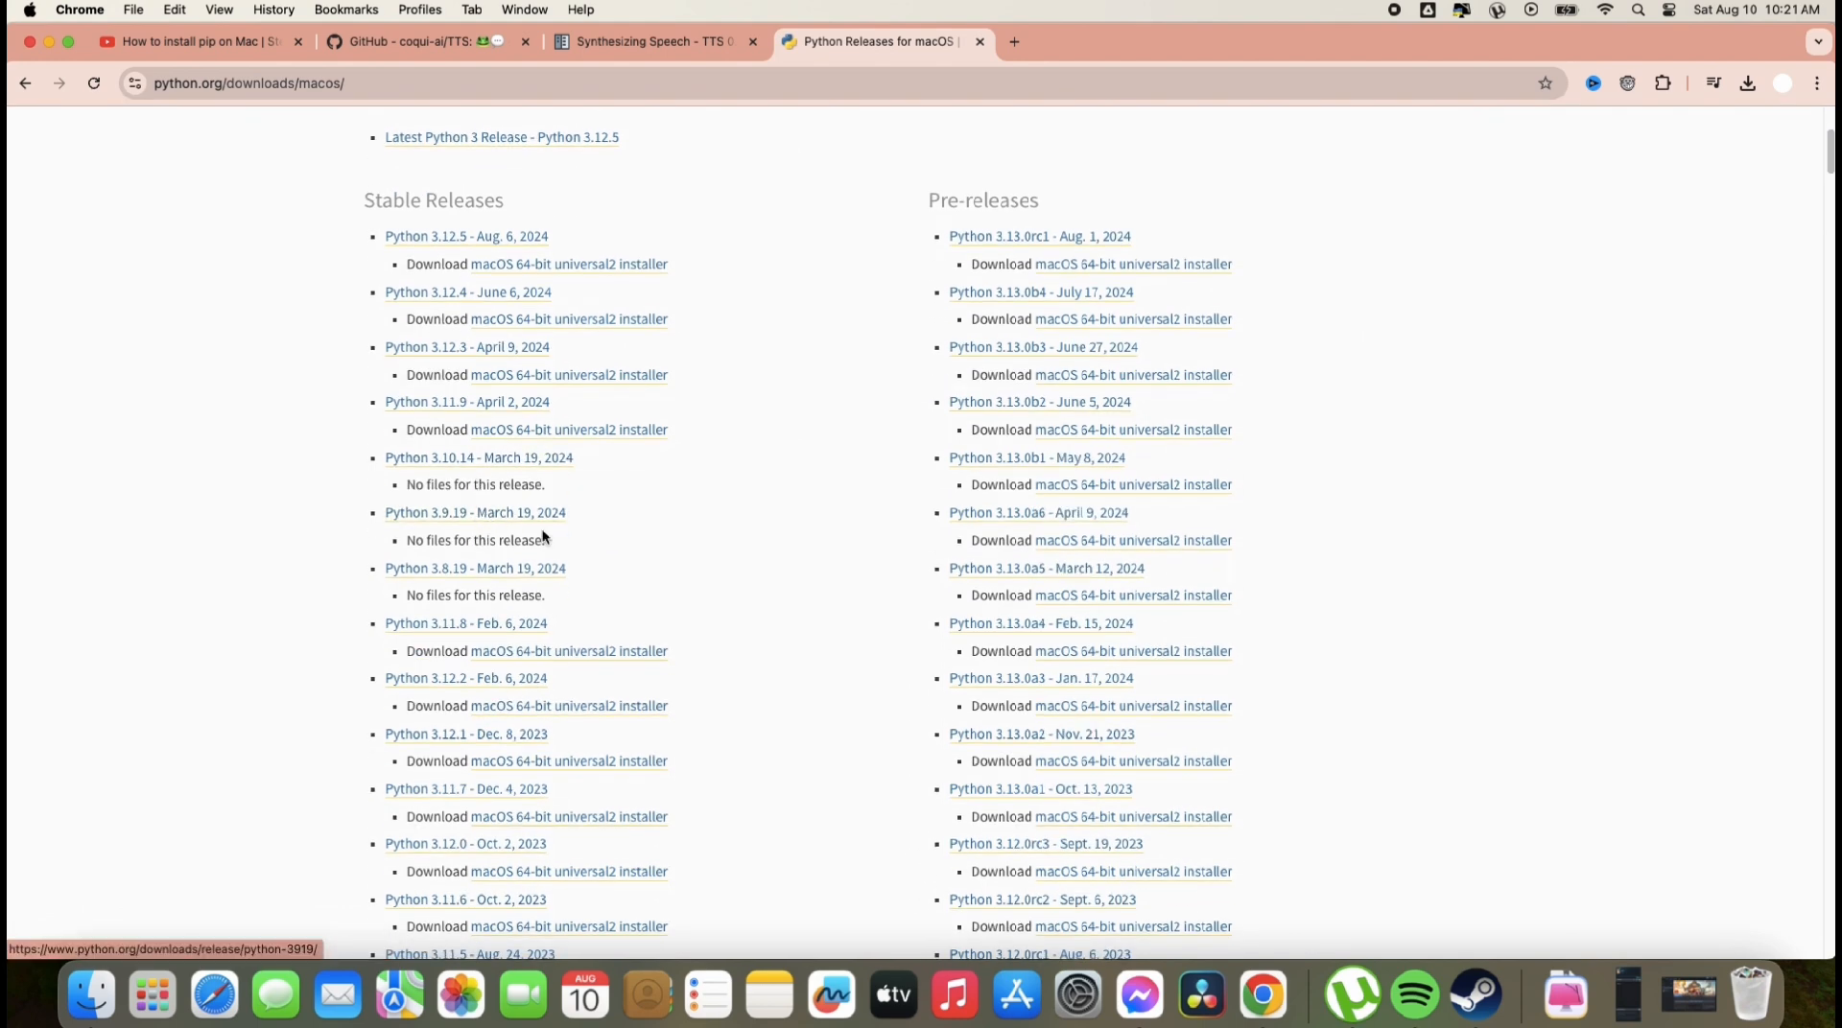
# Step: Find '3.9' on the releases page and scroll down to the 3.9.x installer releases
pyautogui.write('3.9')
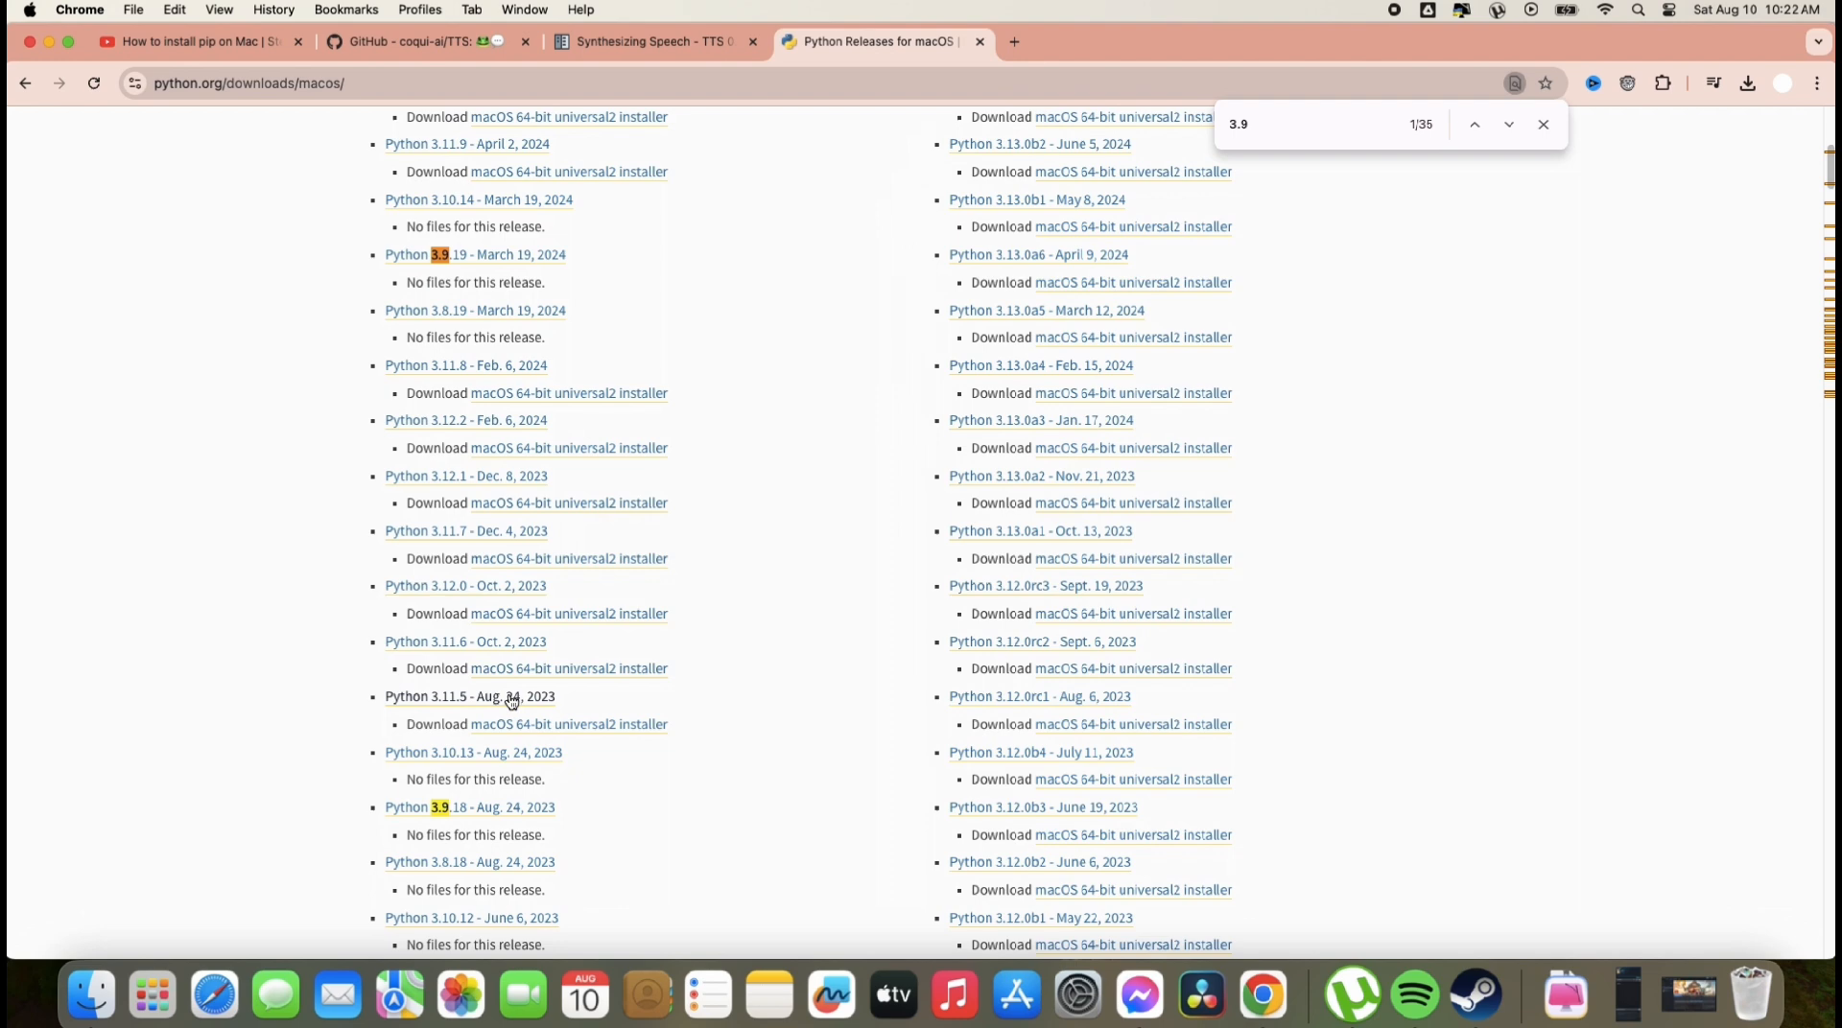
pyautogui.scroll(-3)
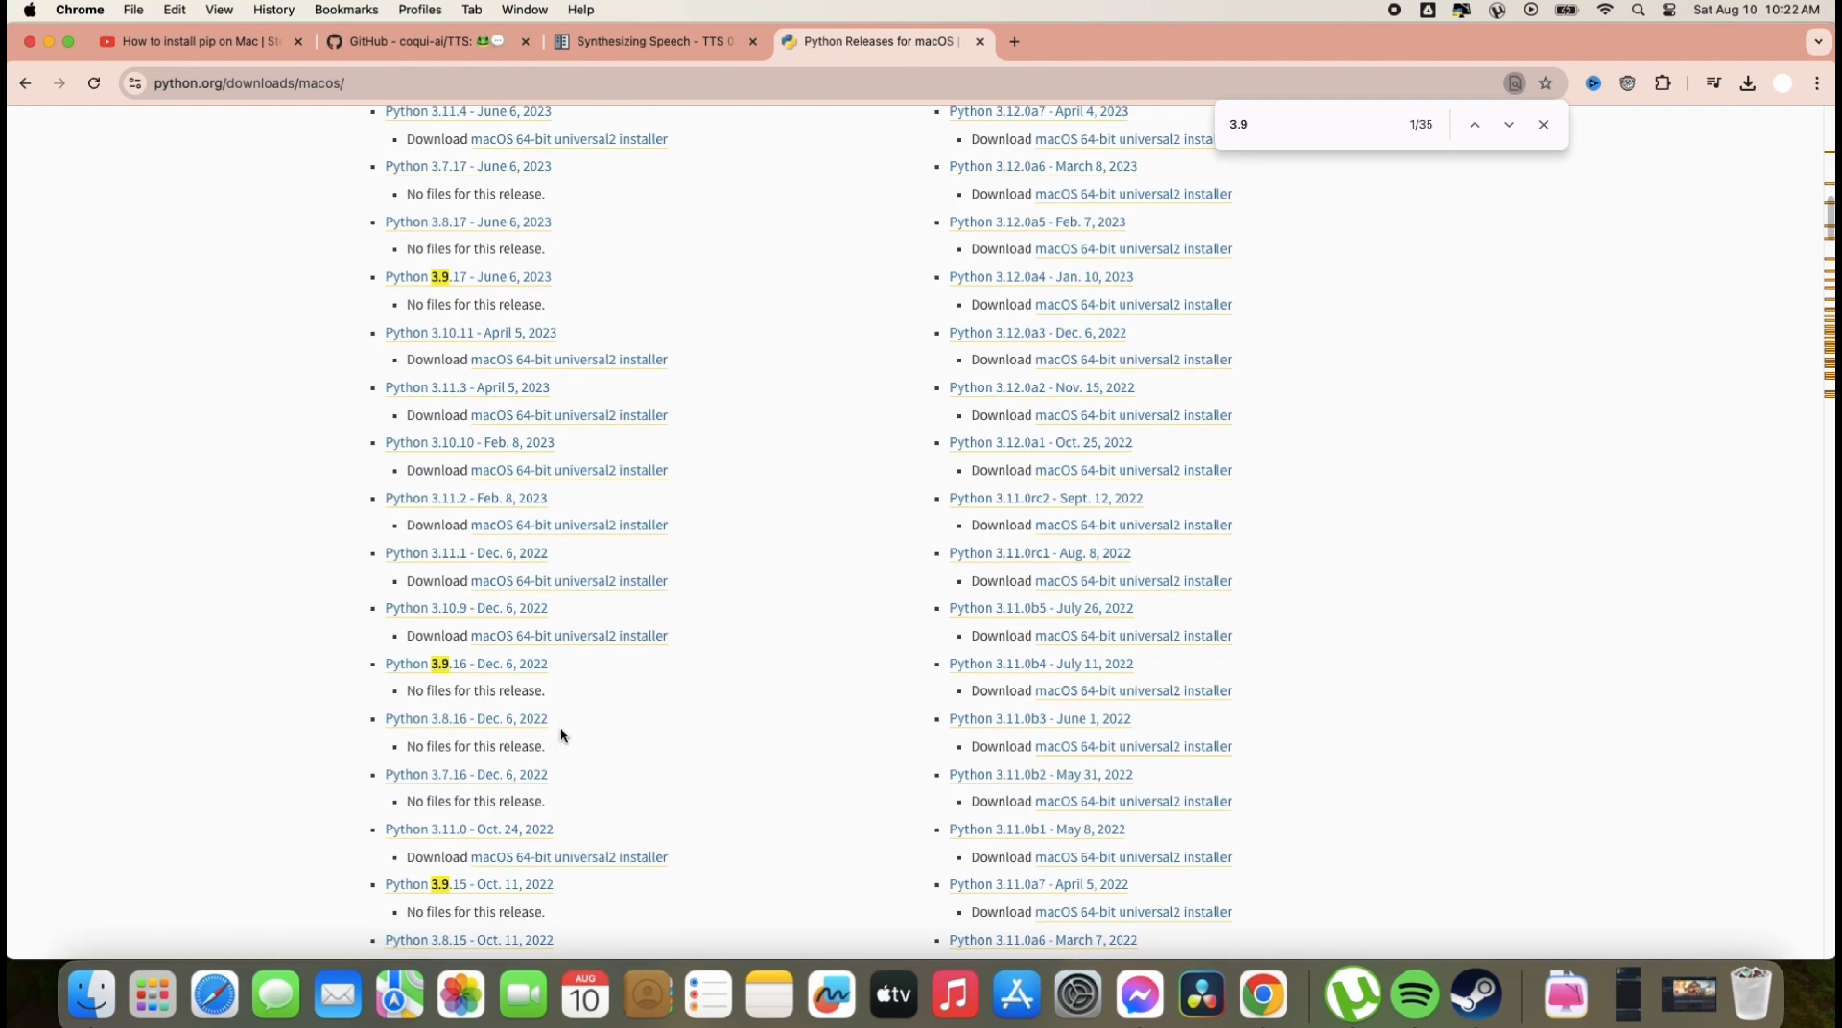
pyautogui.scroll(-3)
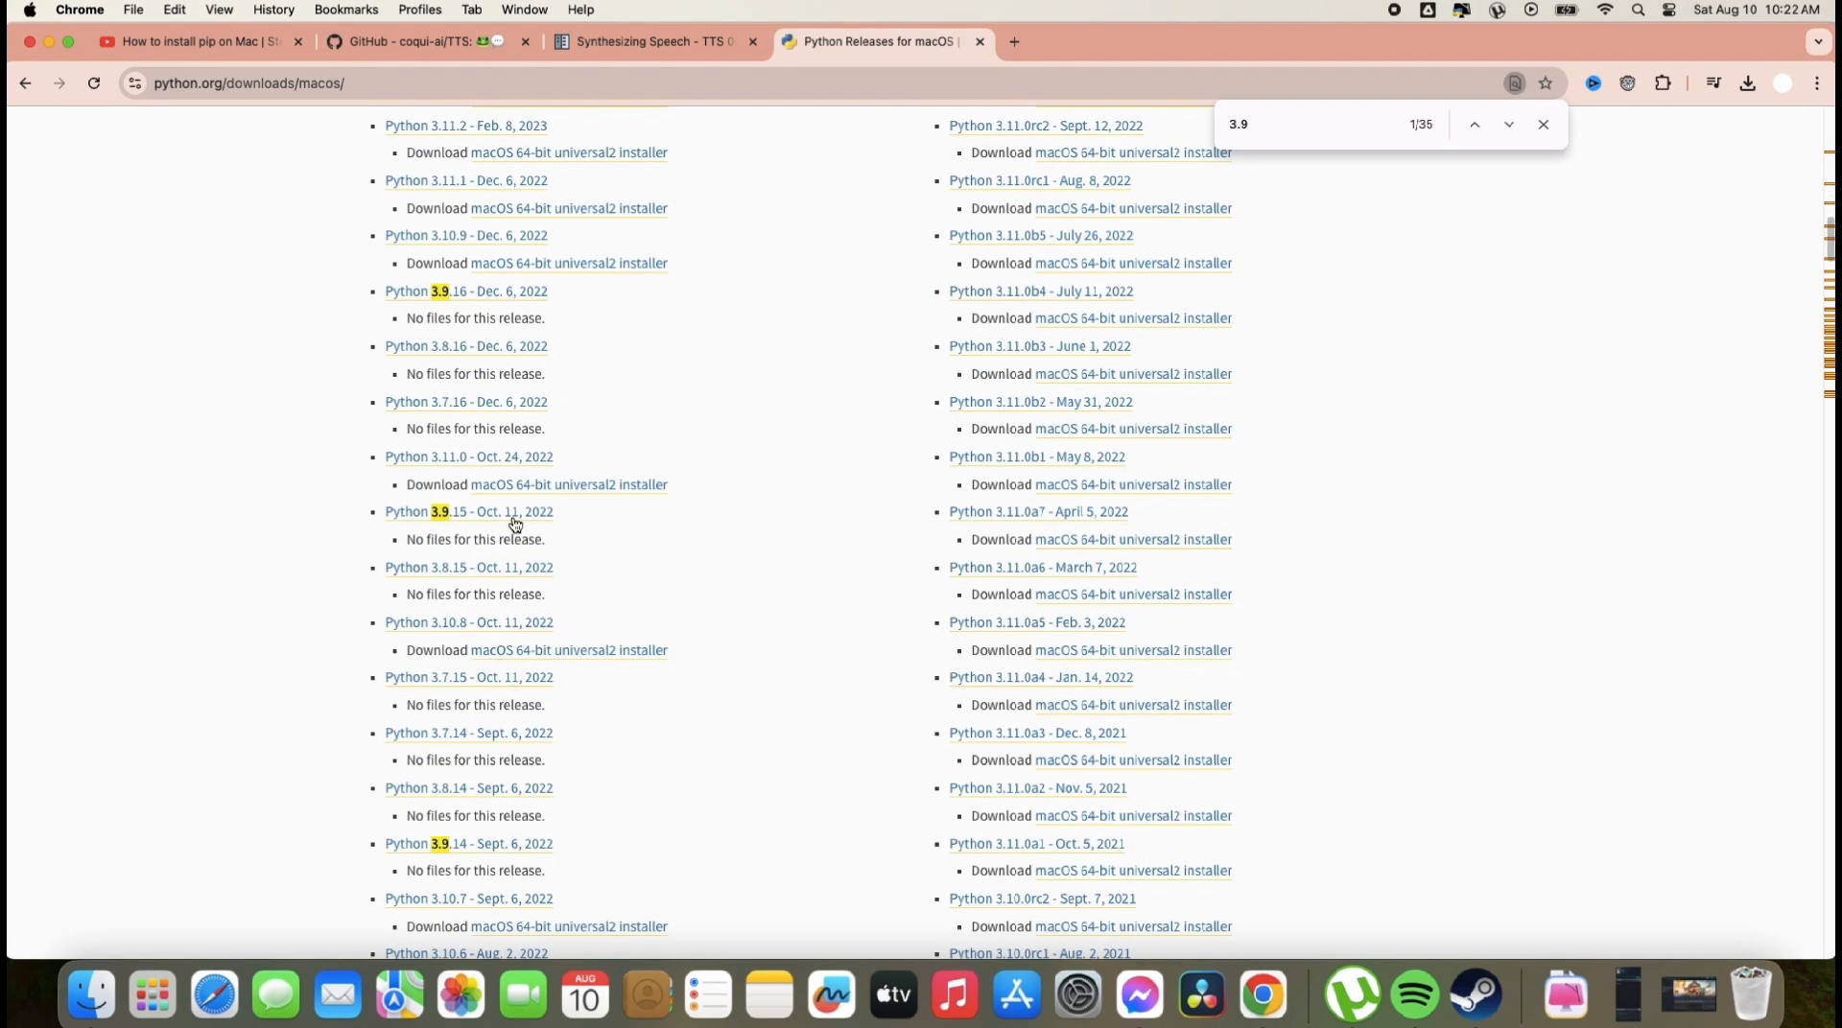
pyautogui.scroll(-3)
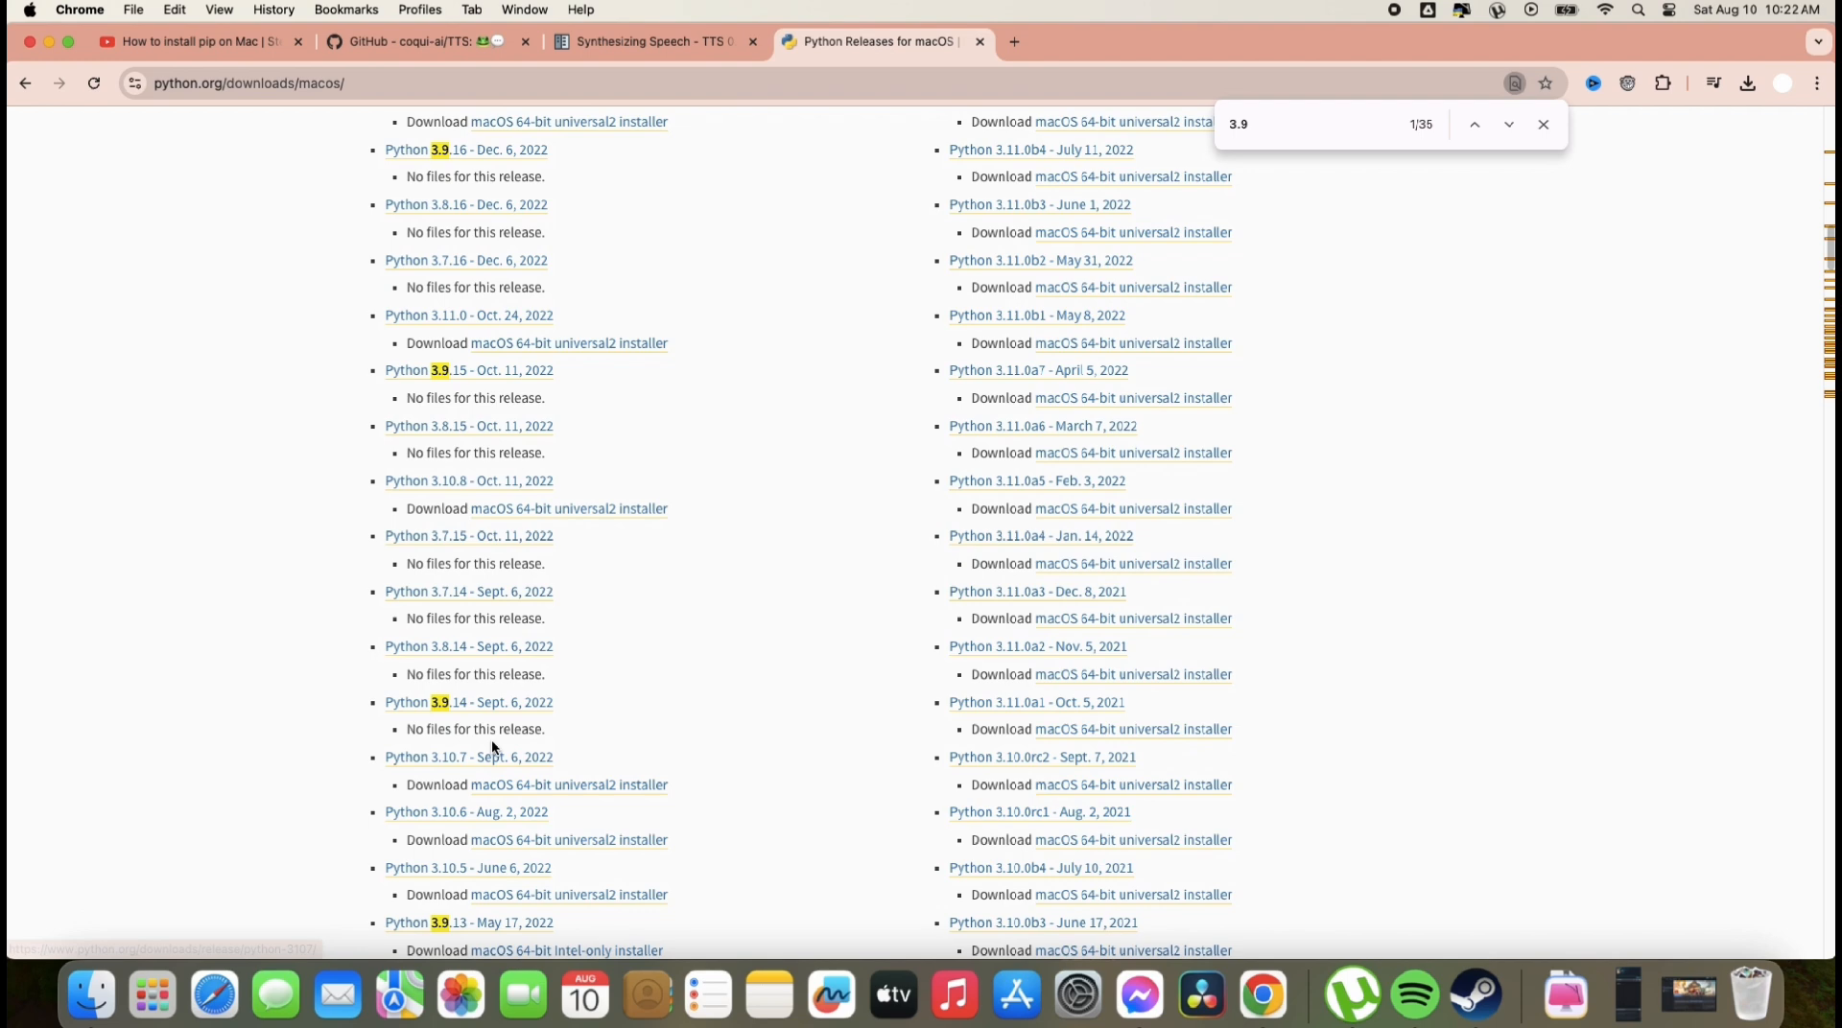
pyautogui.scroll(-3)
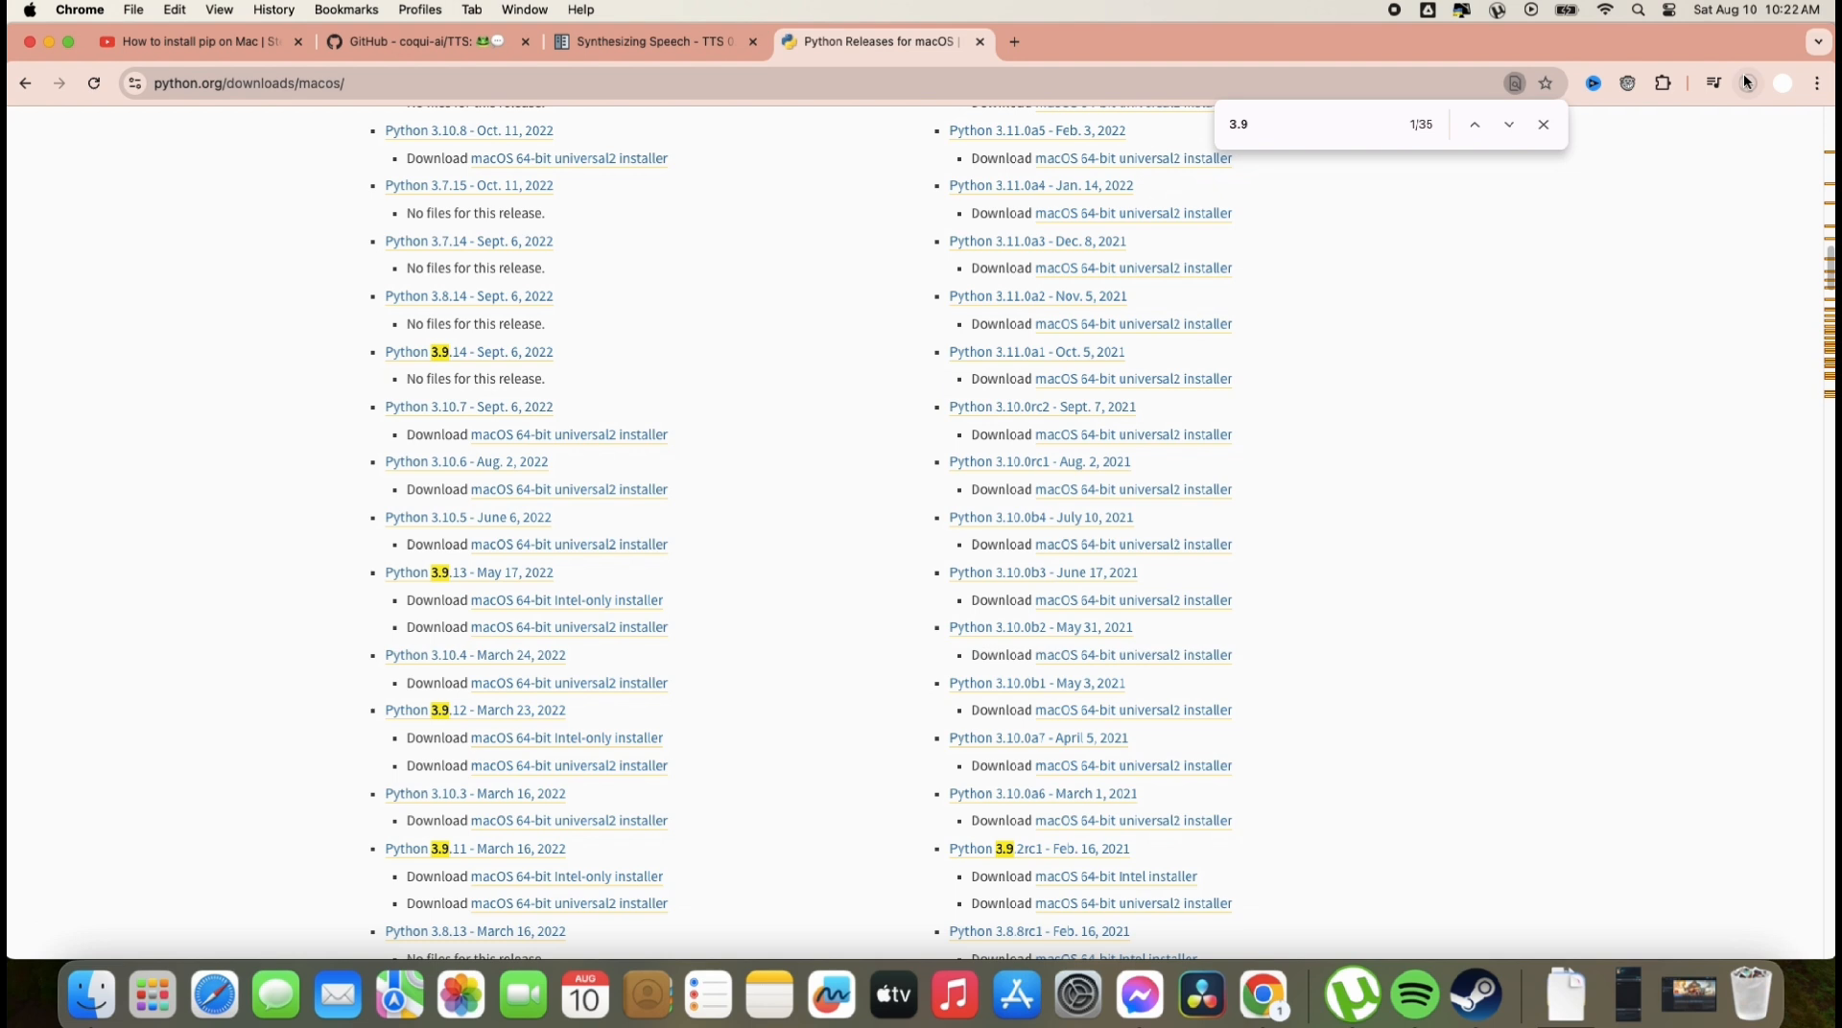
# Step: Reveal the downloaded python-3.9.13 package in Finder from Chrome's downloads list
pyautogui.click(1751, 82)
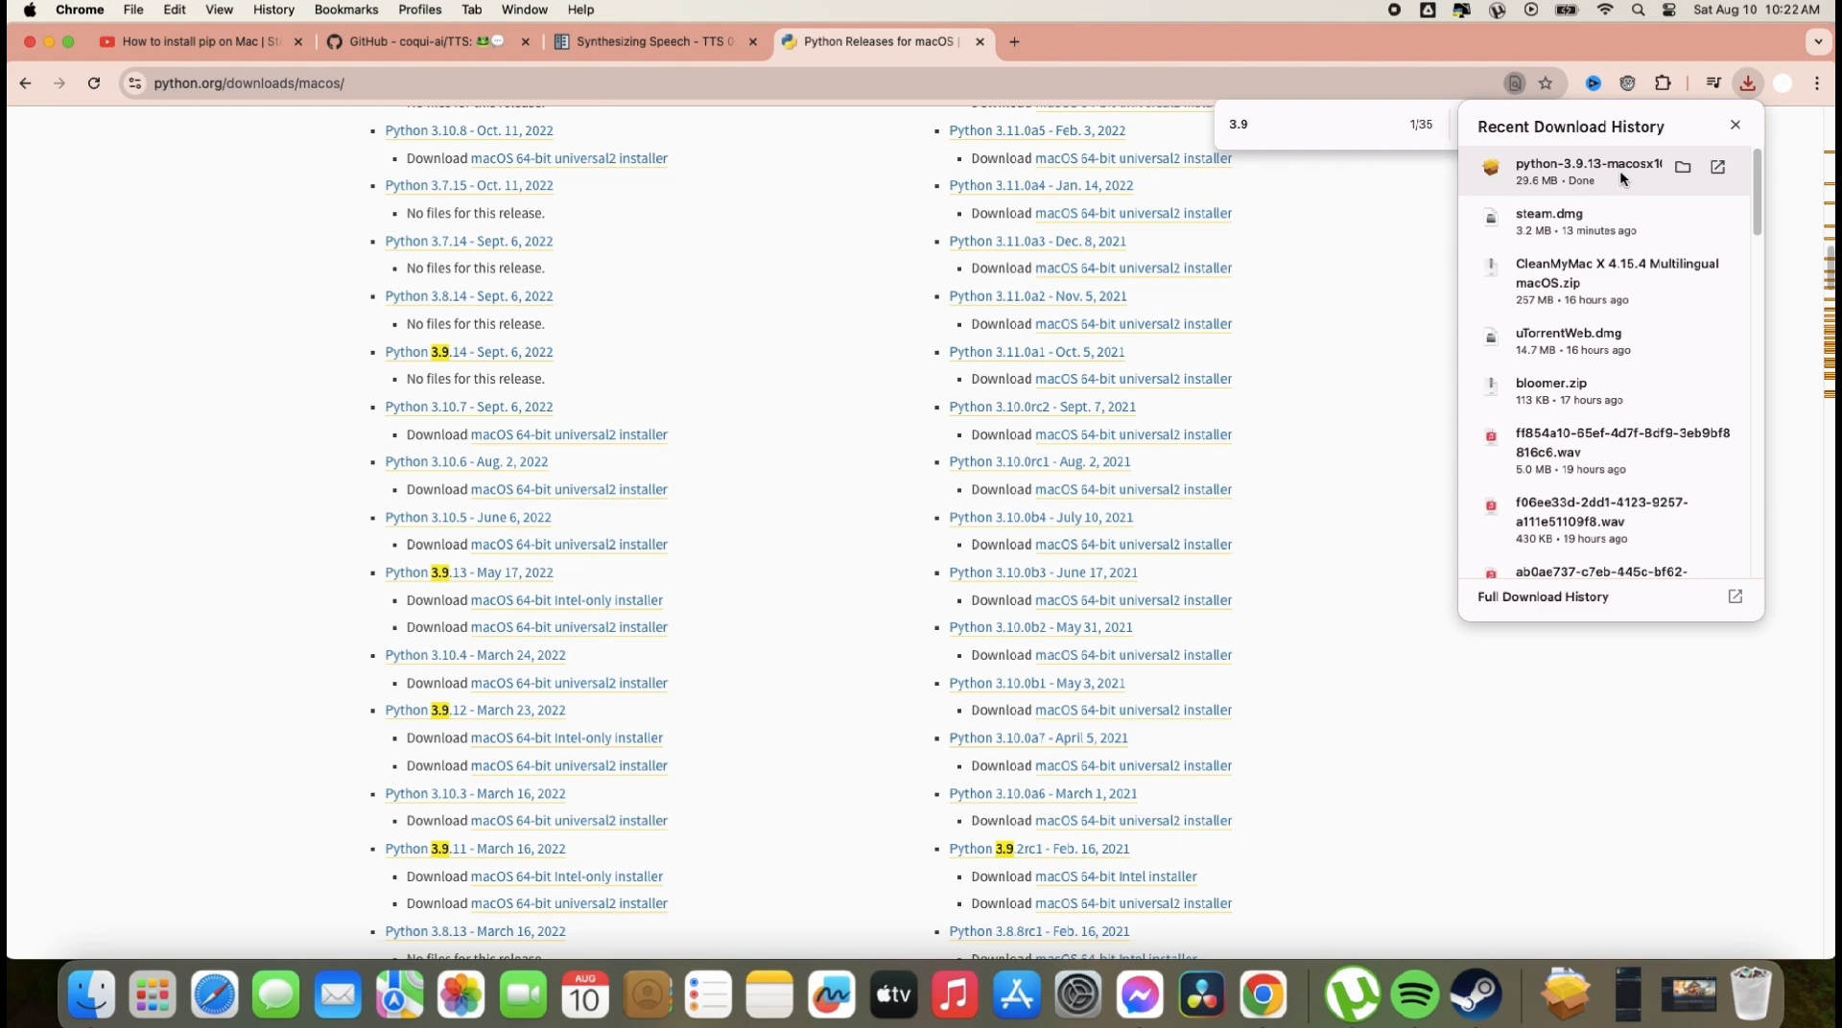
pyautogui.click(1683, 168)
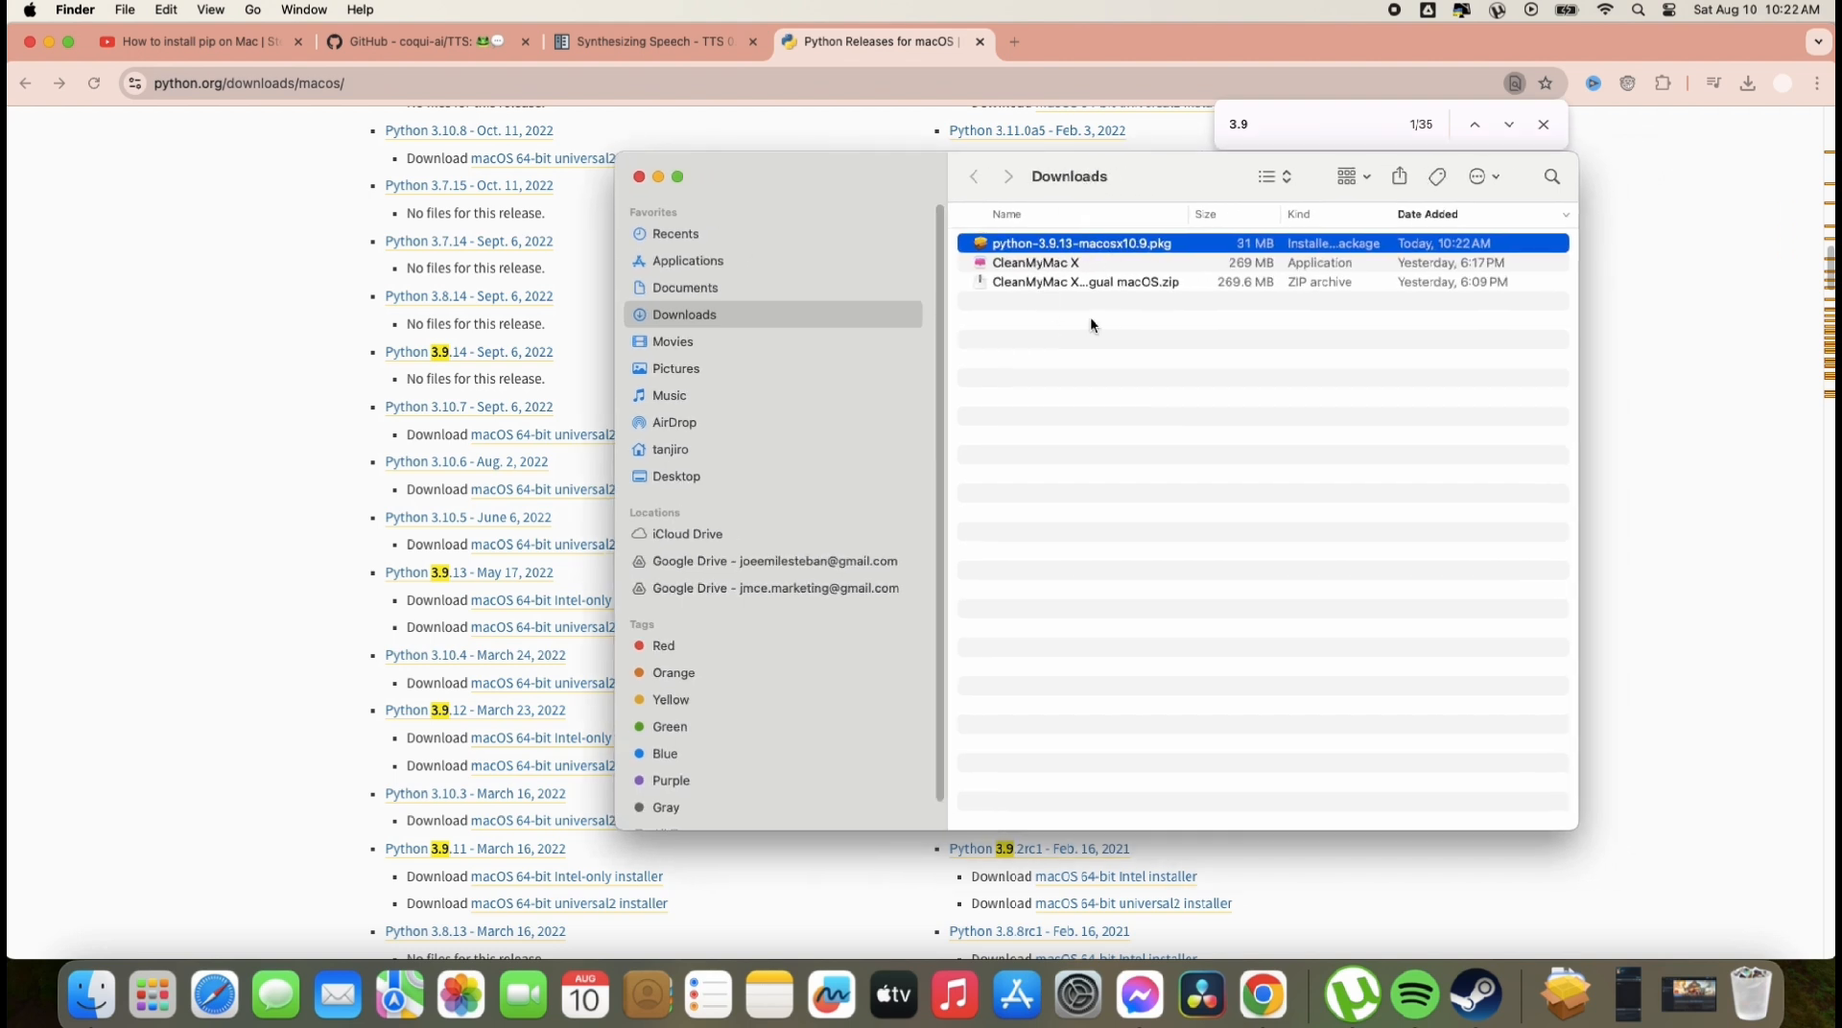
pyautogui.moveTo(1092, 247)
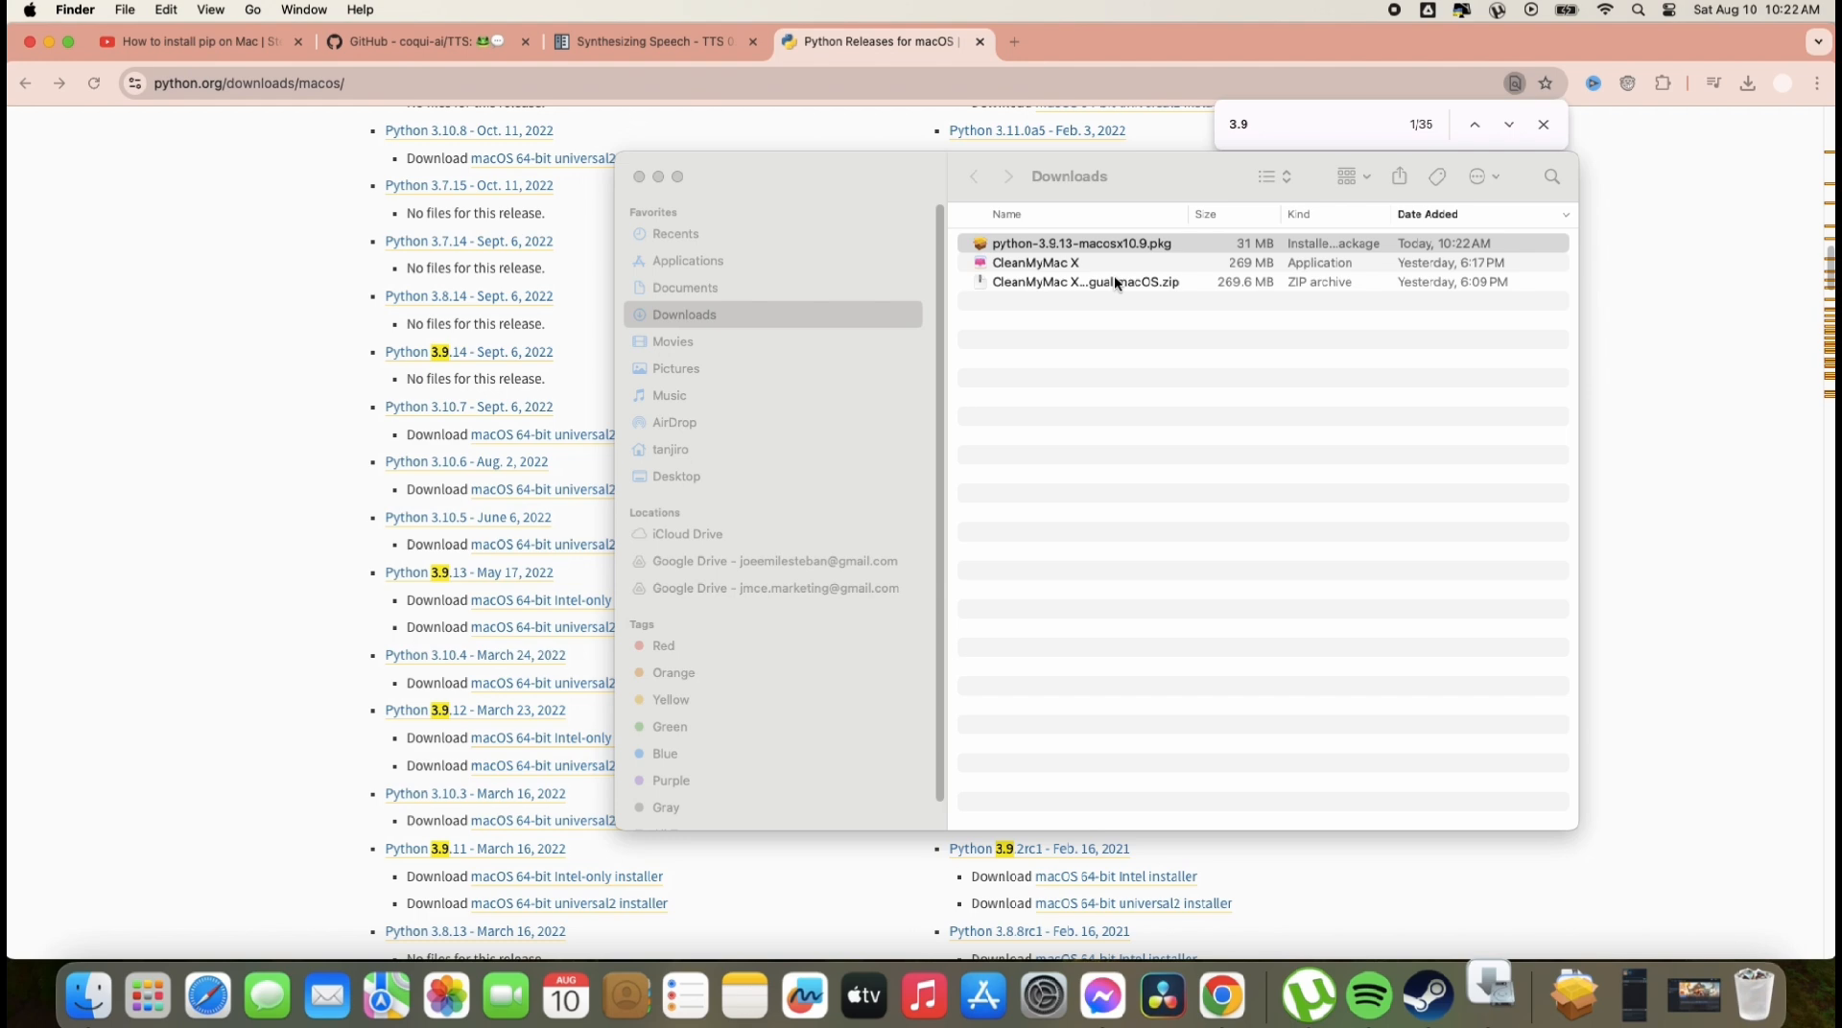
# Step: Run the Python 3.9.13 package: accept the license, authorize installation, and close when done
pyautogui.doubleClick(1079, 243)
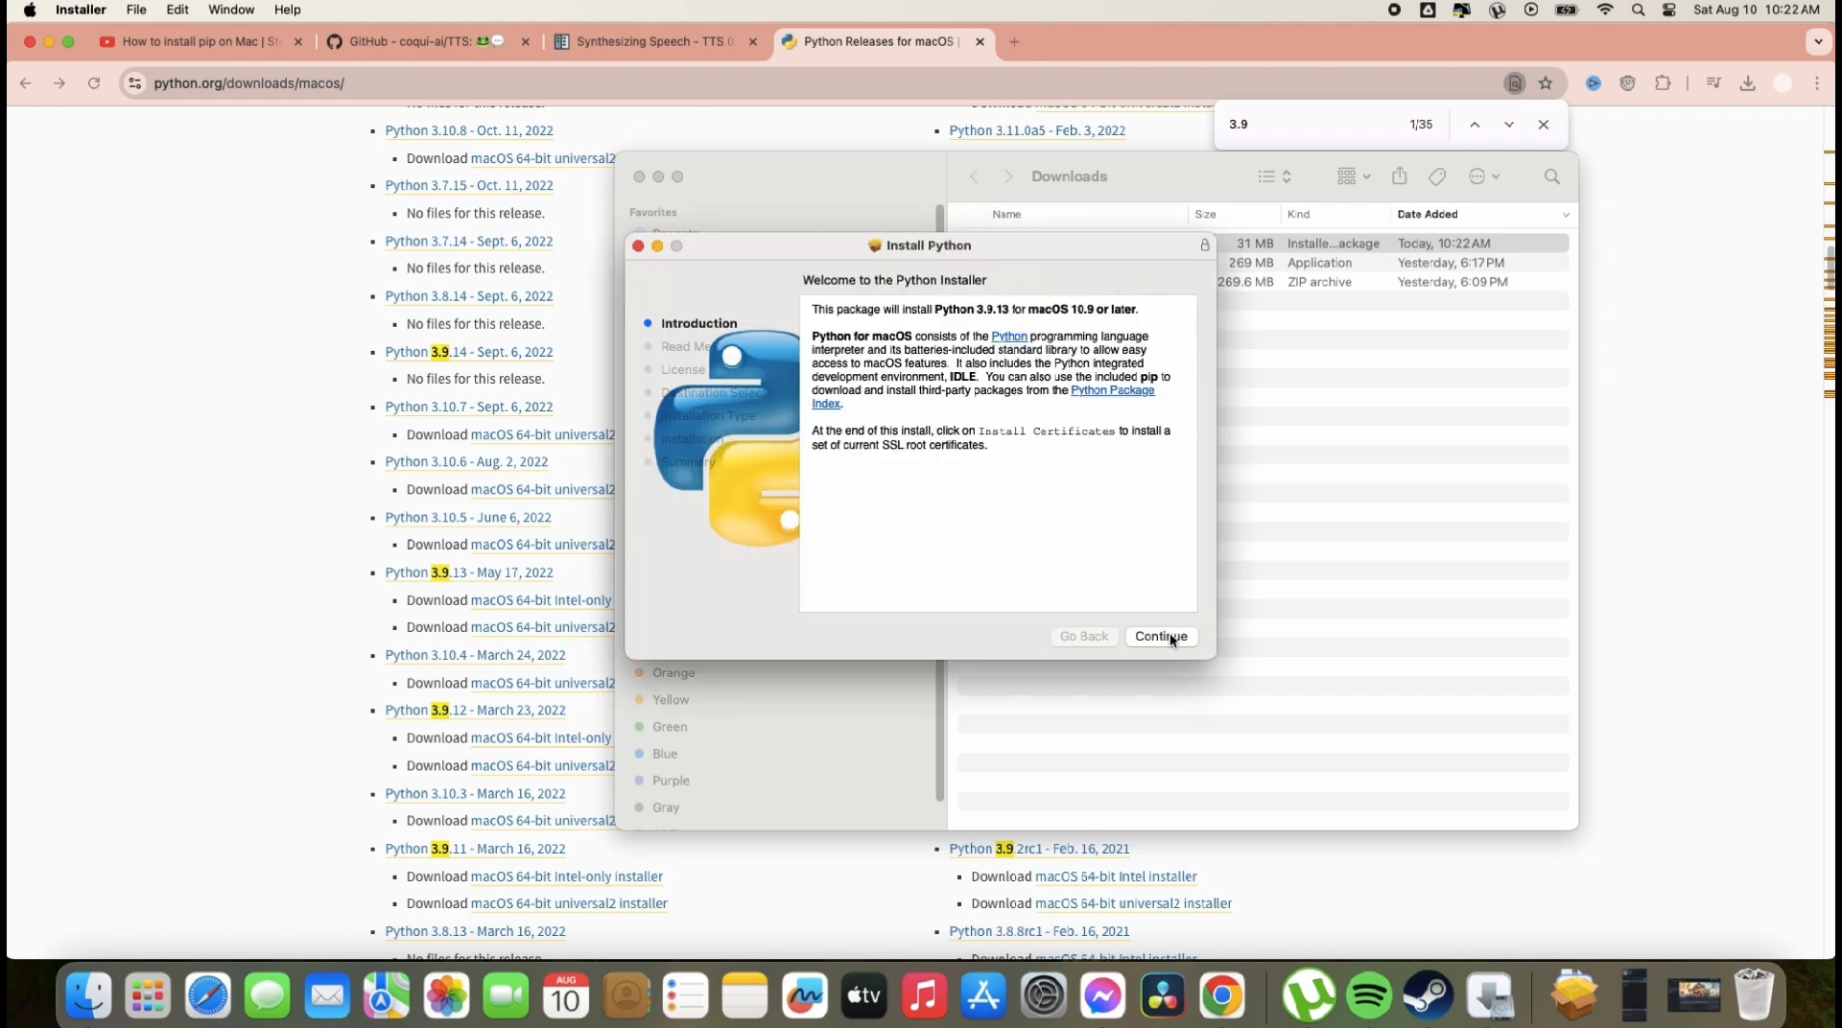
pyautogui.click(1161, 636)
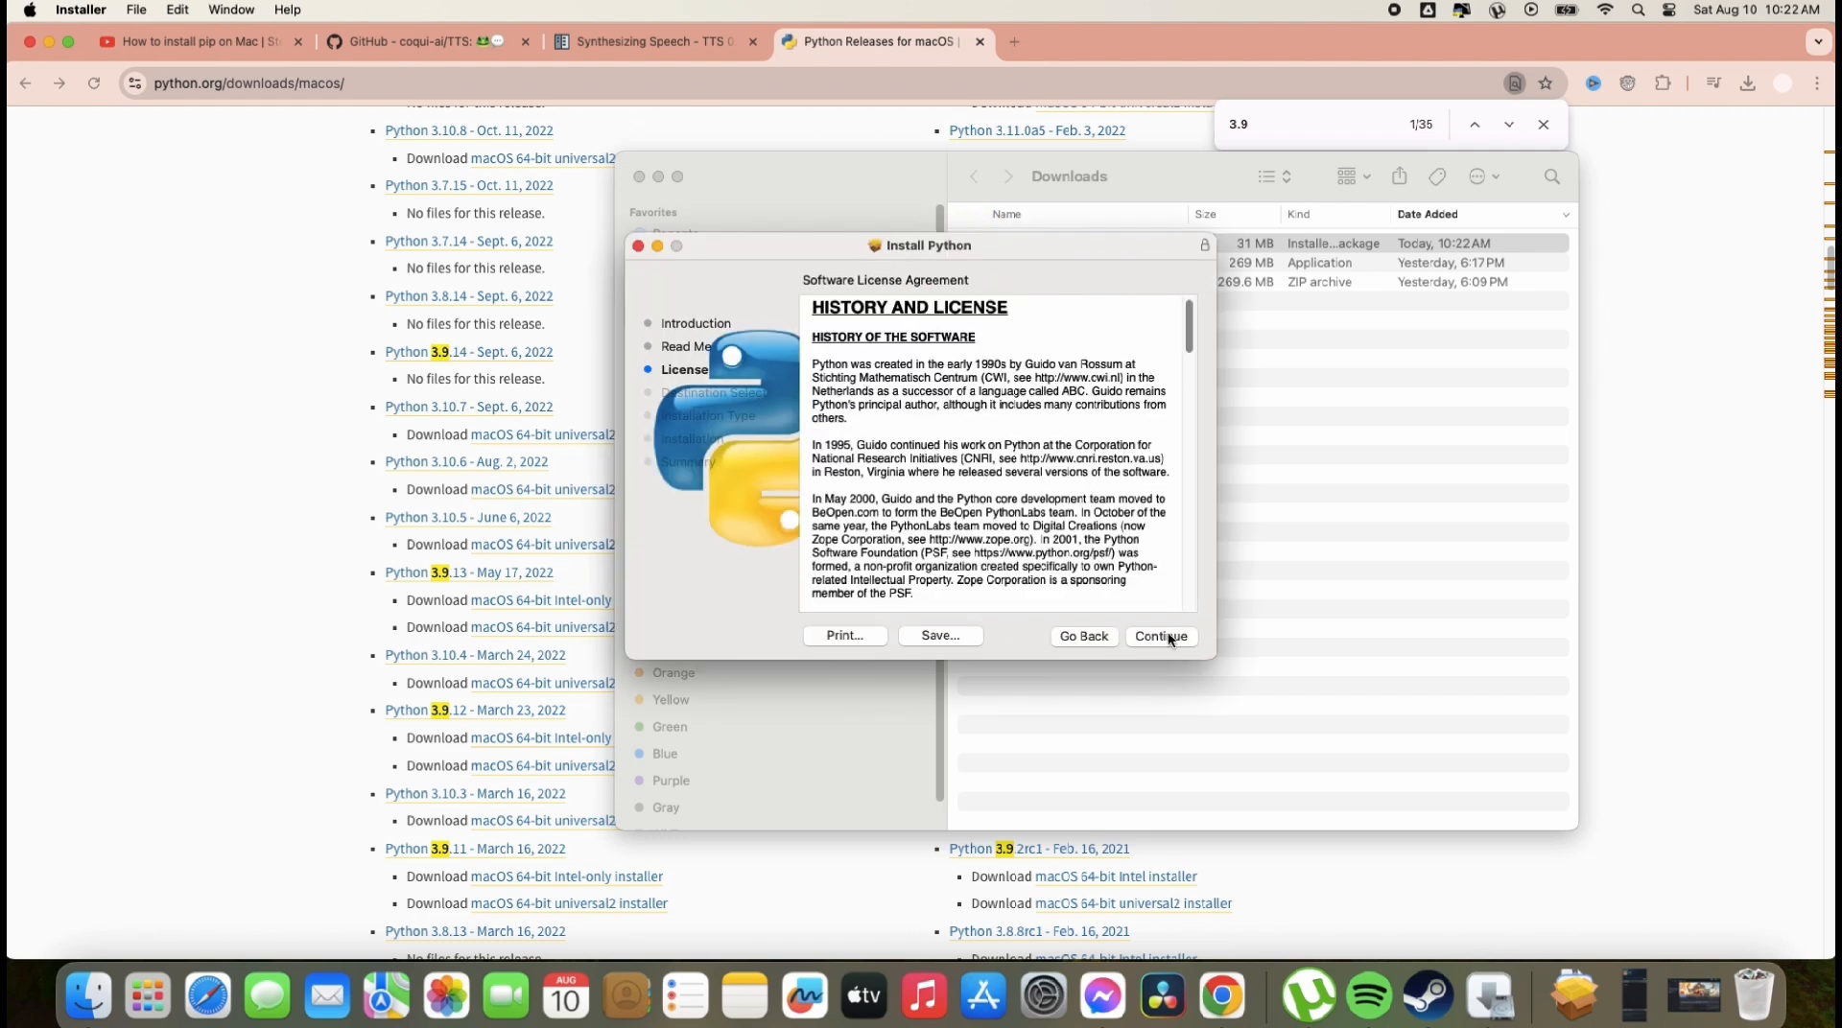
pyautogui.click(1161, 636)
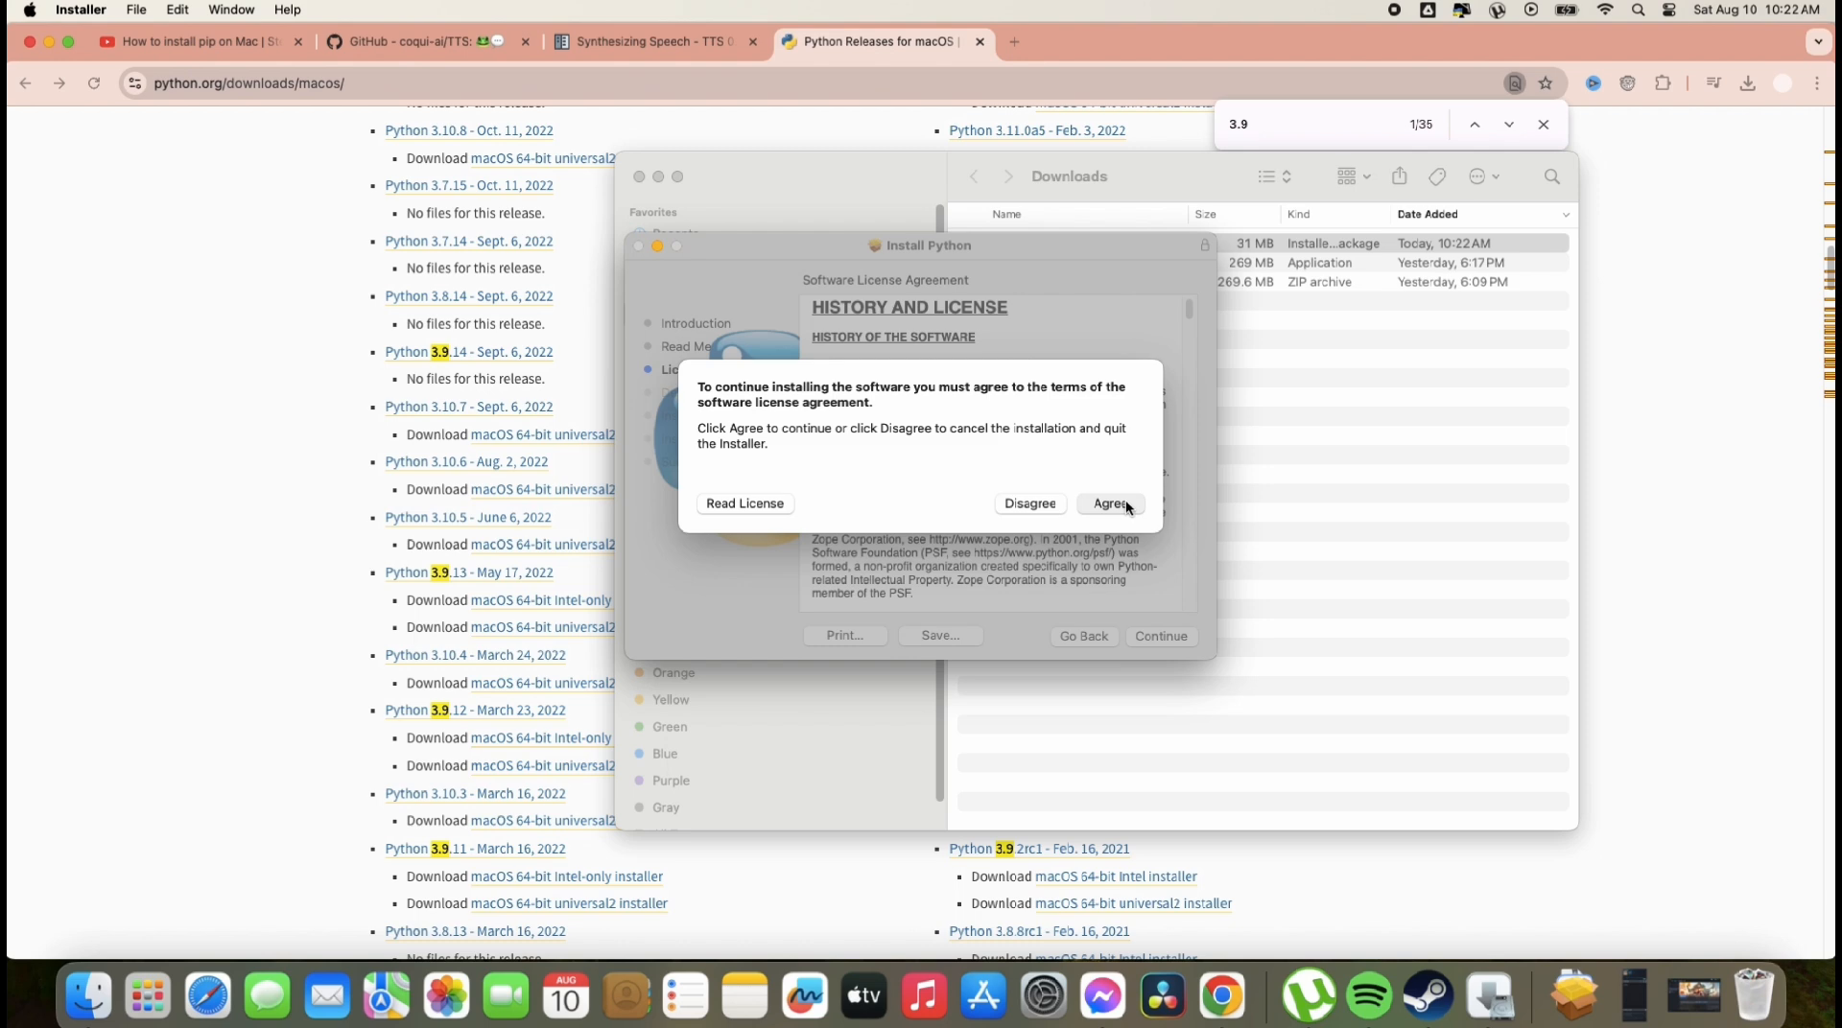
pyautogui.click(1110, 502)
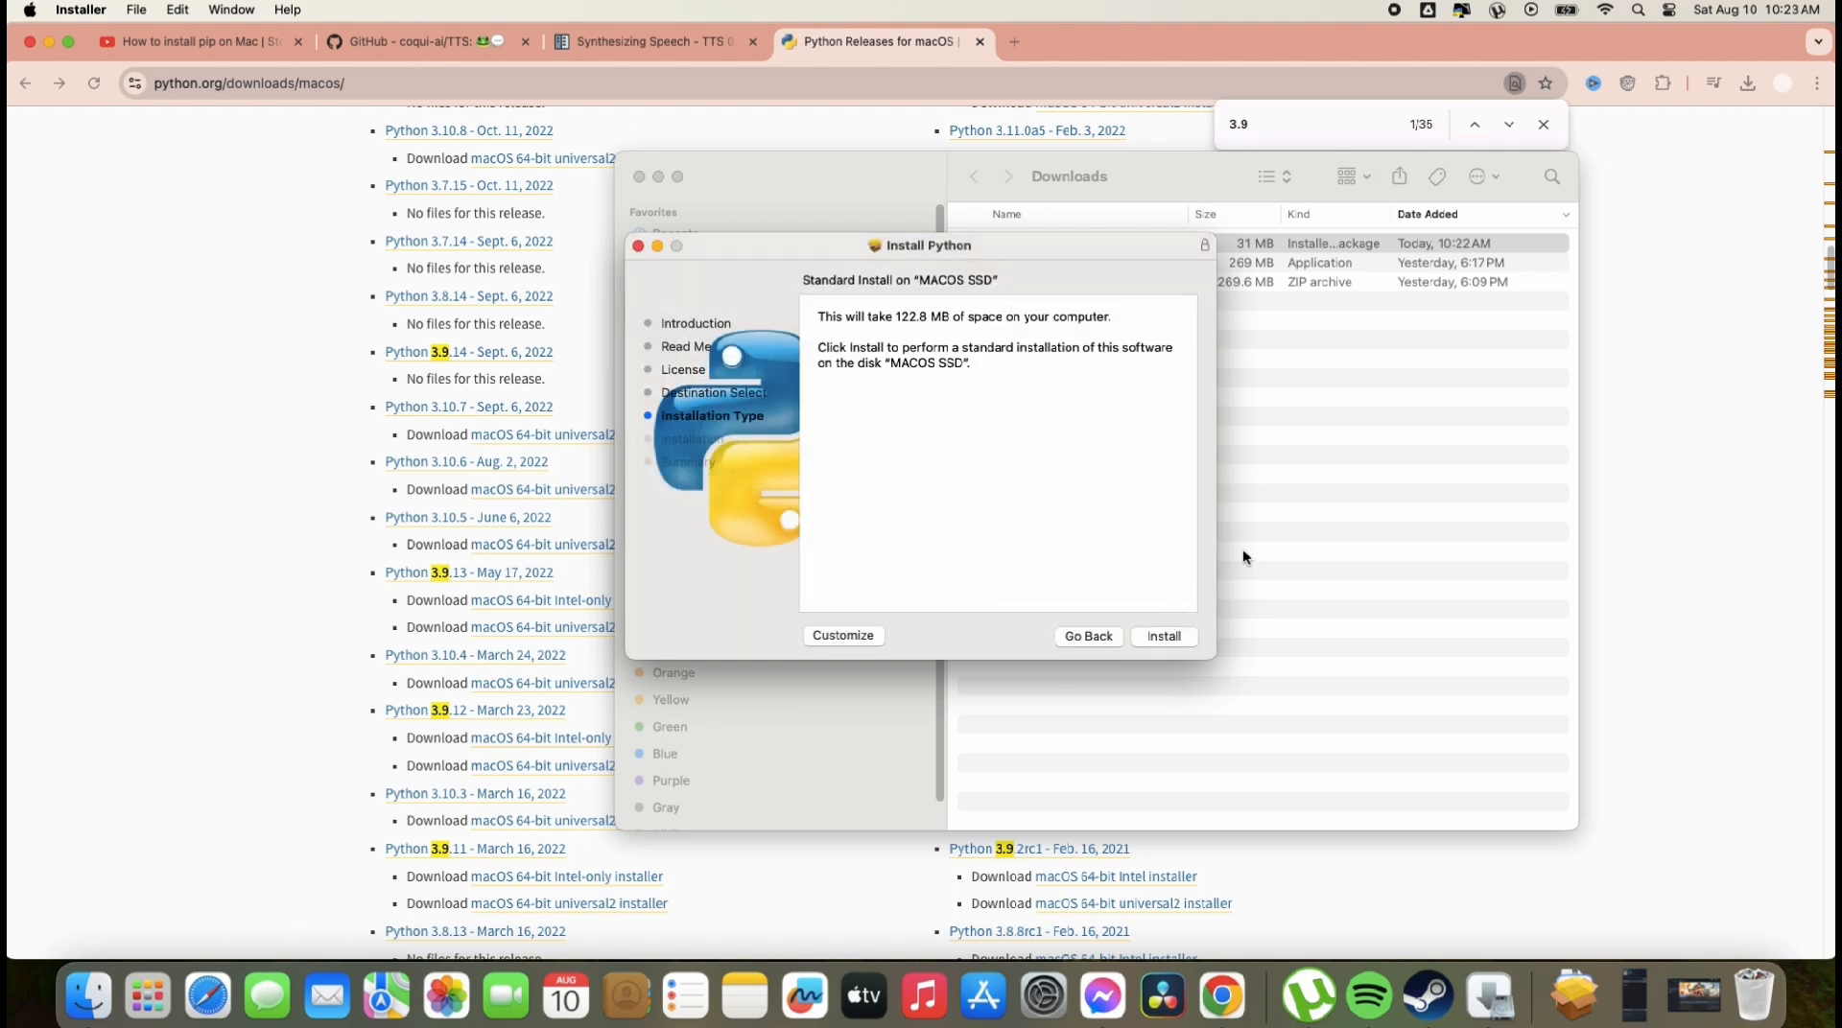
pyautogui.click(1163, 637)
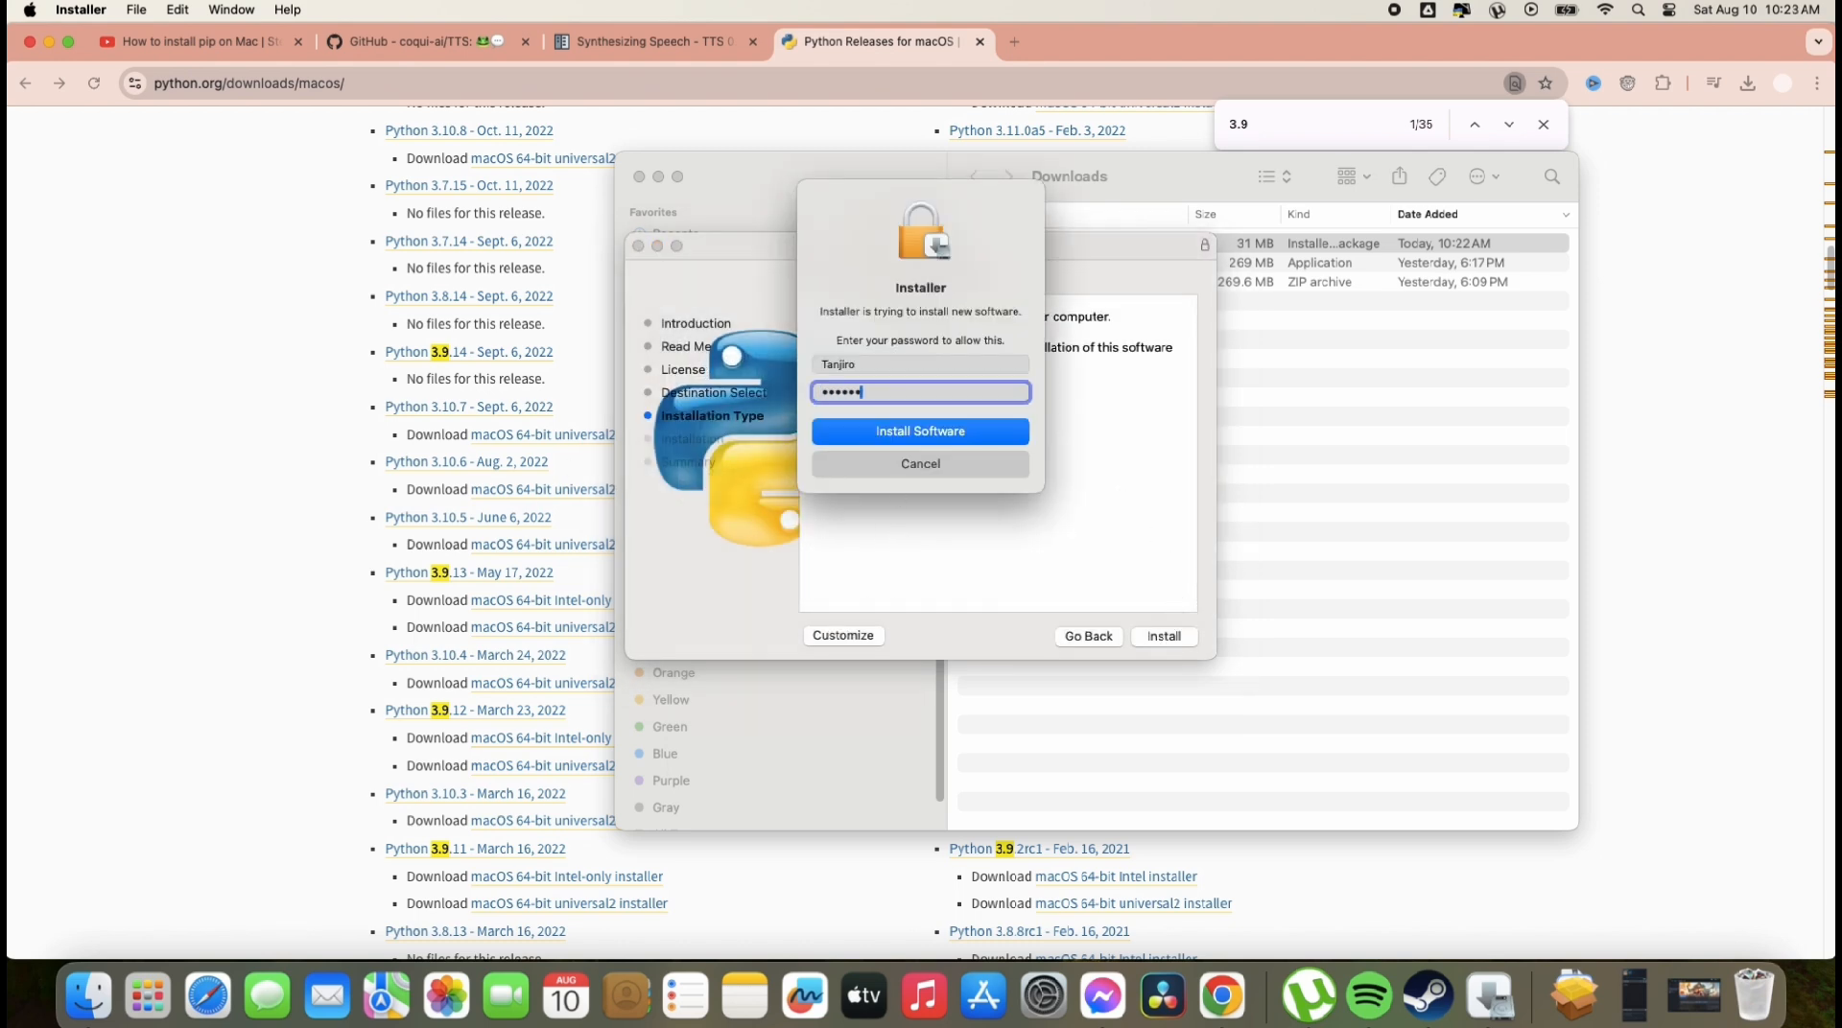
pyautogui.click(920, 431)
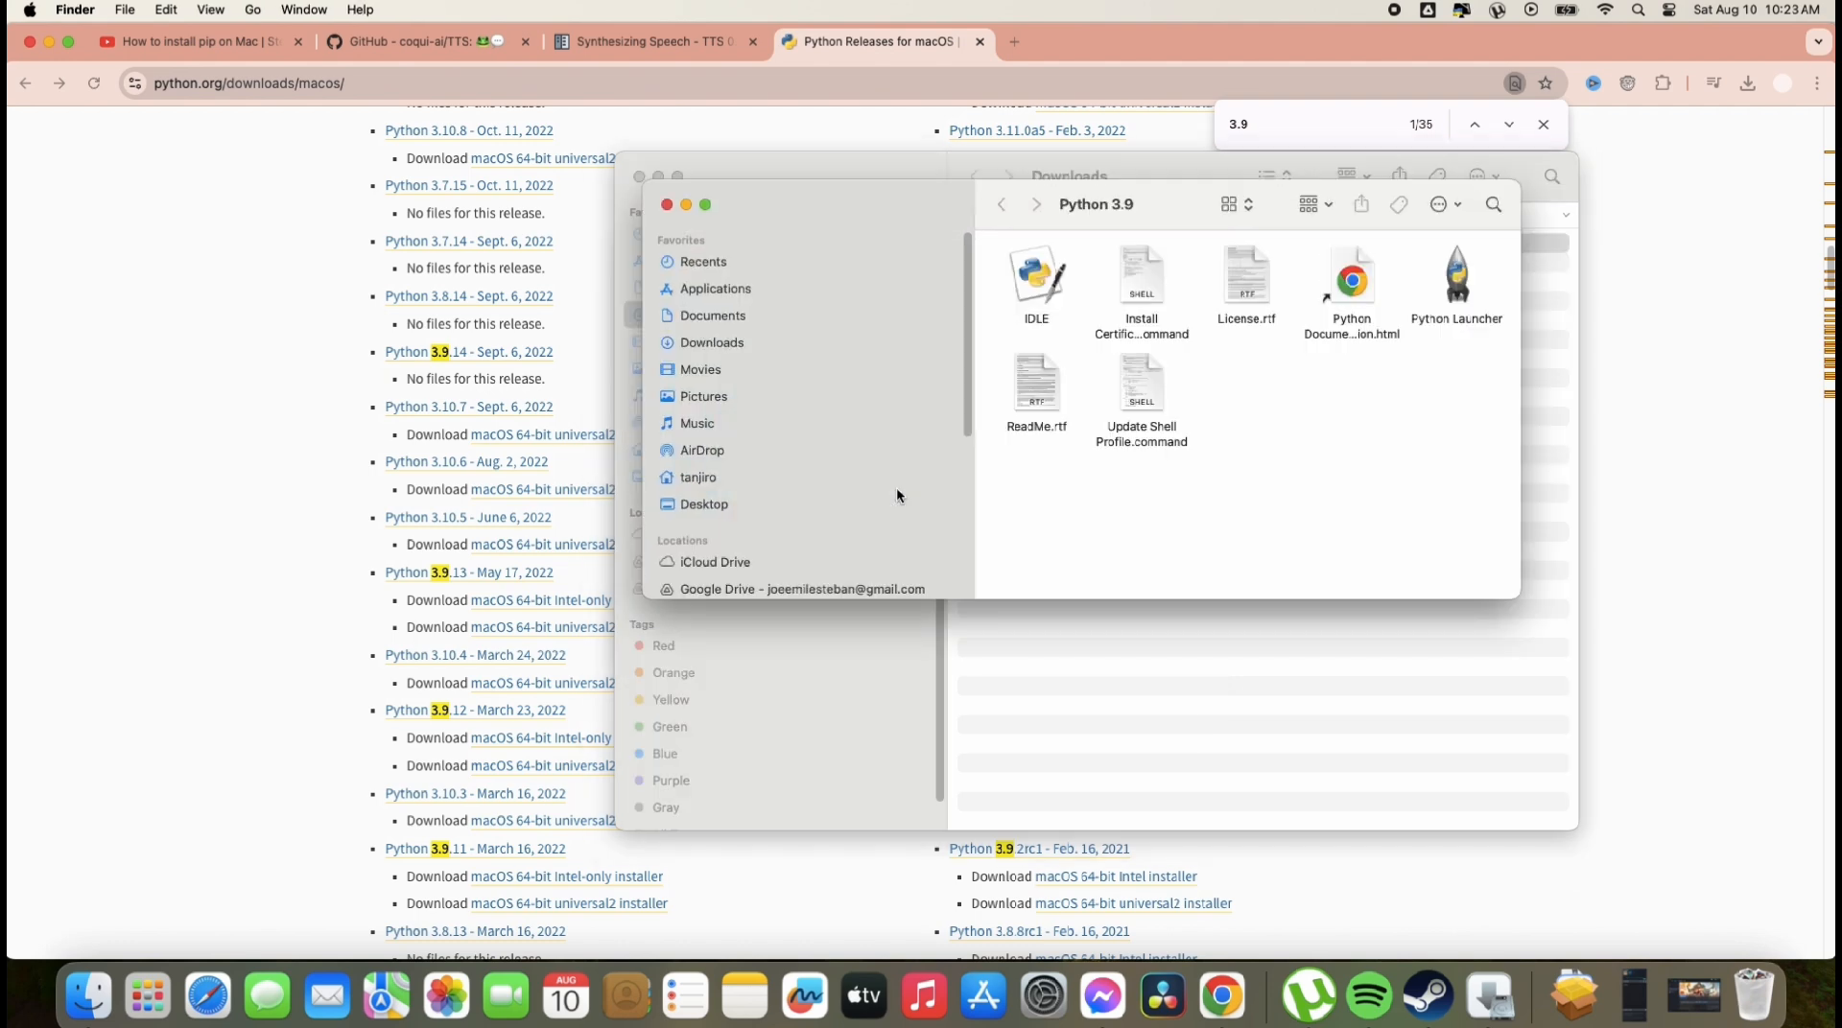
pyautogui.moveTo(1174, 554)
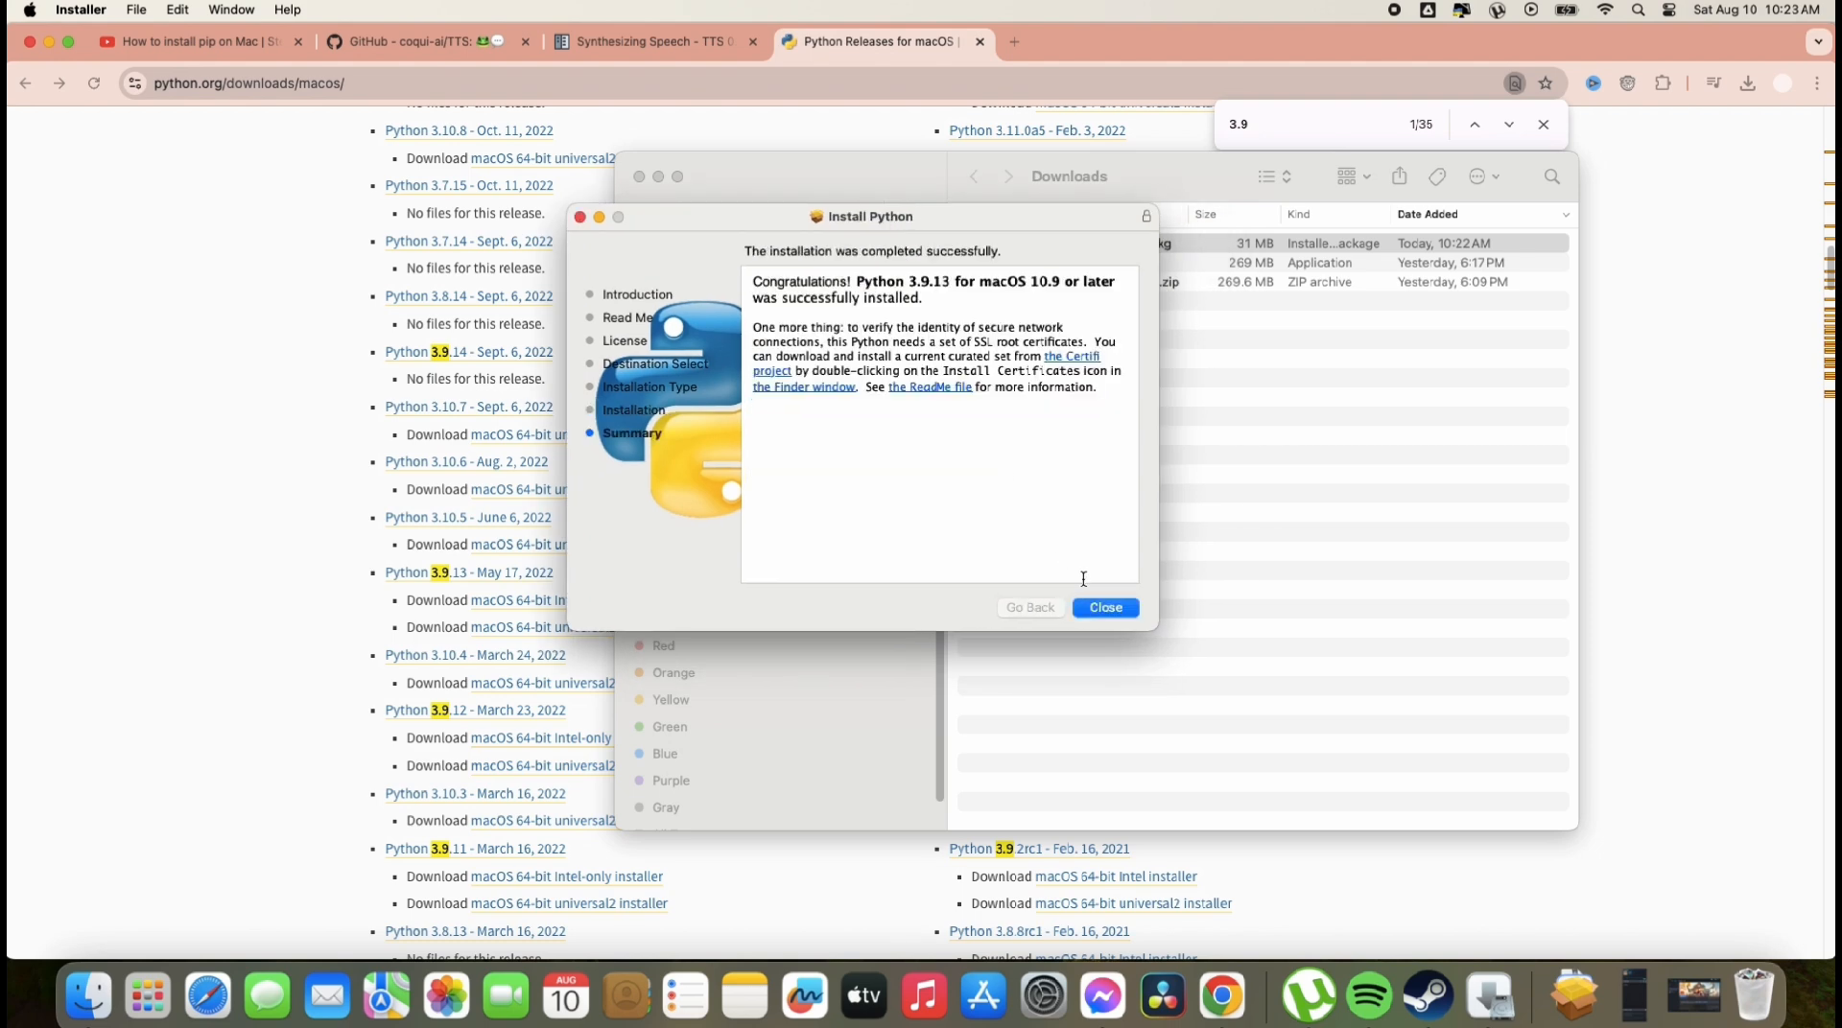
pyautogui.click(1106, 607)
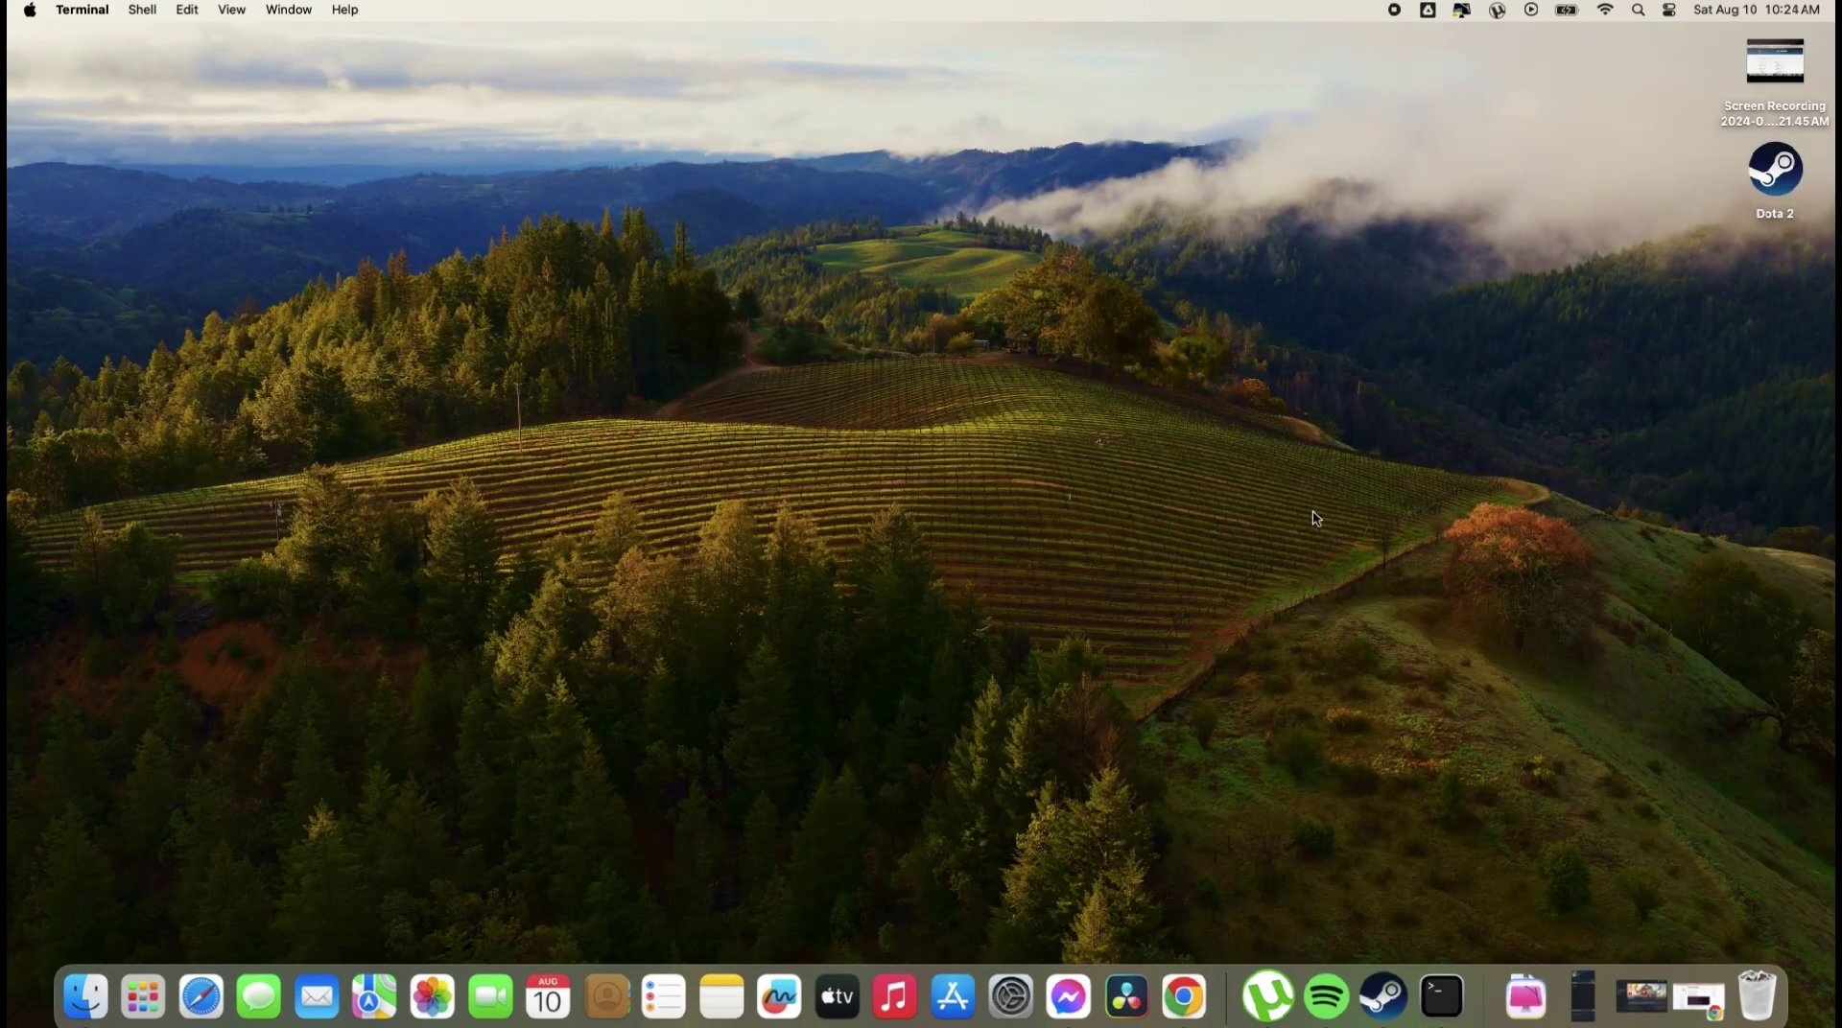
# Step: Copy the 'python3 get-pip.py' command from its note in Notes
pyautogui.click(1441, 997)
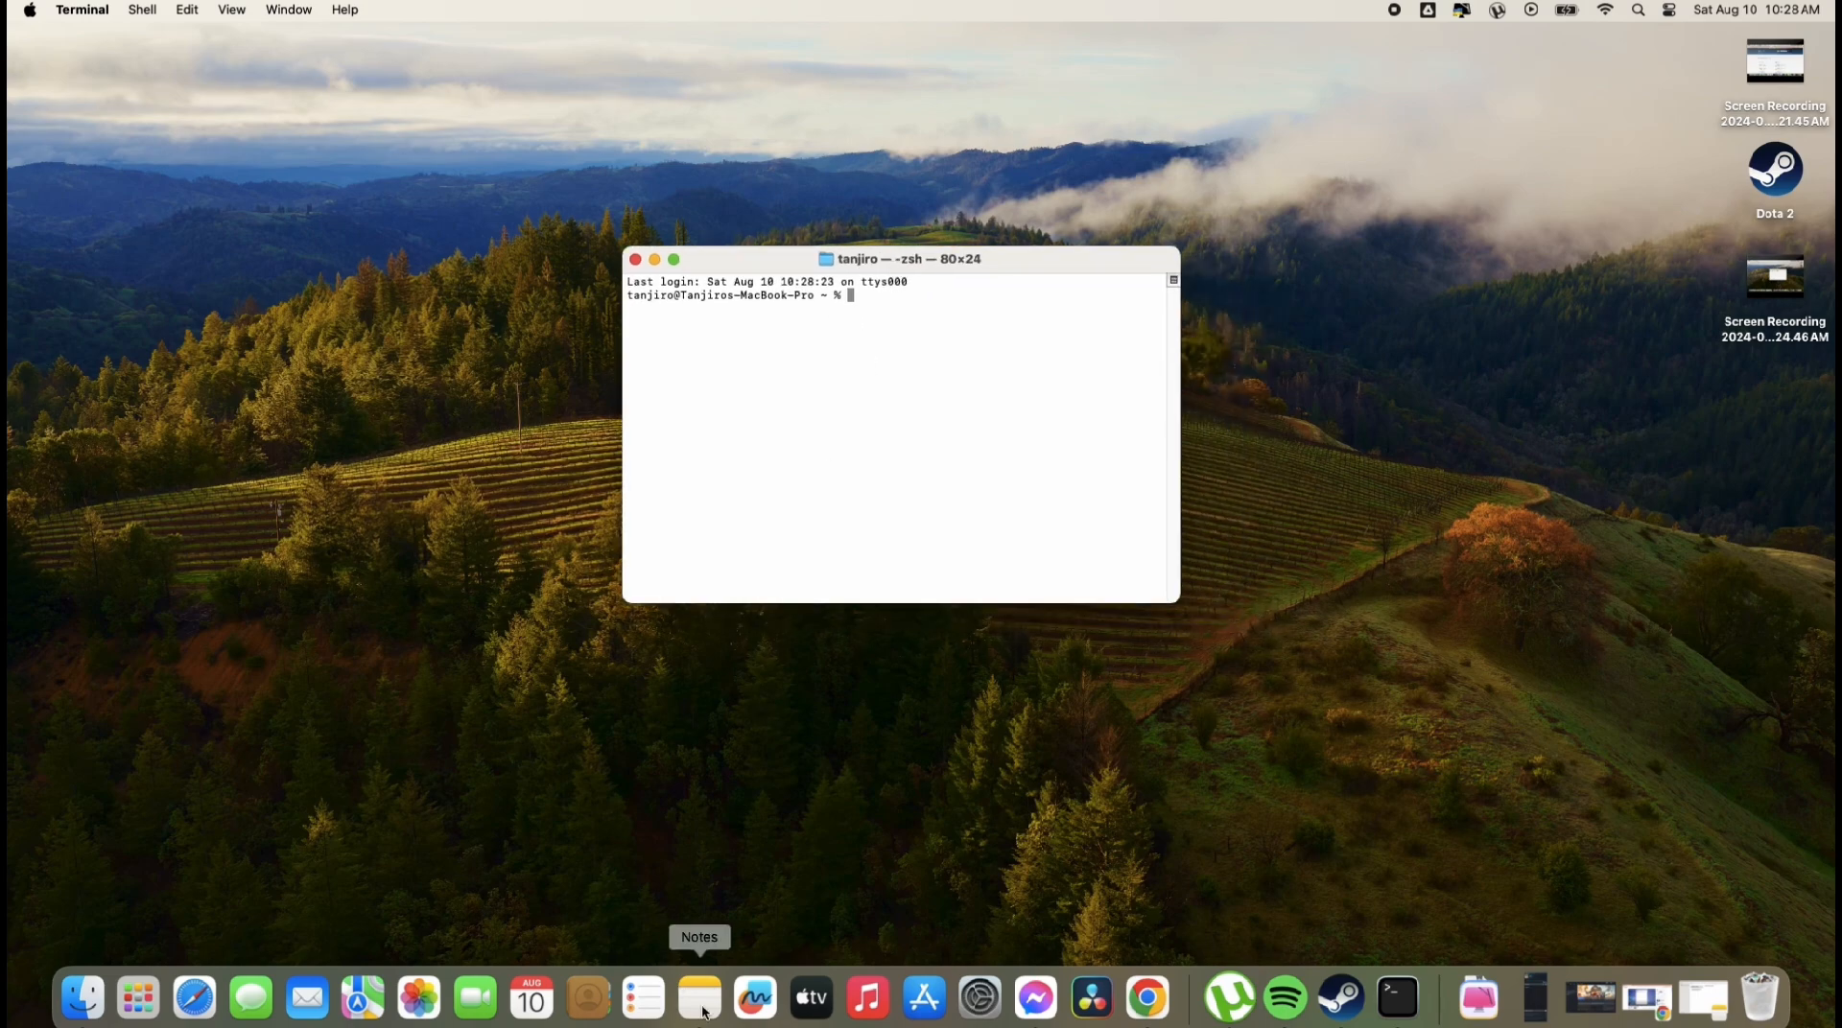
pyautogui.click(698, 1003)
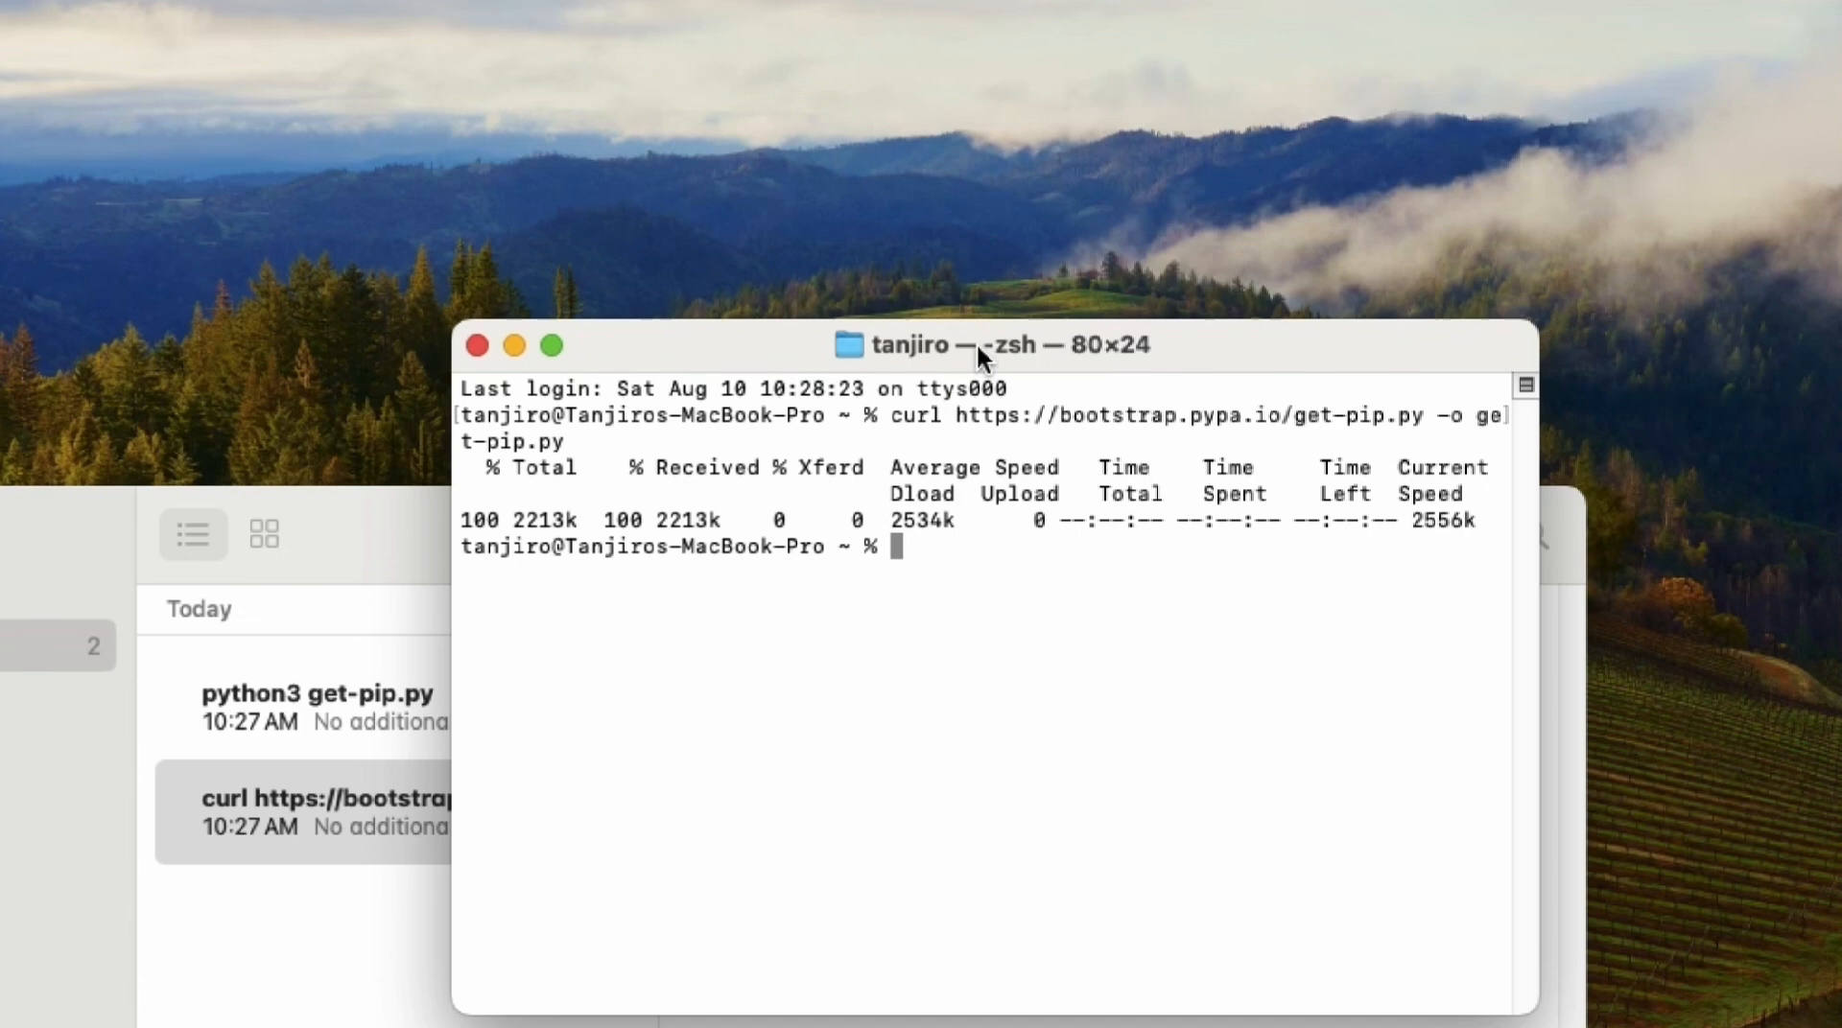
pyautogui.moveTo(987, 345); pyautogui.dragTo(1137, 49)
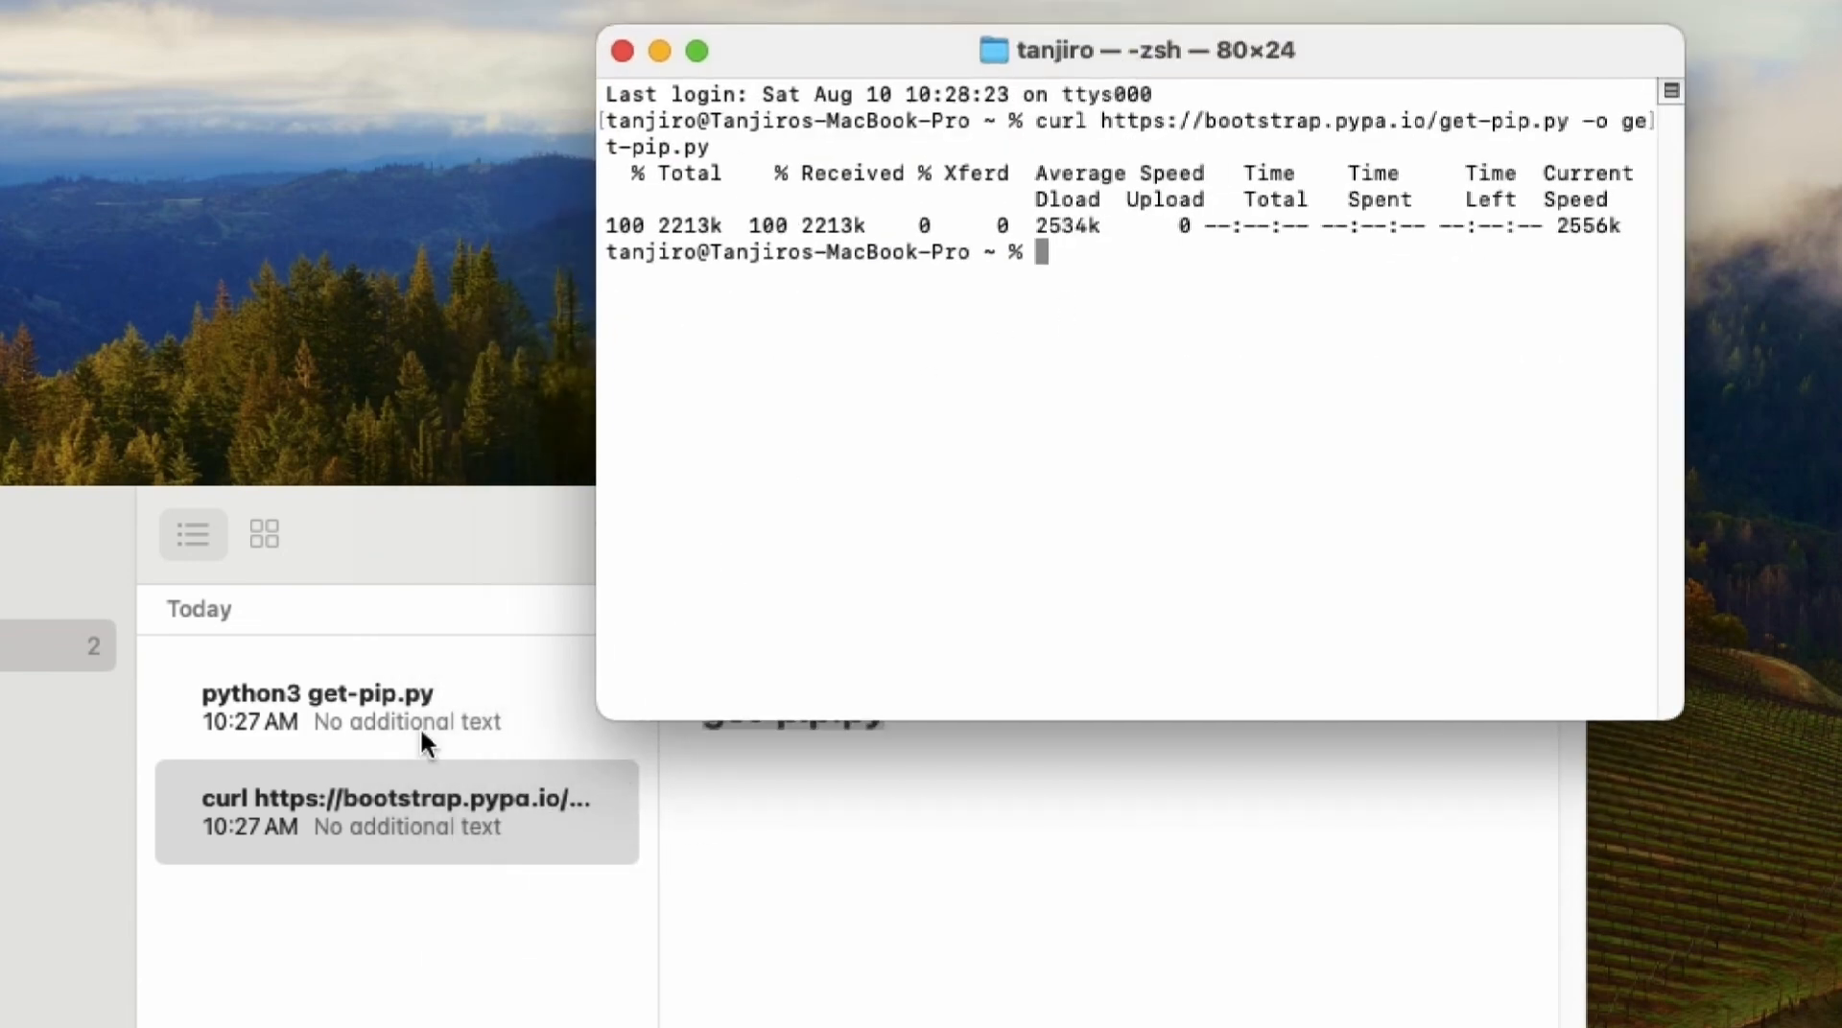
pyautogui.click(317, 707)
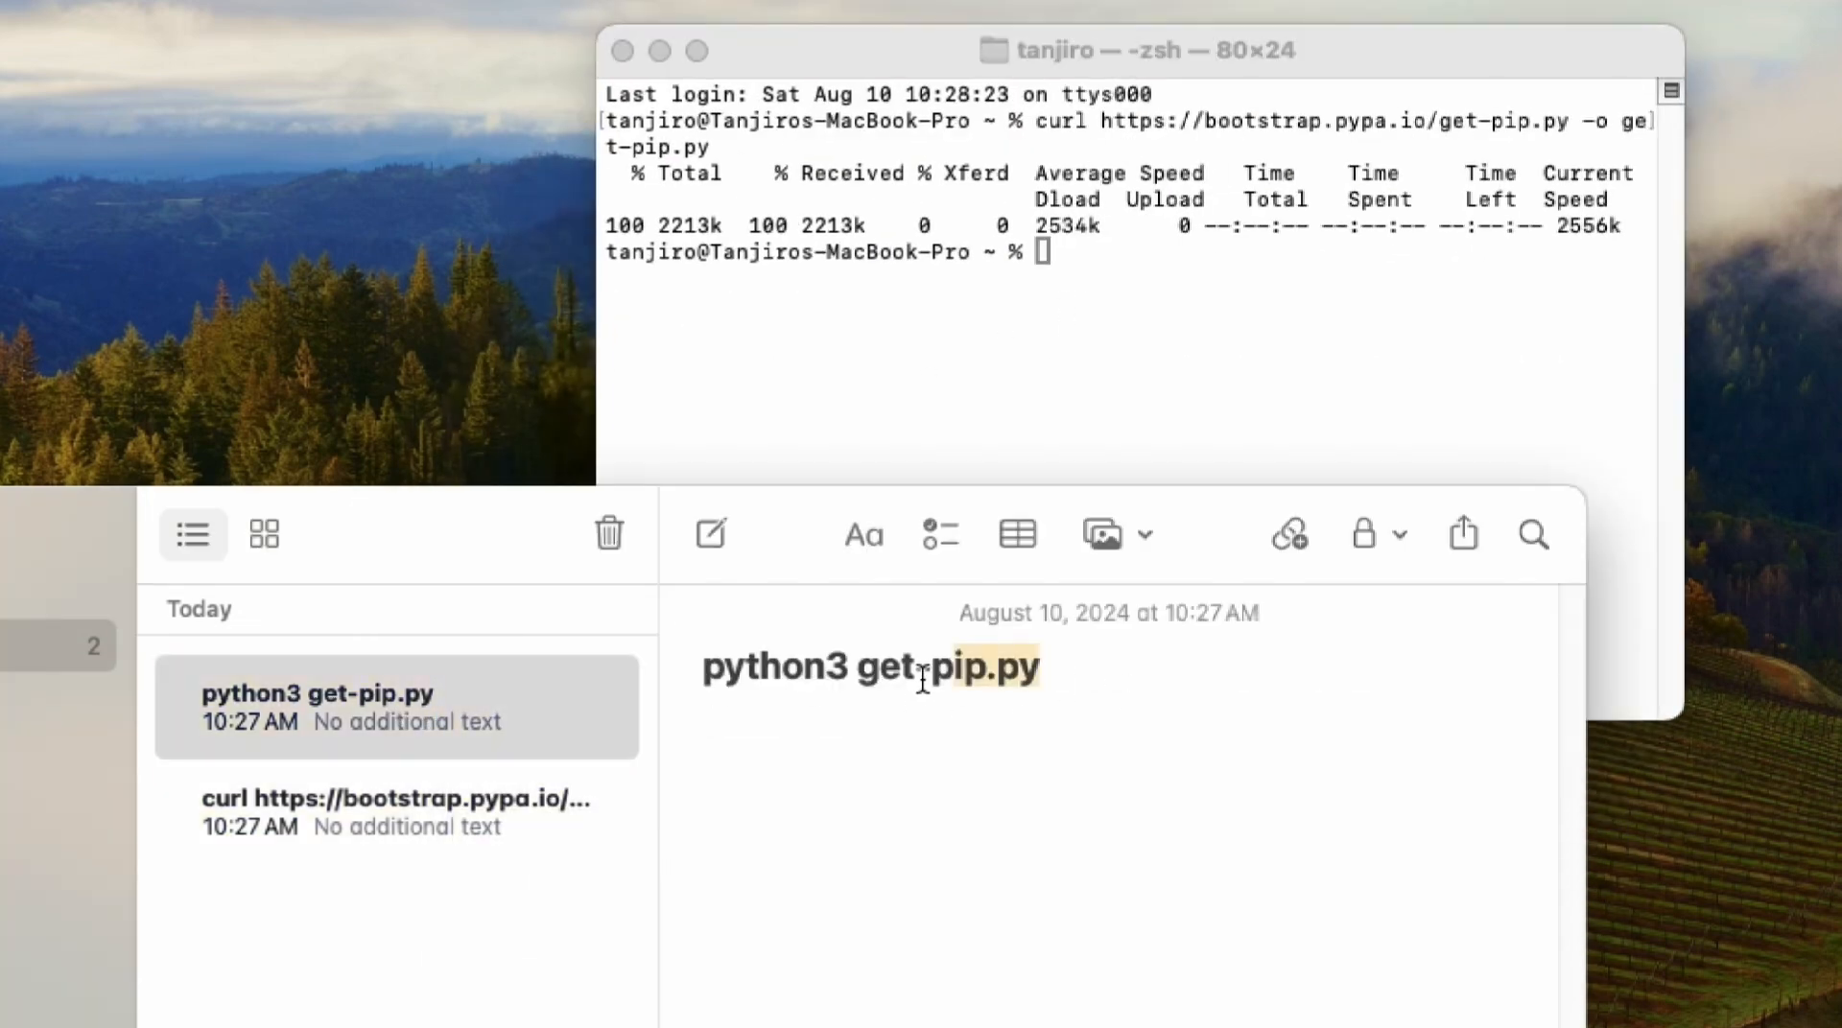
pyautogui.rightClick(922, 681)
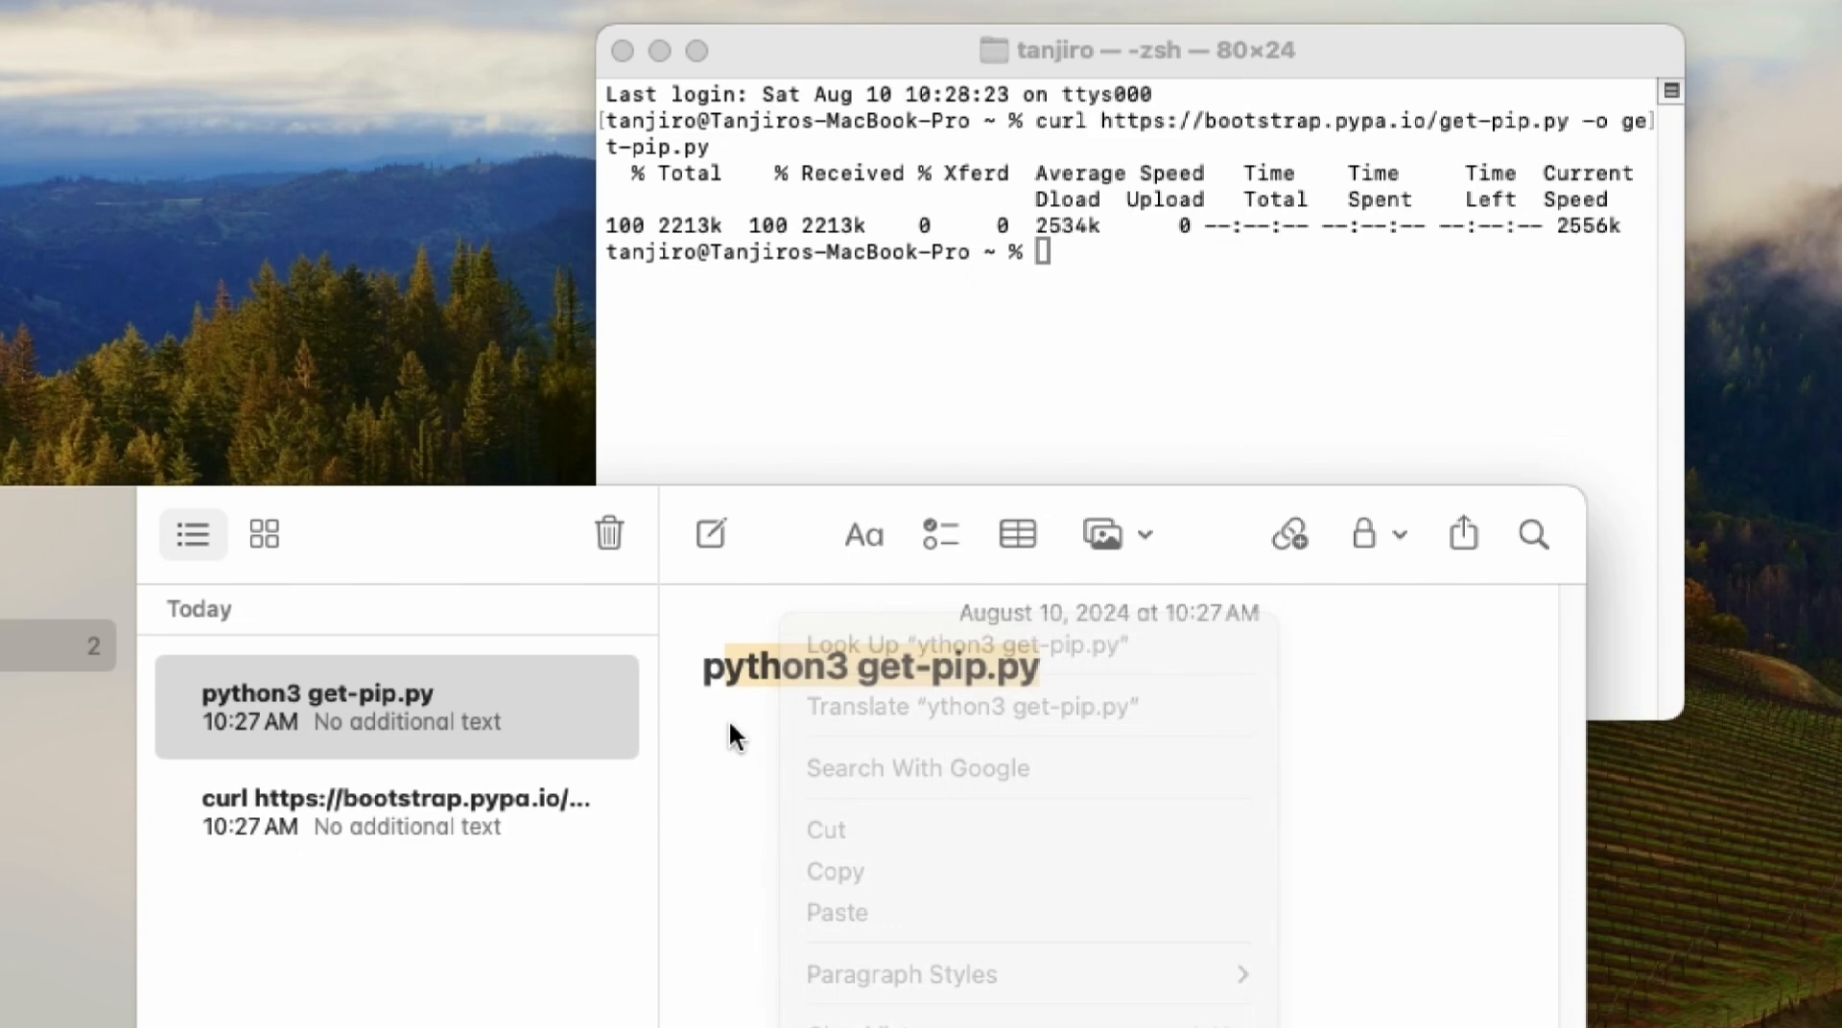
pyautogui.click(701, 678)
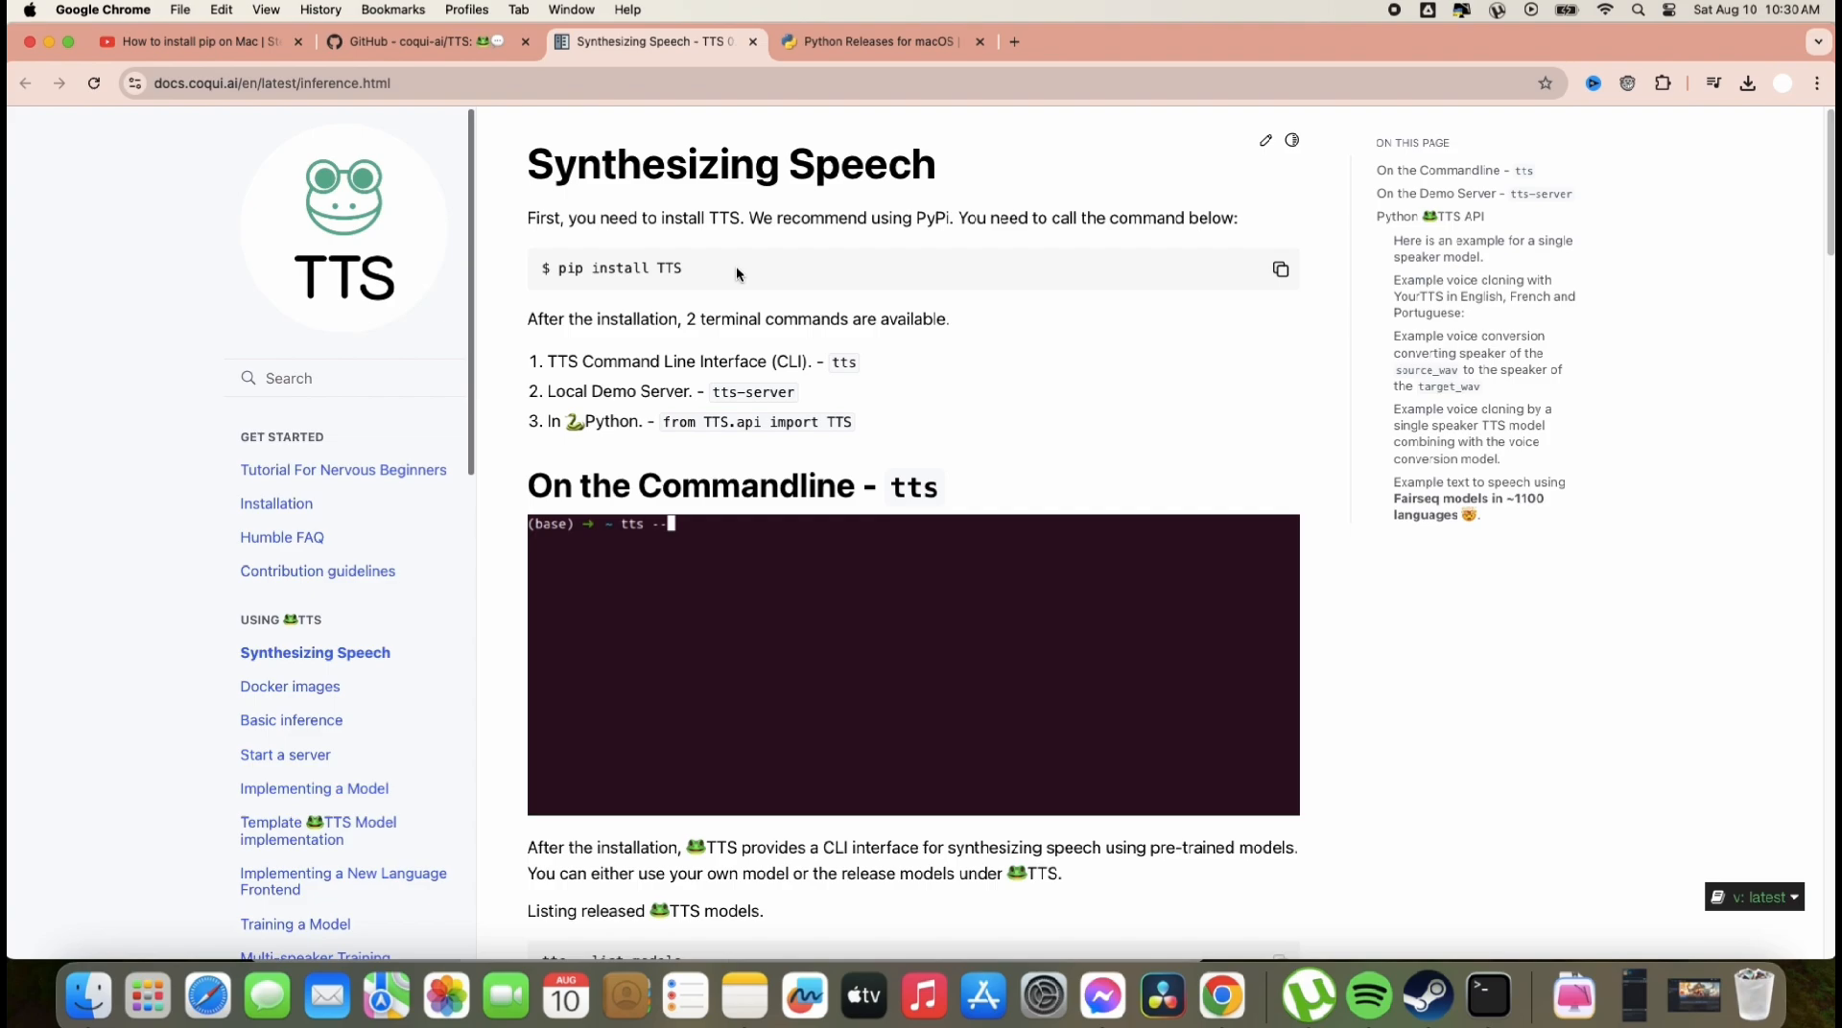
# Step: Paste the 'pip install TTS' command into Terminal and move the window aside
pyautogui.rightClick(615, 269)
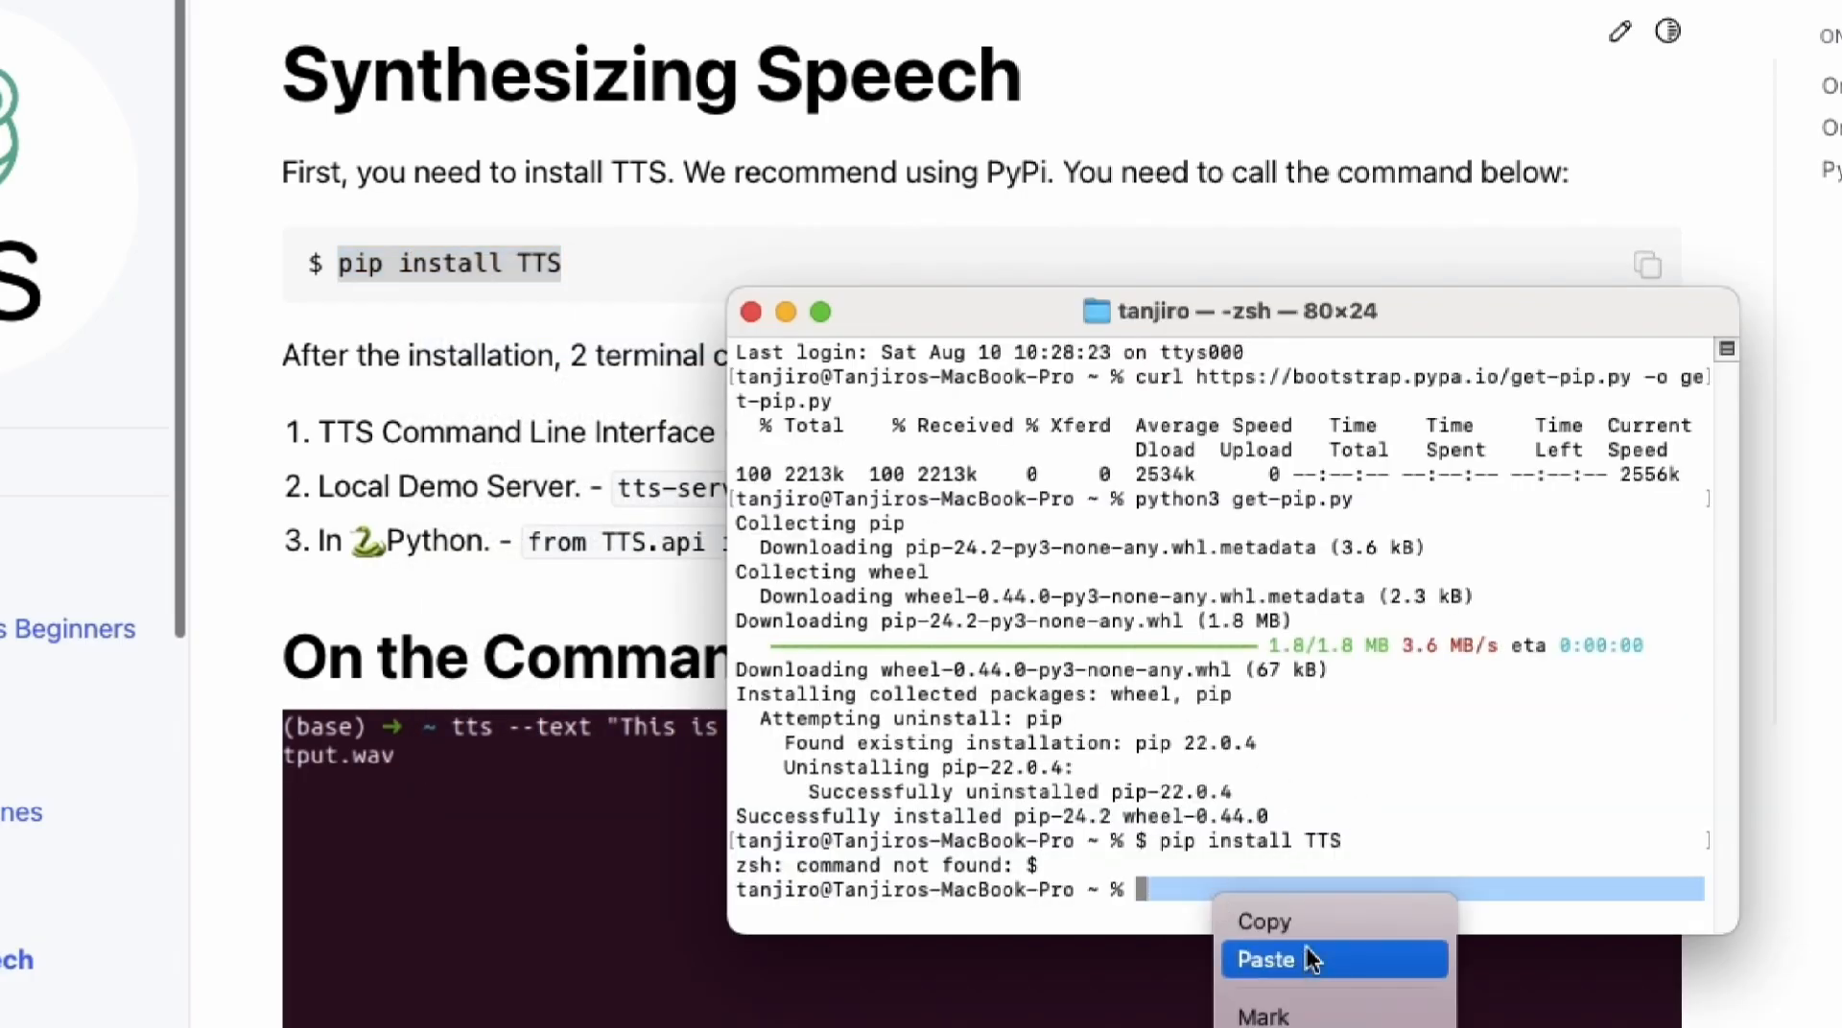
pyautogui.click(1266, 960)
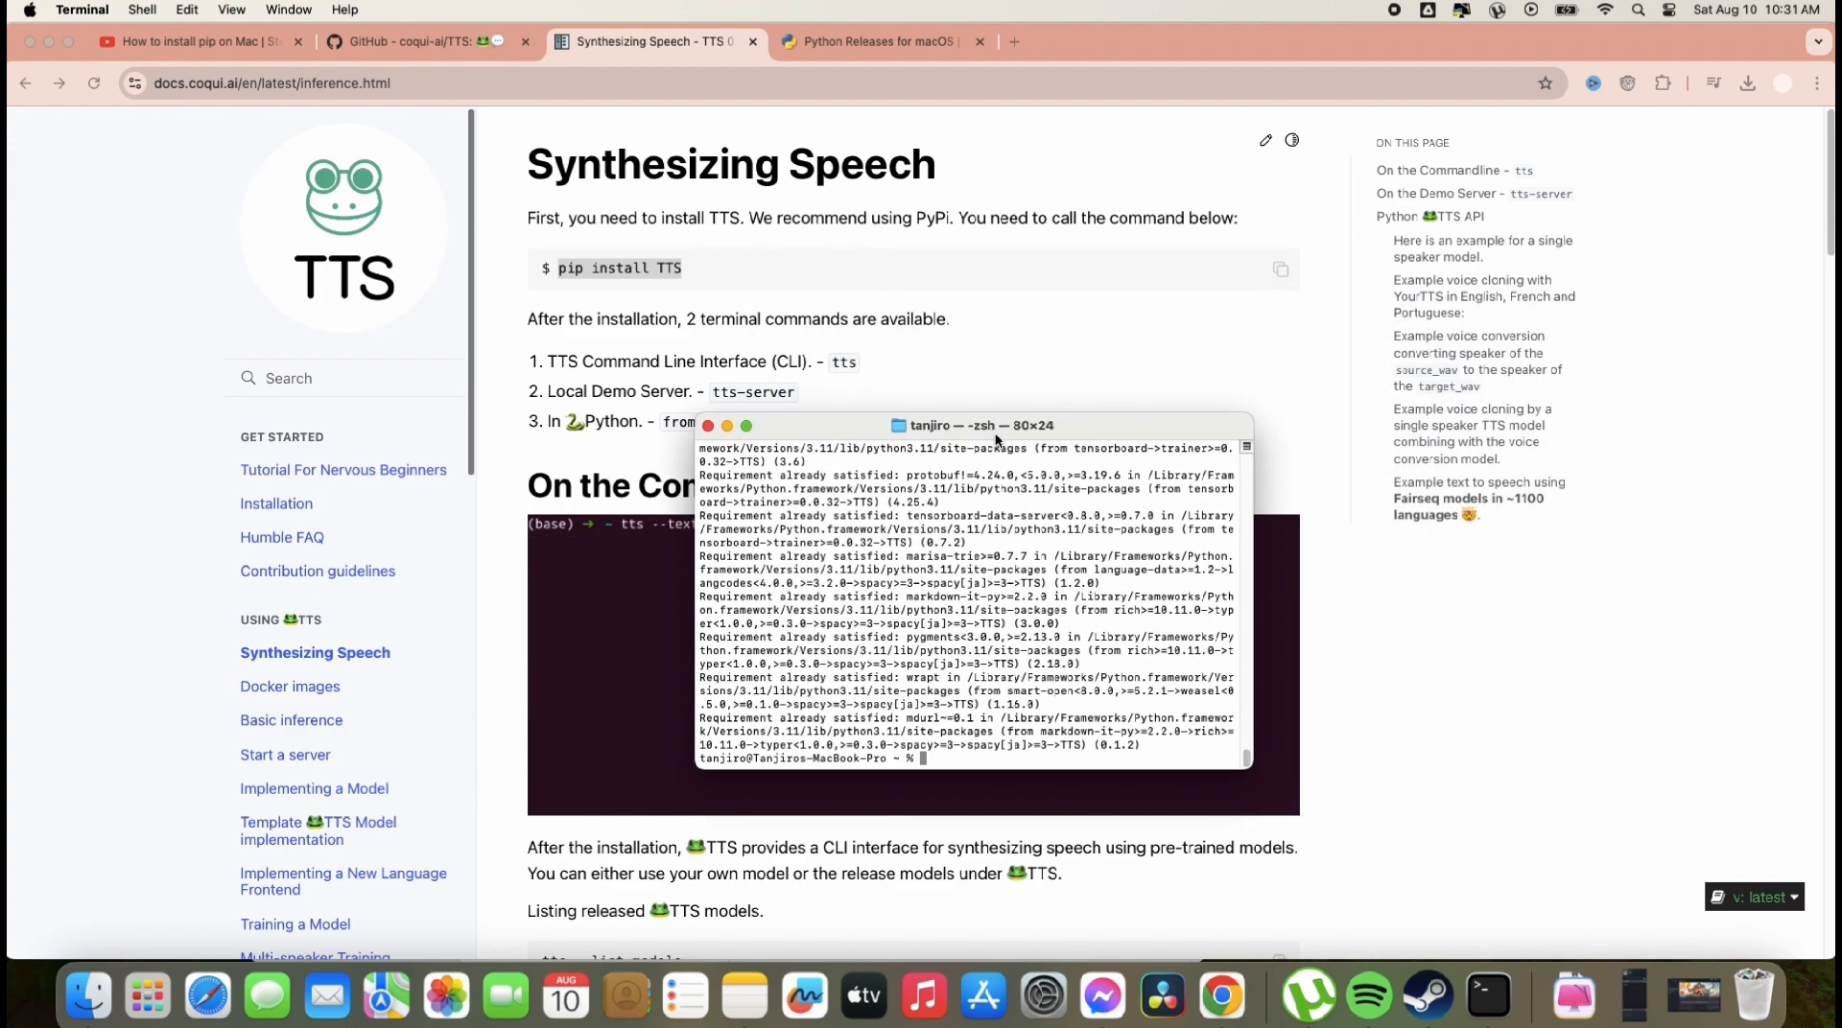
pyautogui.moveTo(999, 426); pyautogui.dragTo(957, 448)
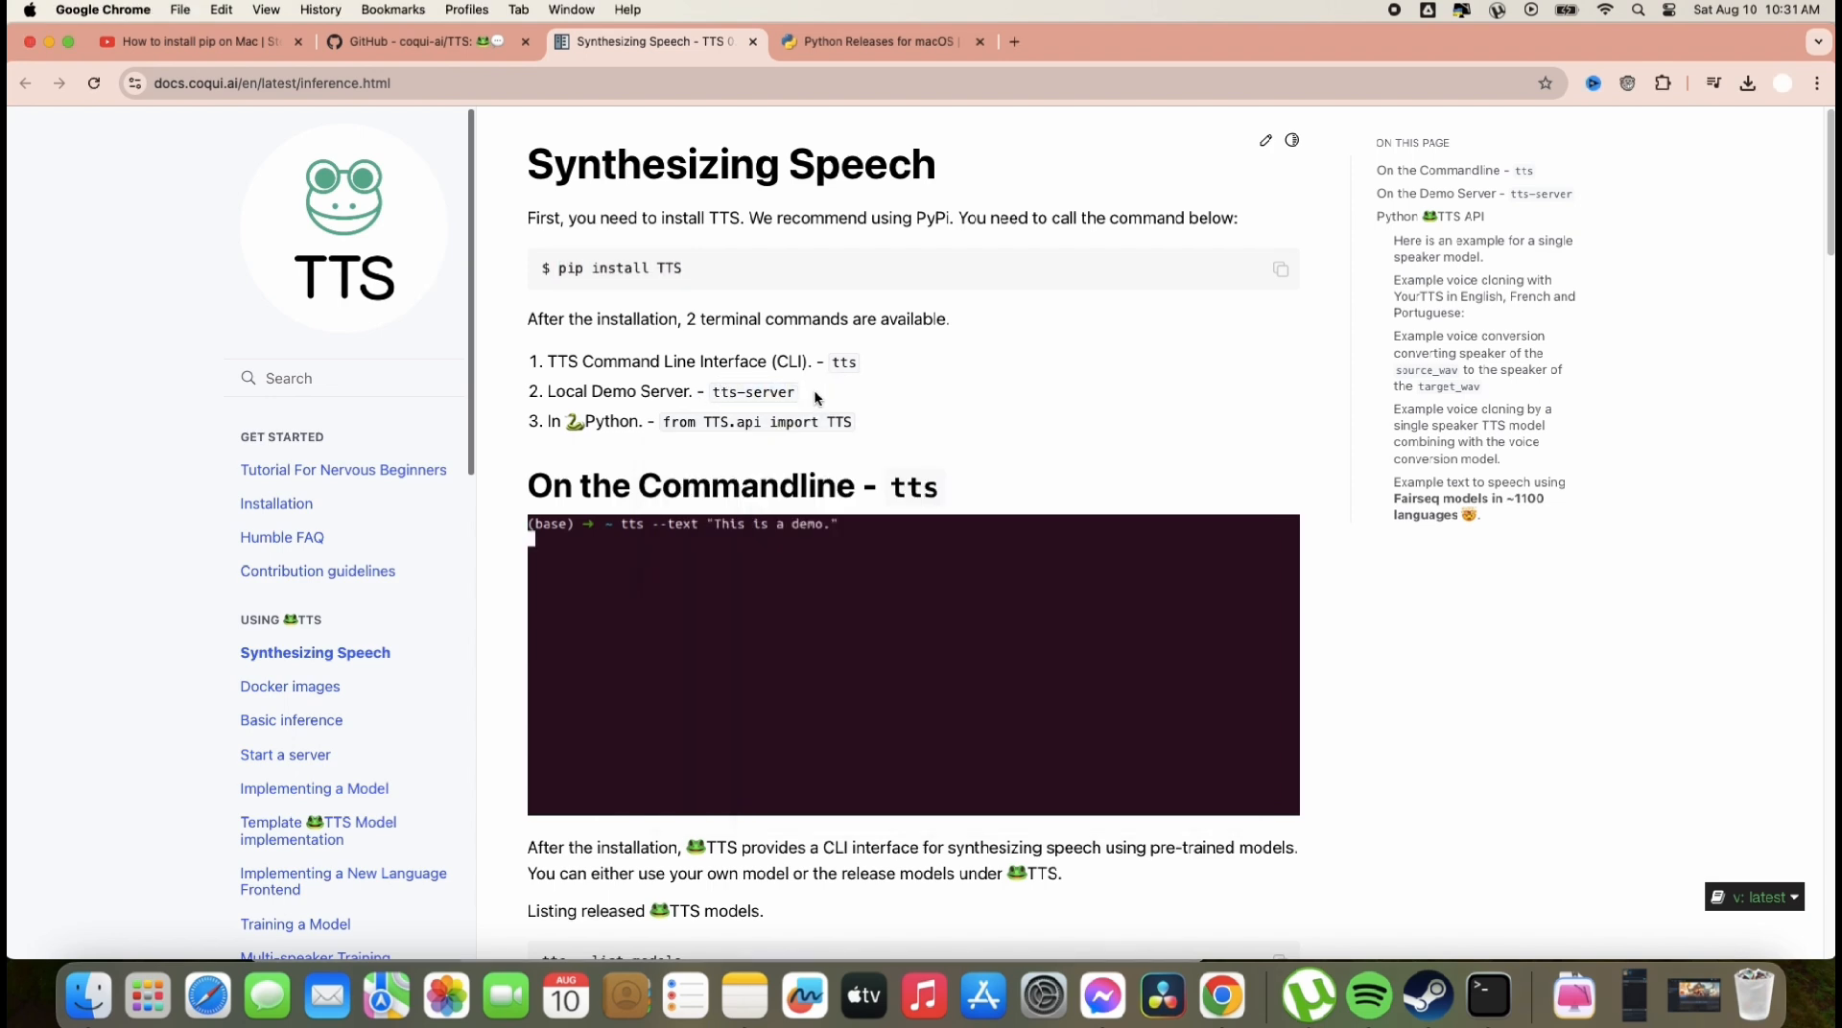
# Step: Run 'tts-server' in Terminal and select port 5002 in its output
pyautogui.scroll(-3)
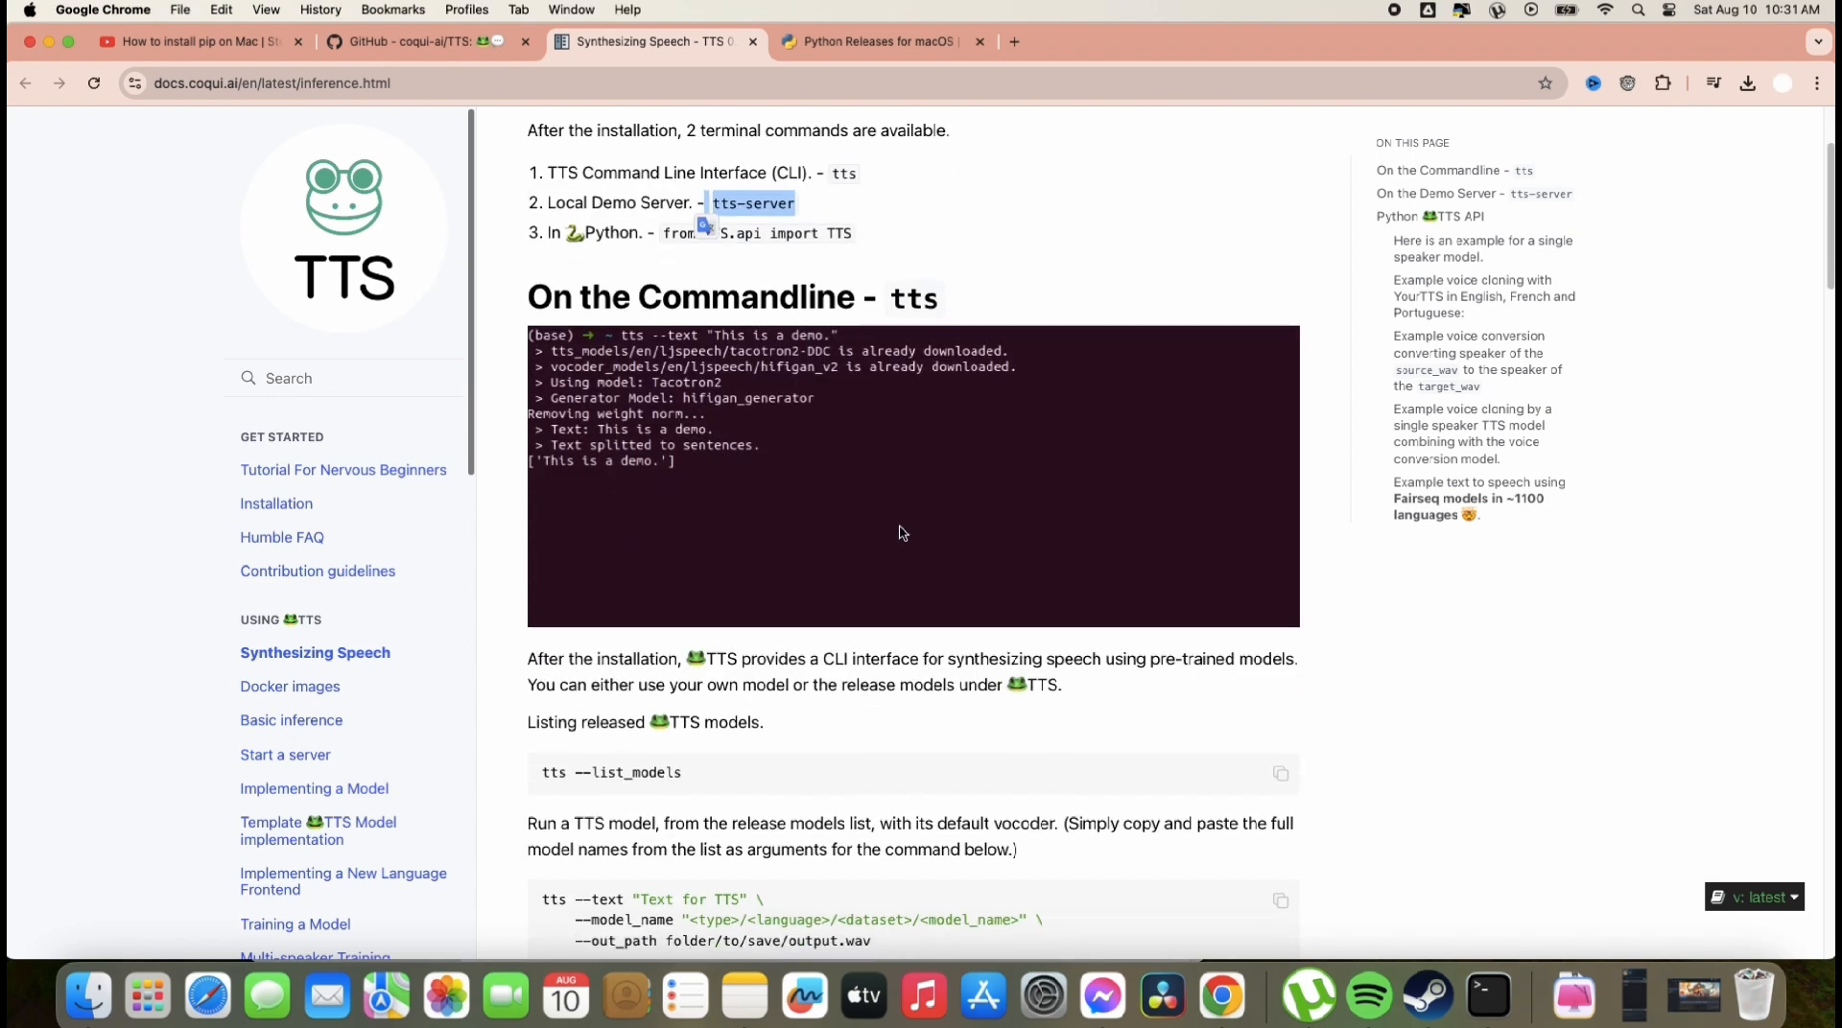
pyautogui.scroll(-3)
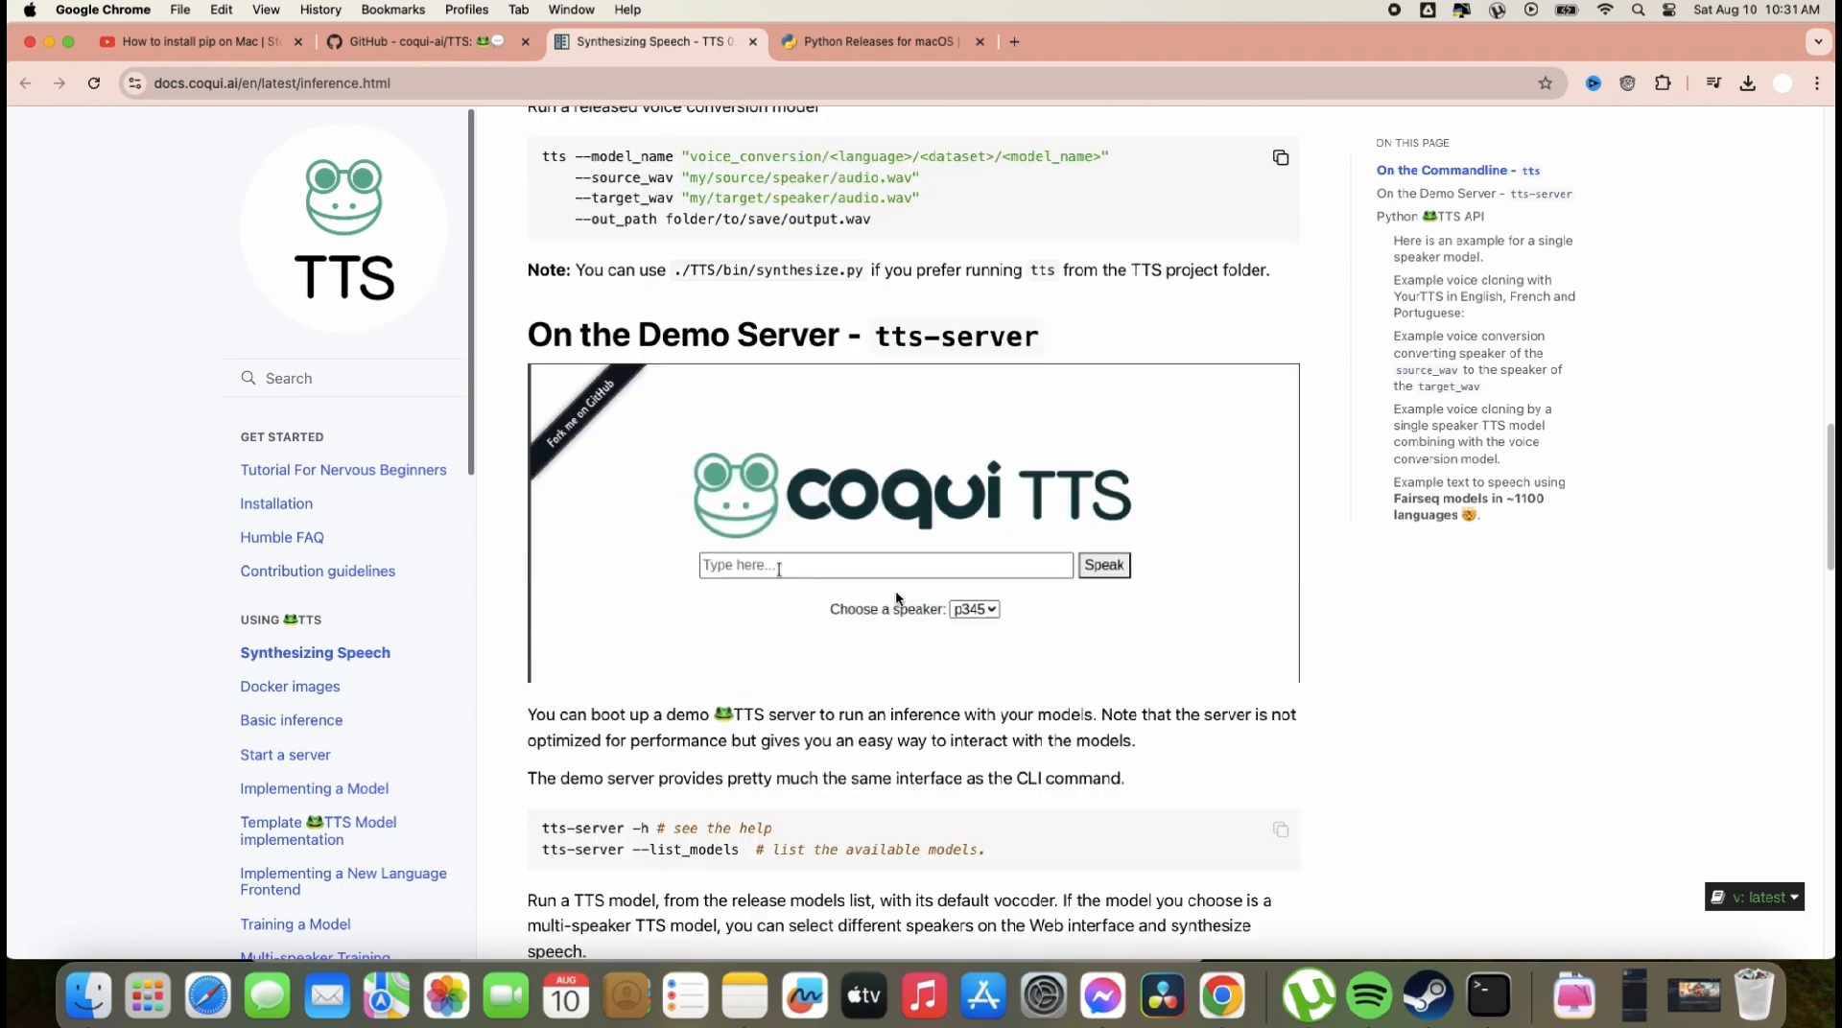
pyautogui.write('This is the TTS demo ser')
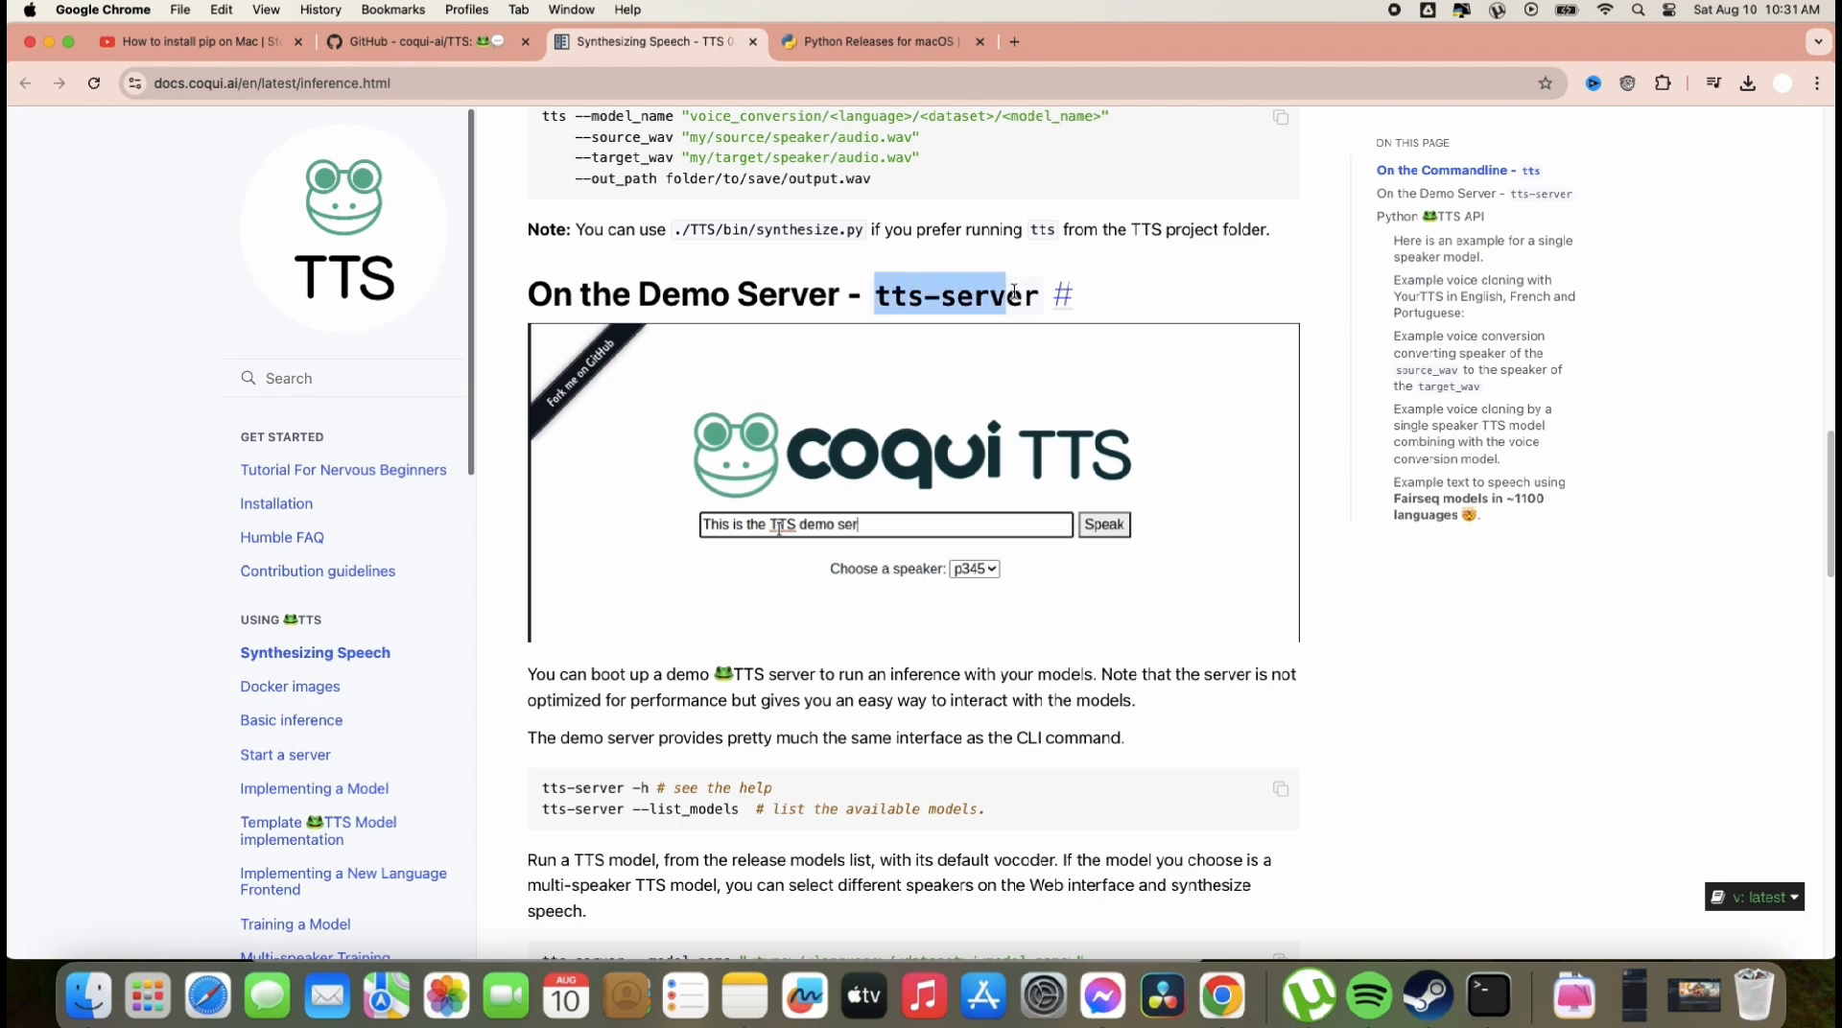
pyautogui.write('ver!')
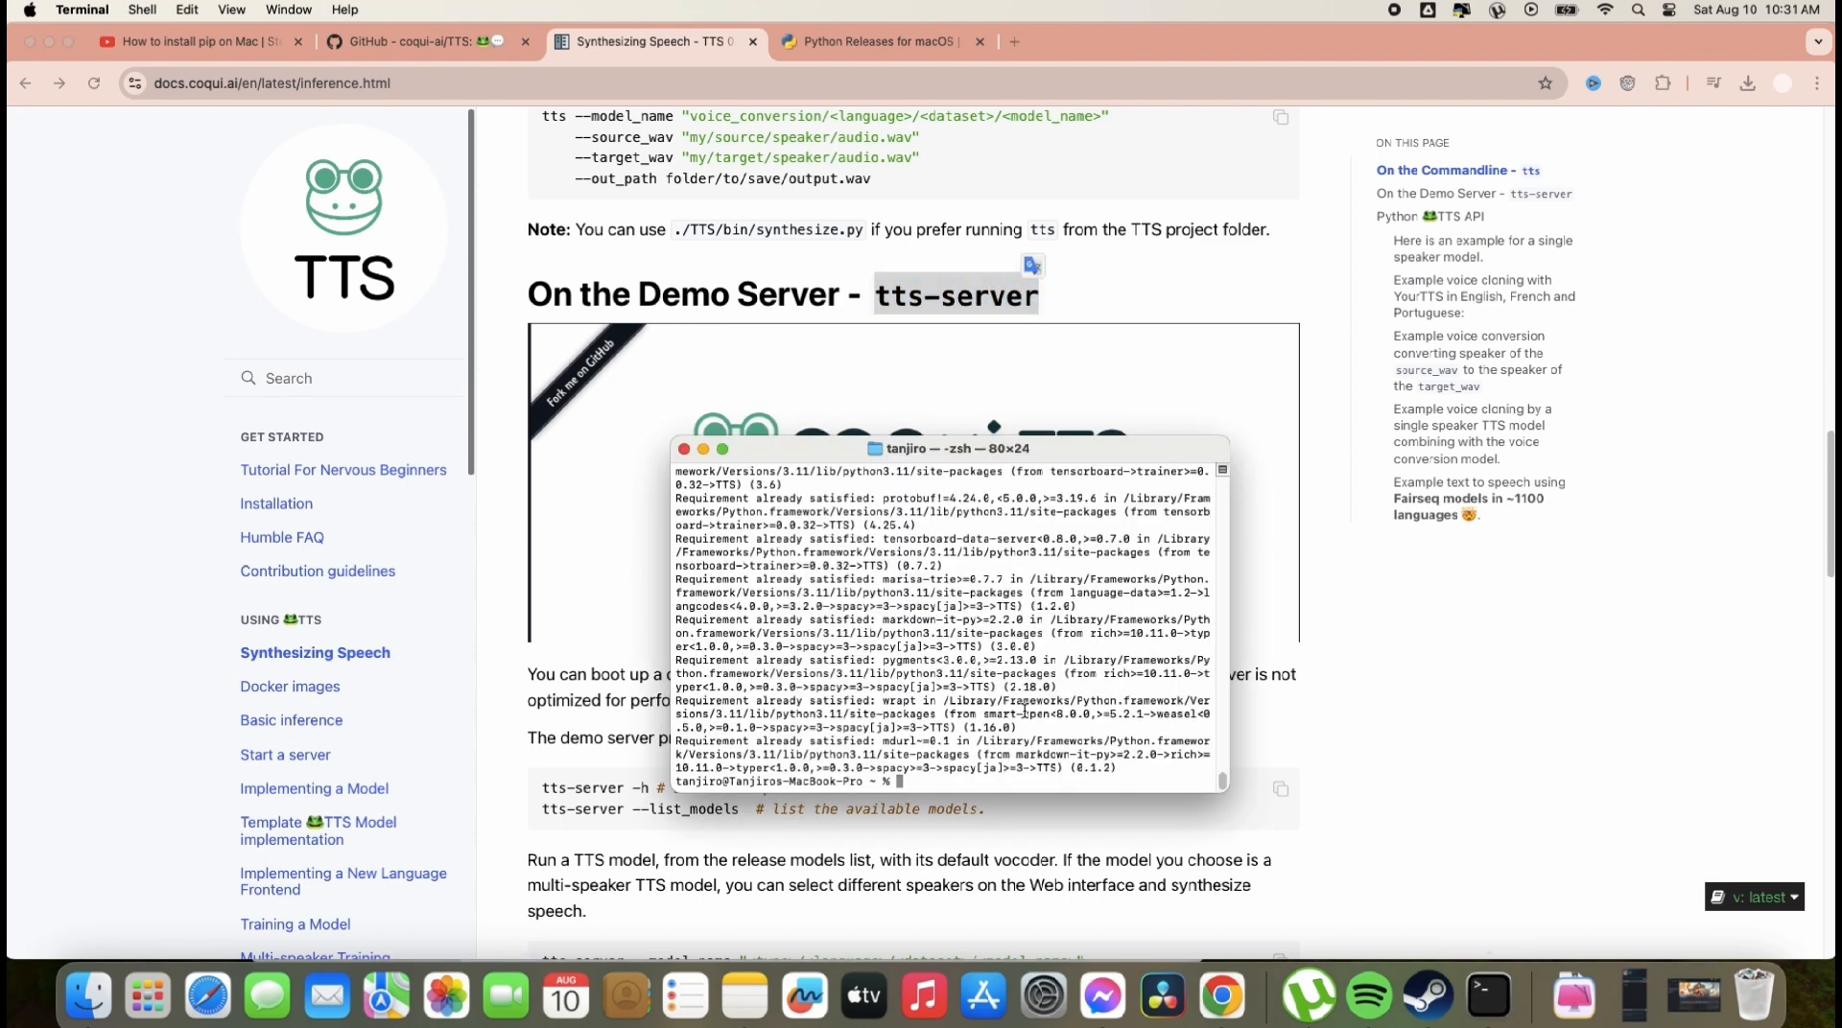
pyautogui.write('tts')
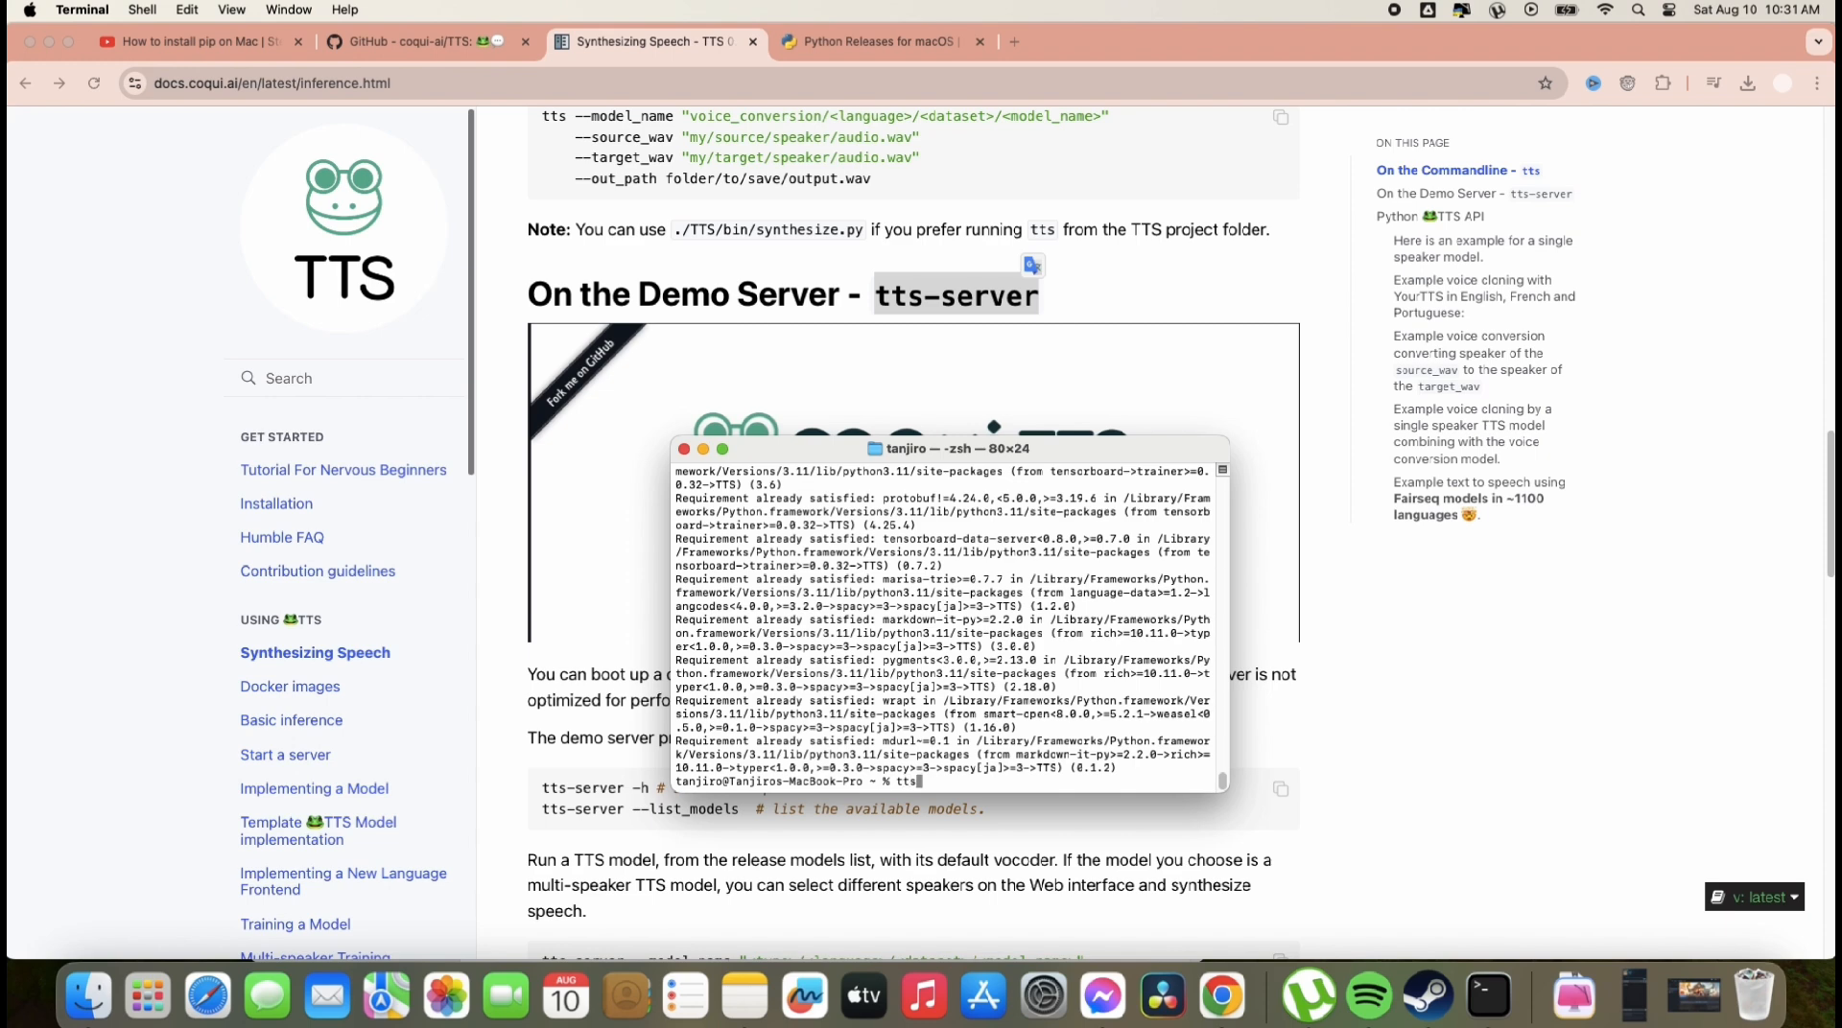
pyautogui.write('tts-server')
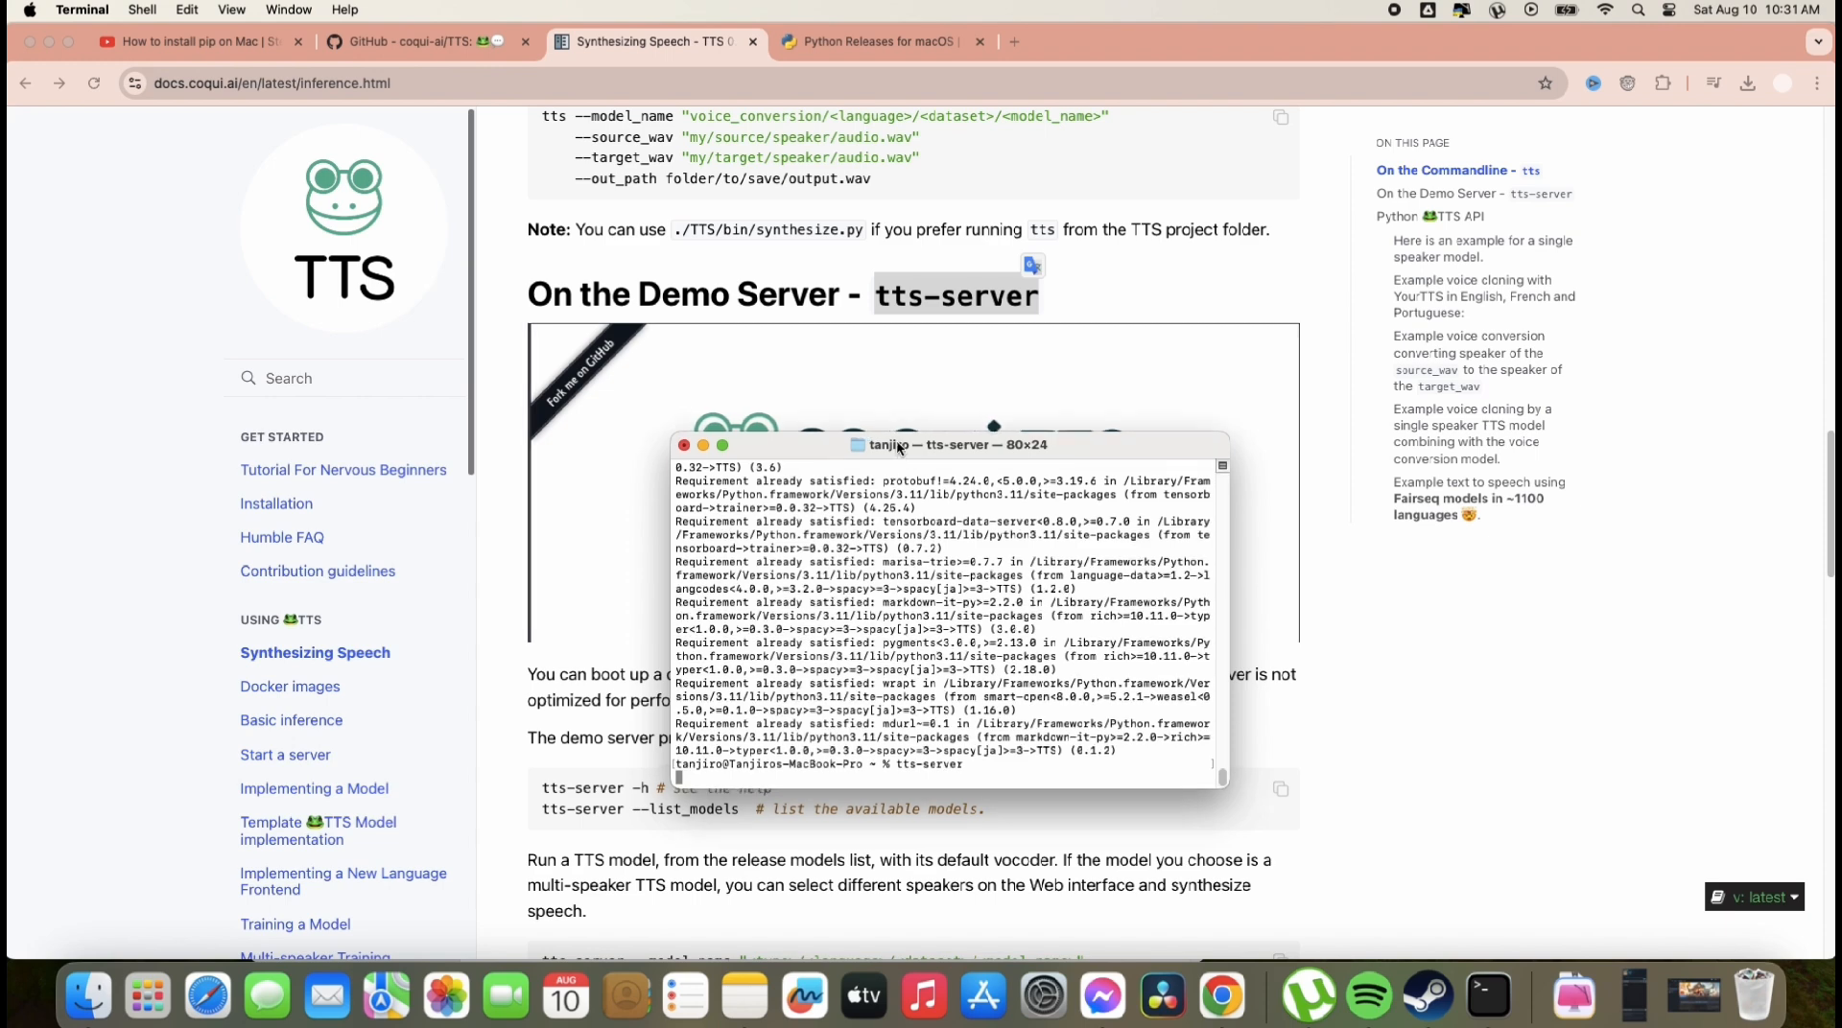
pyautogui.moveTo(954, 444); pyautogui.dragTo(954, 318)
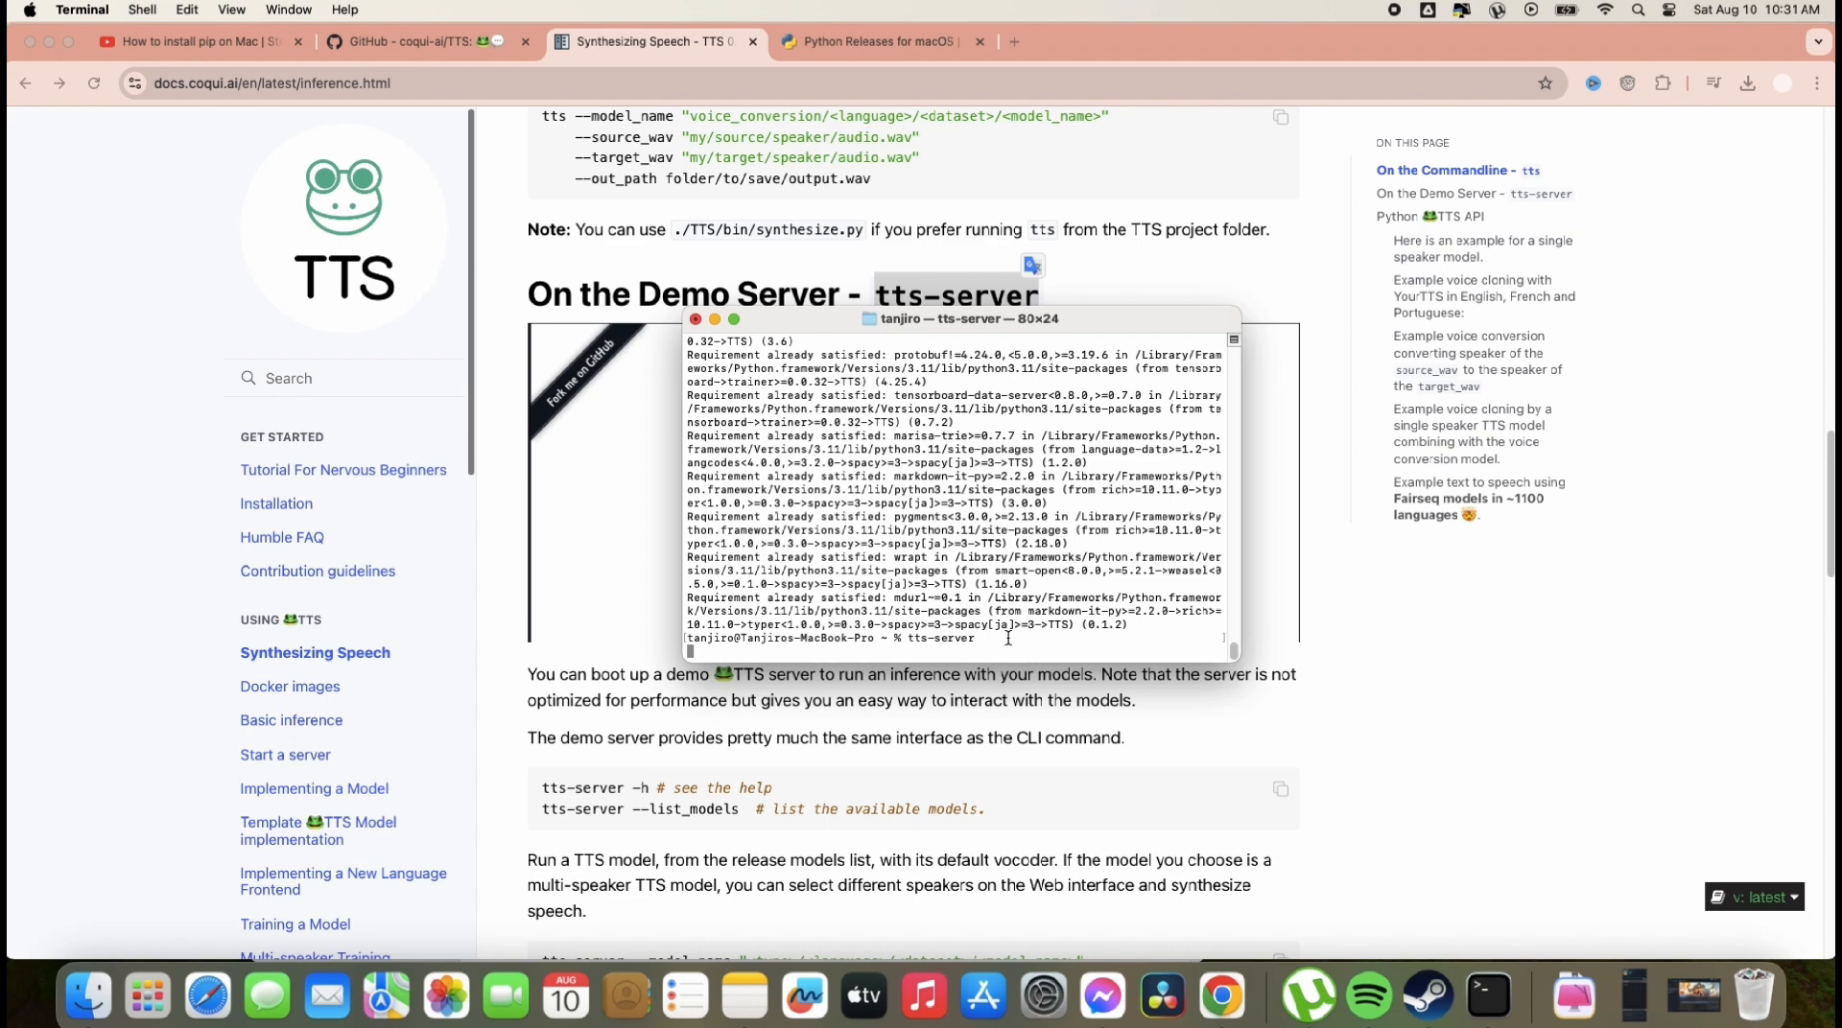
pyautogui.press('Return')
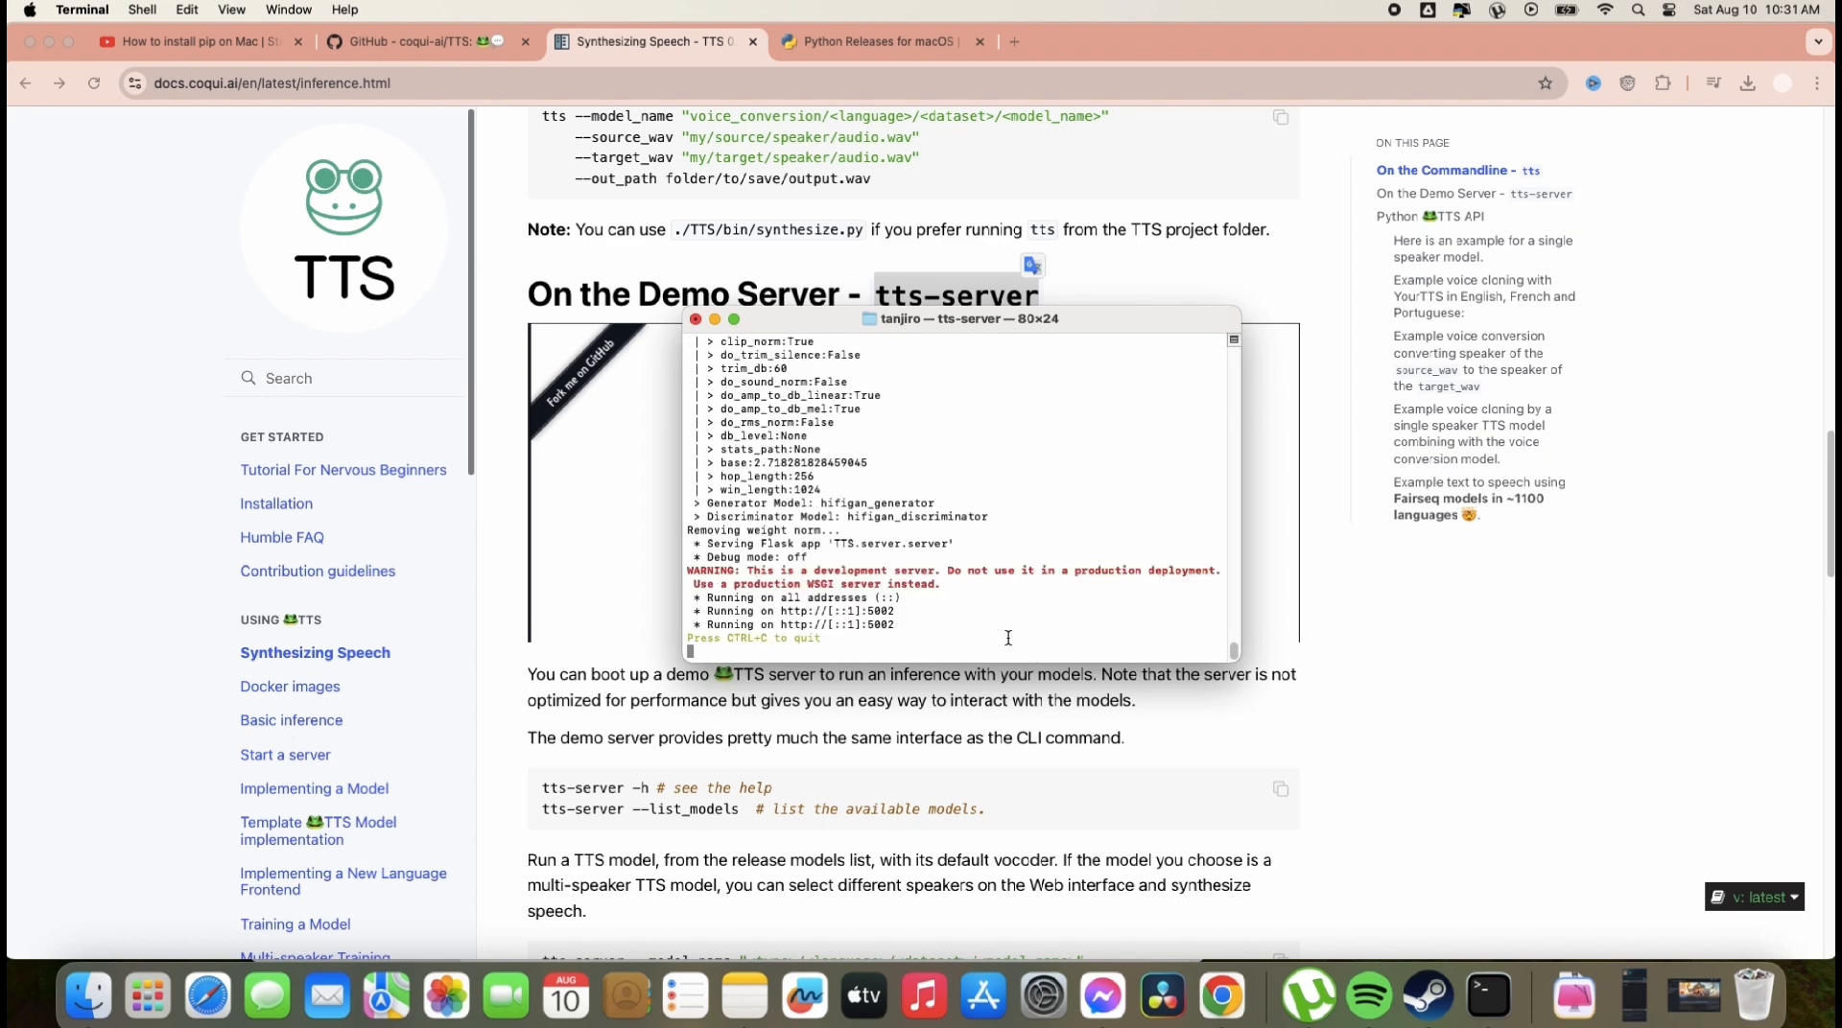
pyautogui.doubleClick(858, 625)
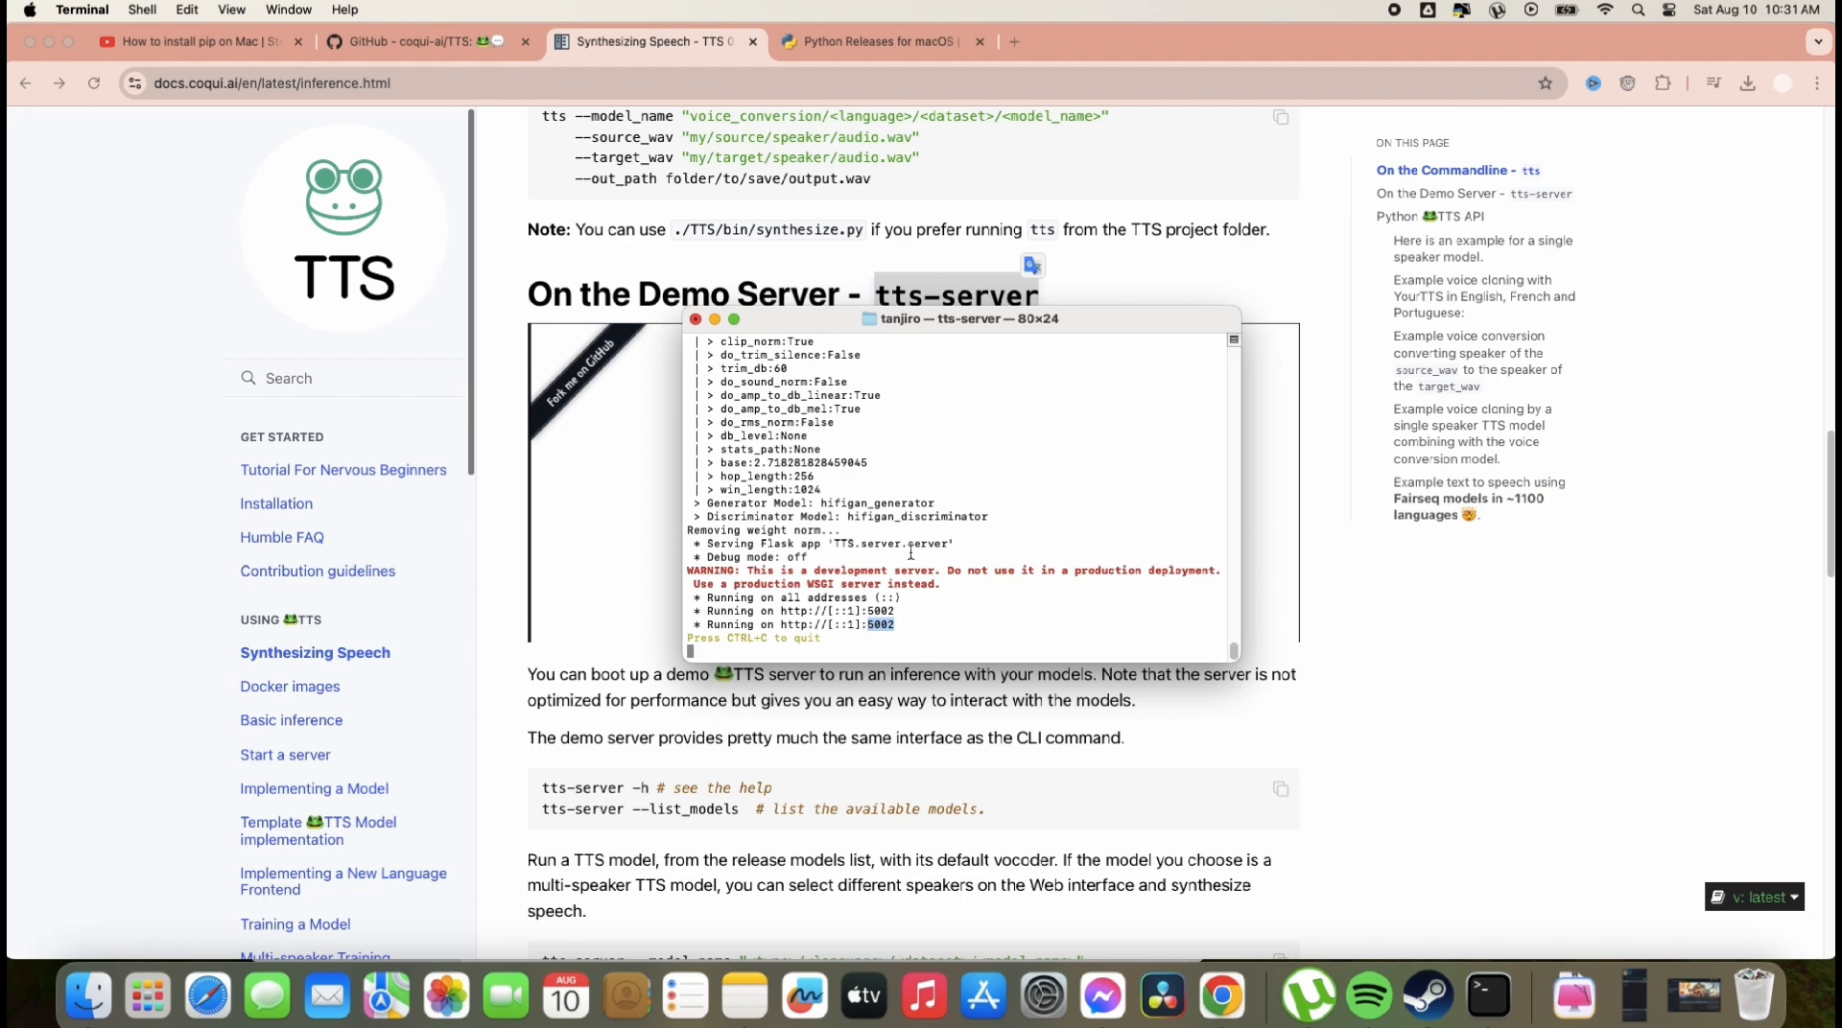
pyautogui.moveTo(1003, 41)
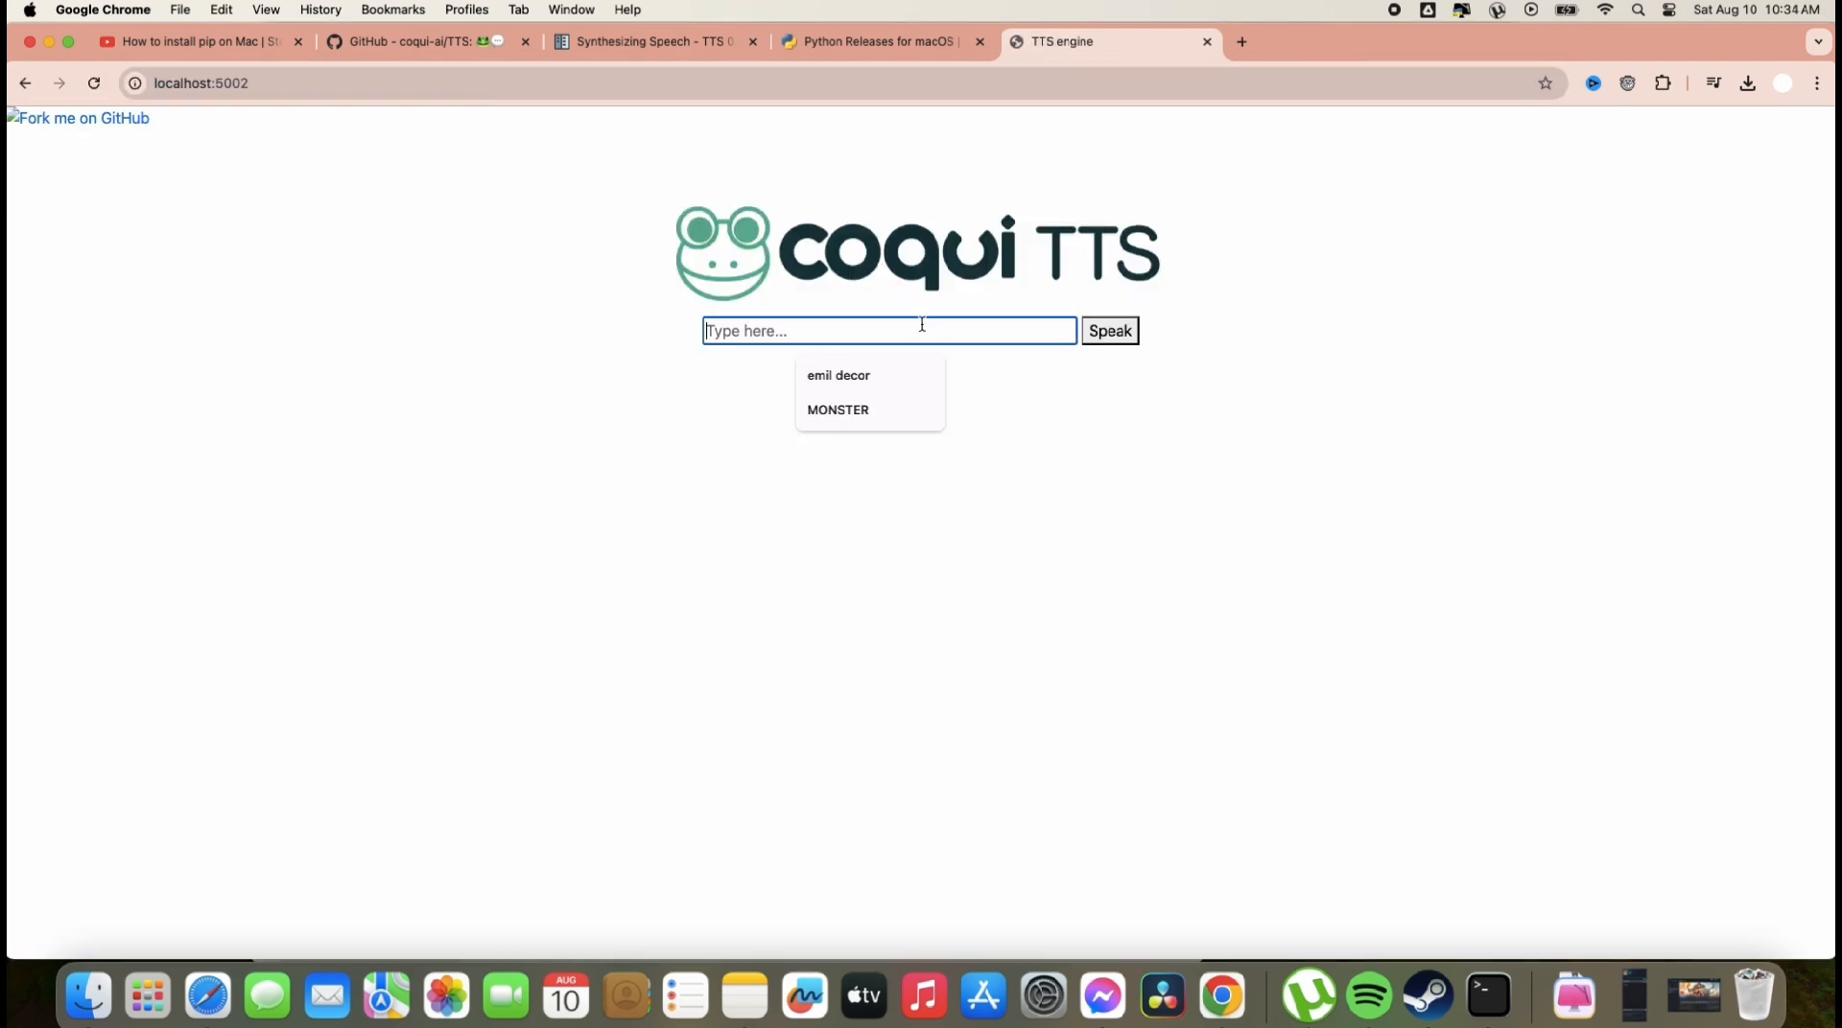
# Step: Enter 'this is free text' on the demo page and synthesize the speech
pyautogui.write('this is fre')
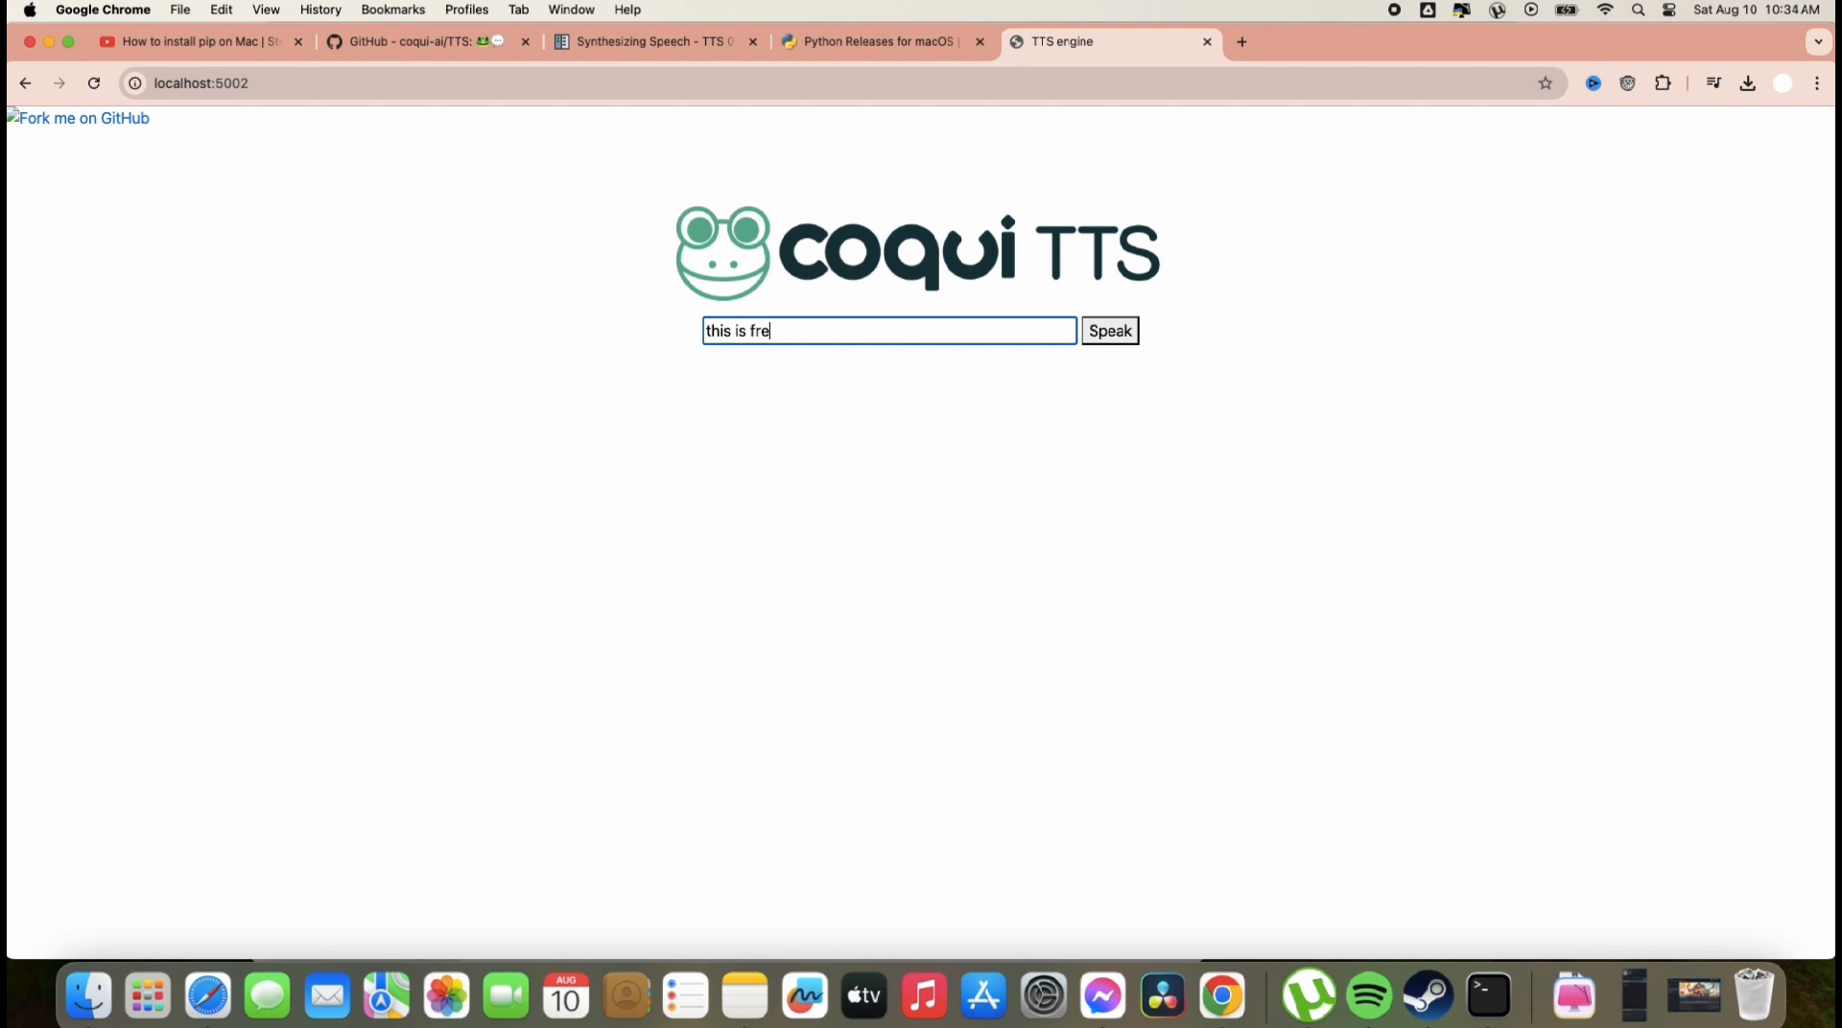
pyautogui.write('e text to spee')
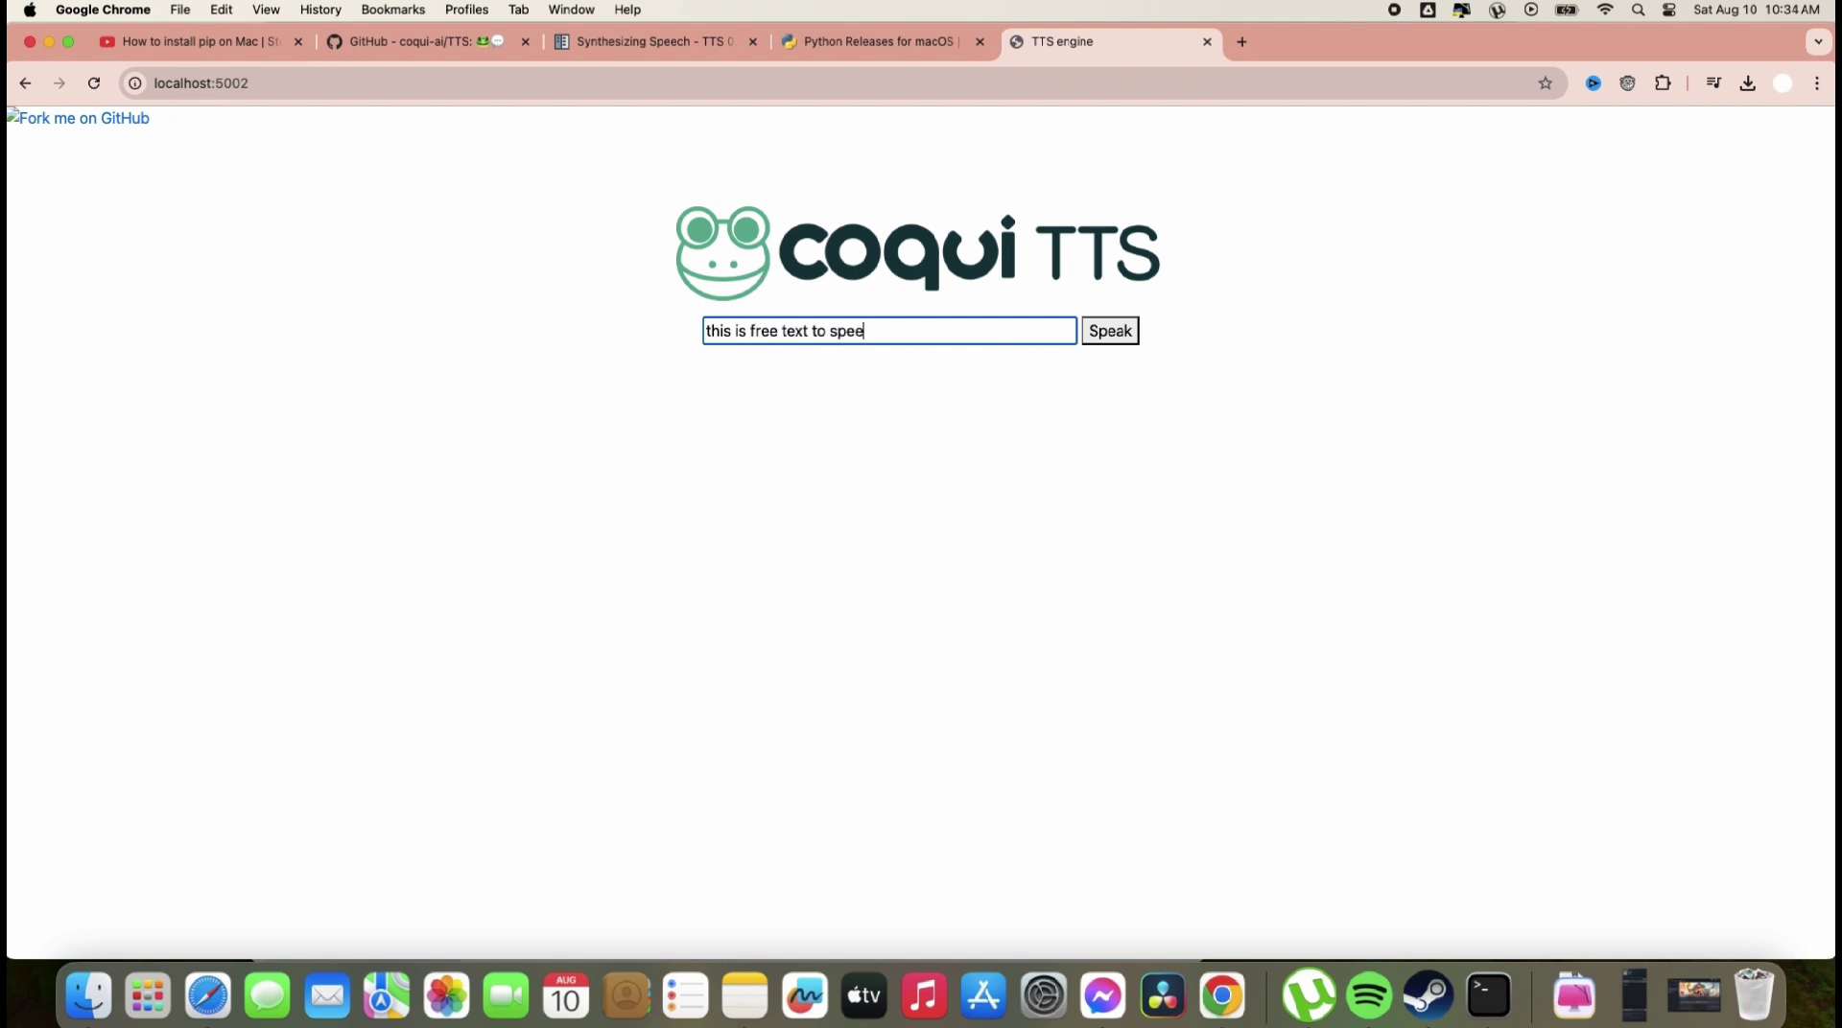
pyautogui.click(1110, 330)
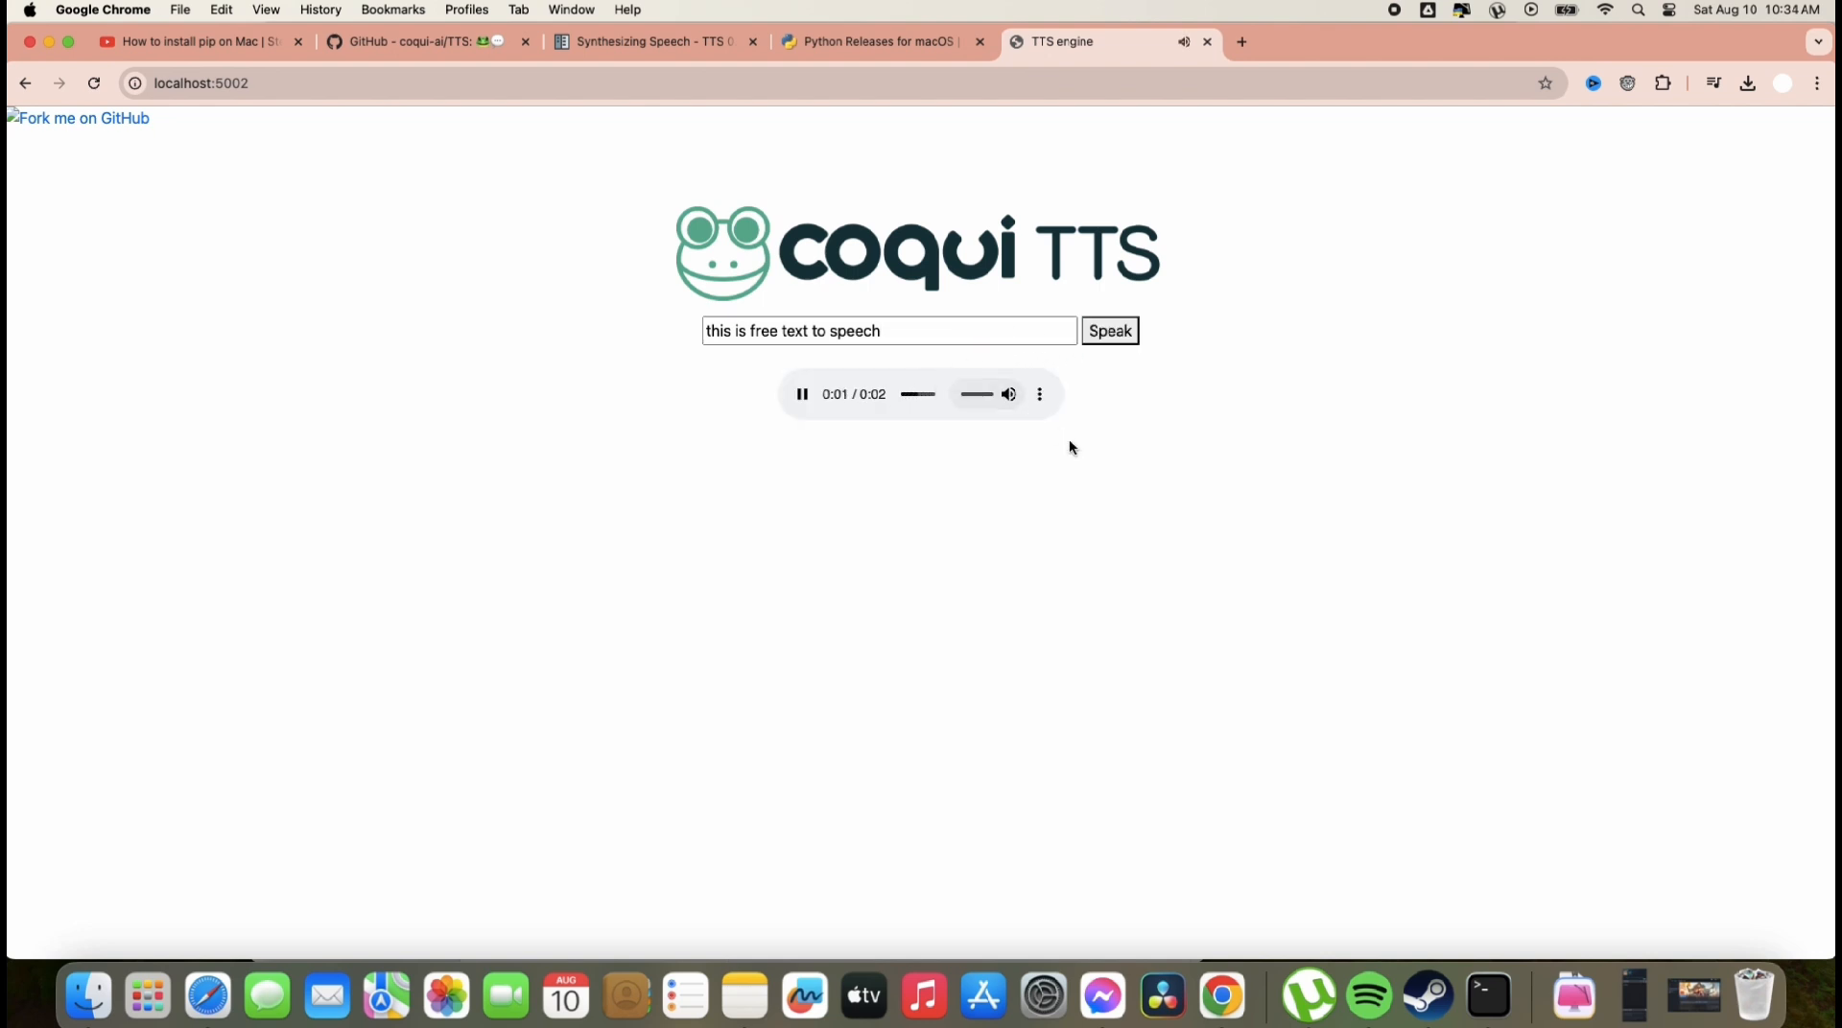
# Step: Download the generated audio as a WAV and show it in Finder
pyautogui.click(1040, 395)
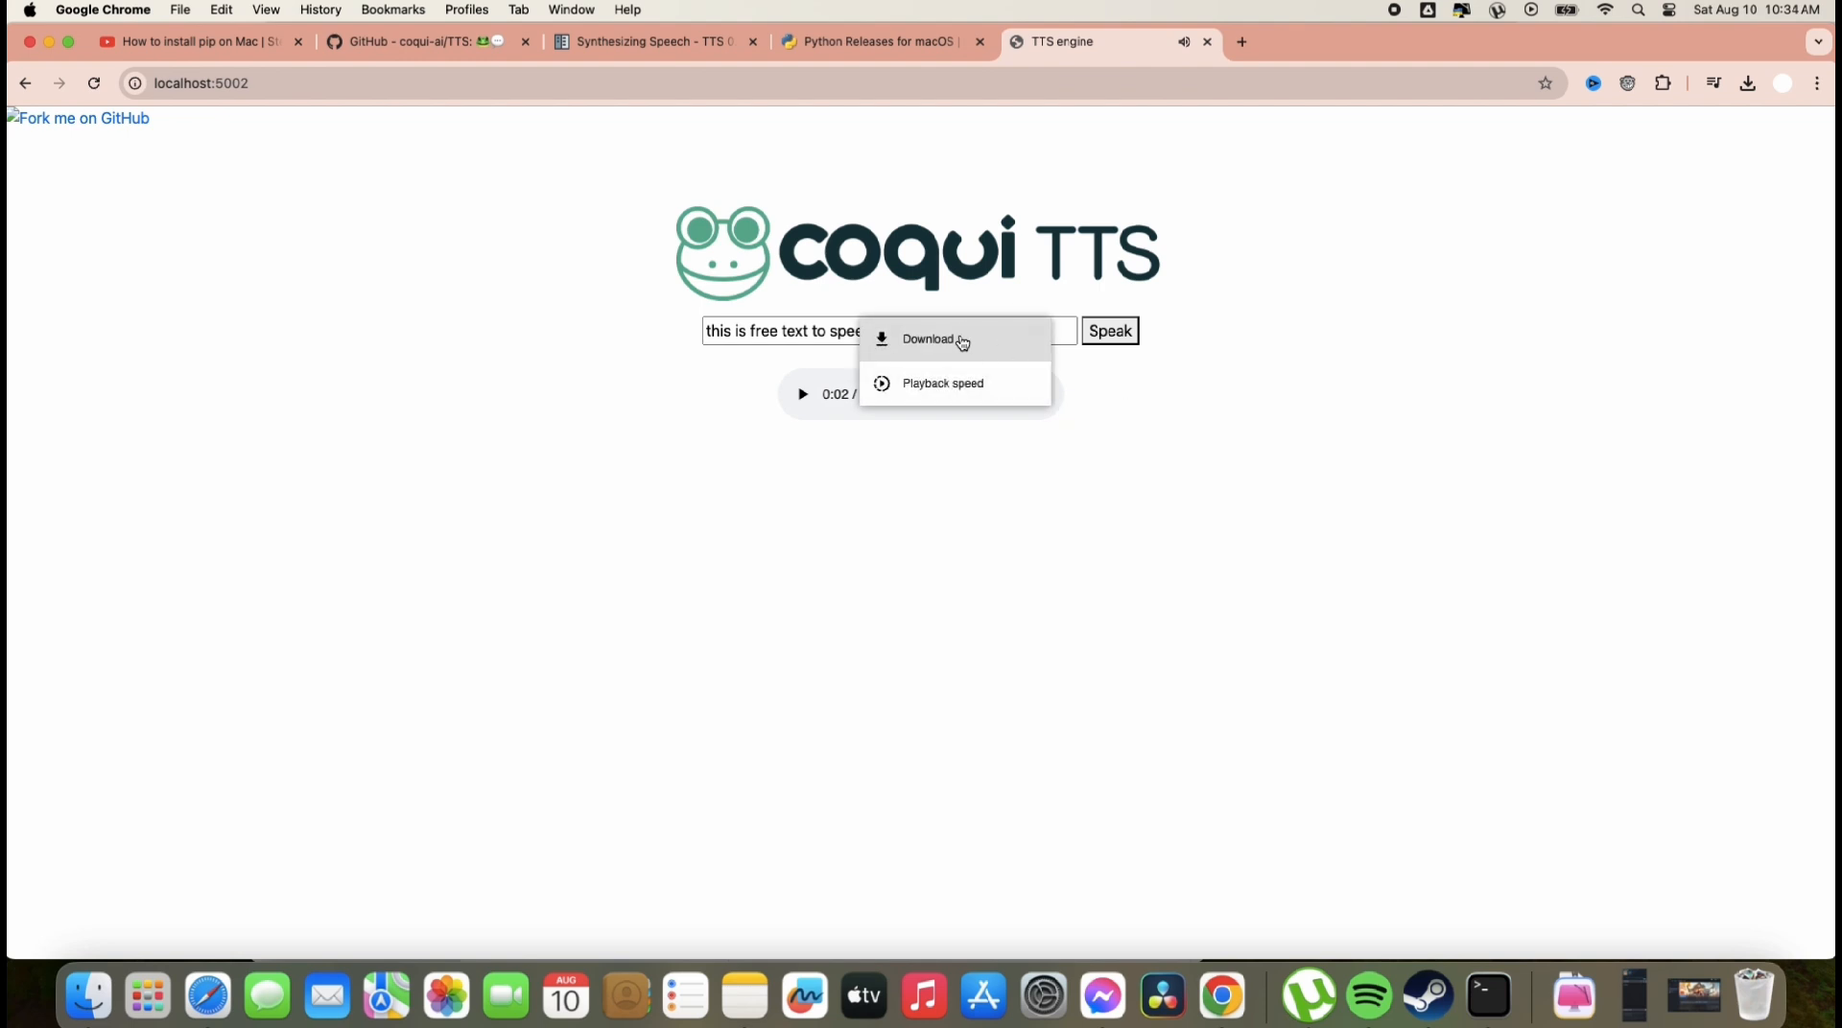
pyautogui.click(928, 339)
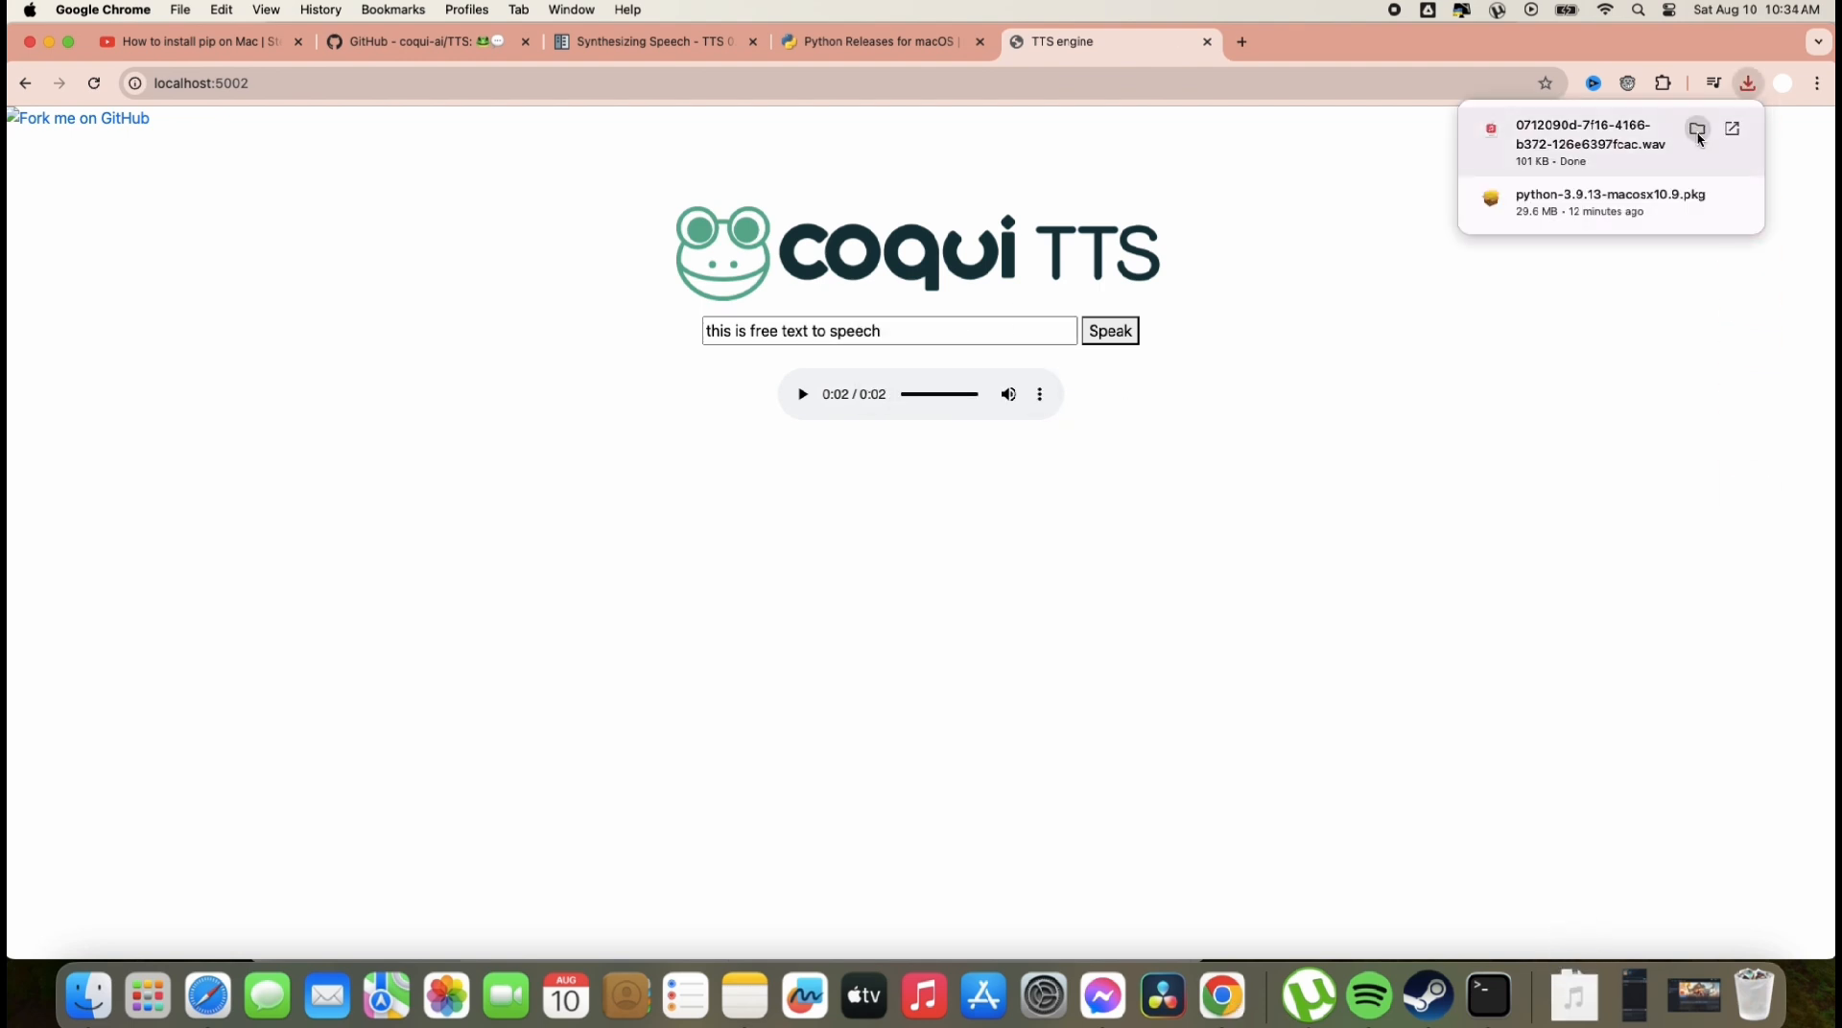
pyautogui.click(1698, 130)
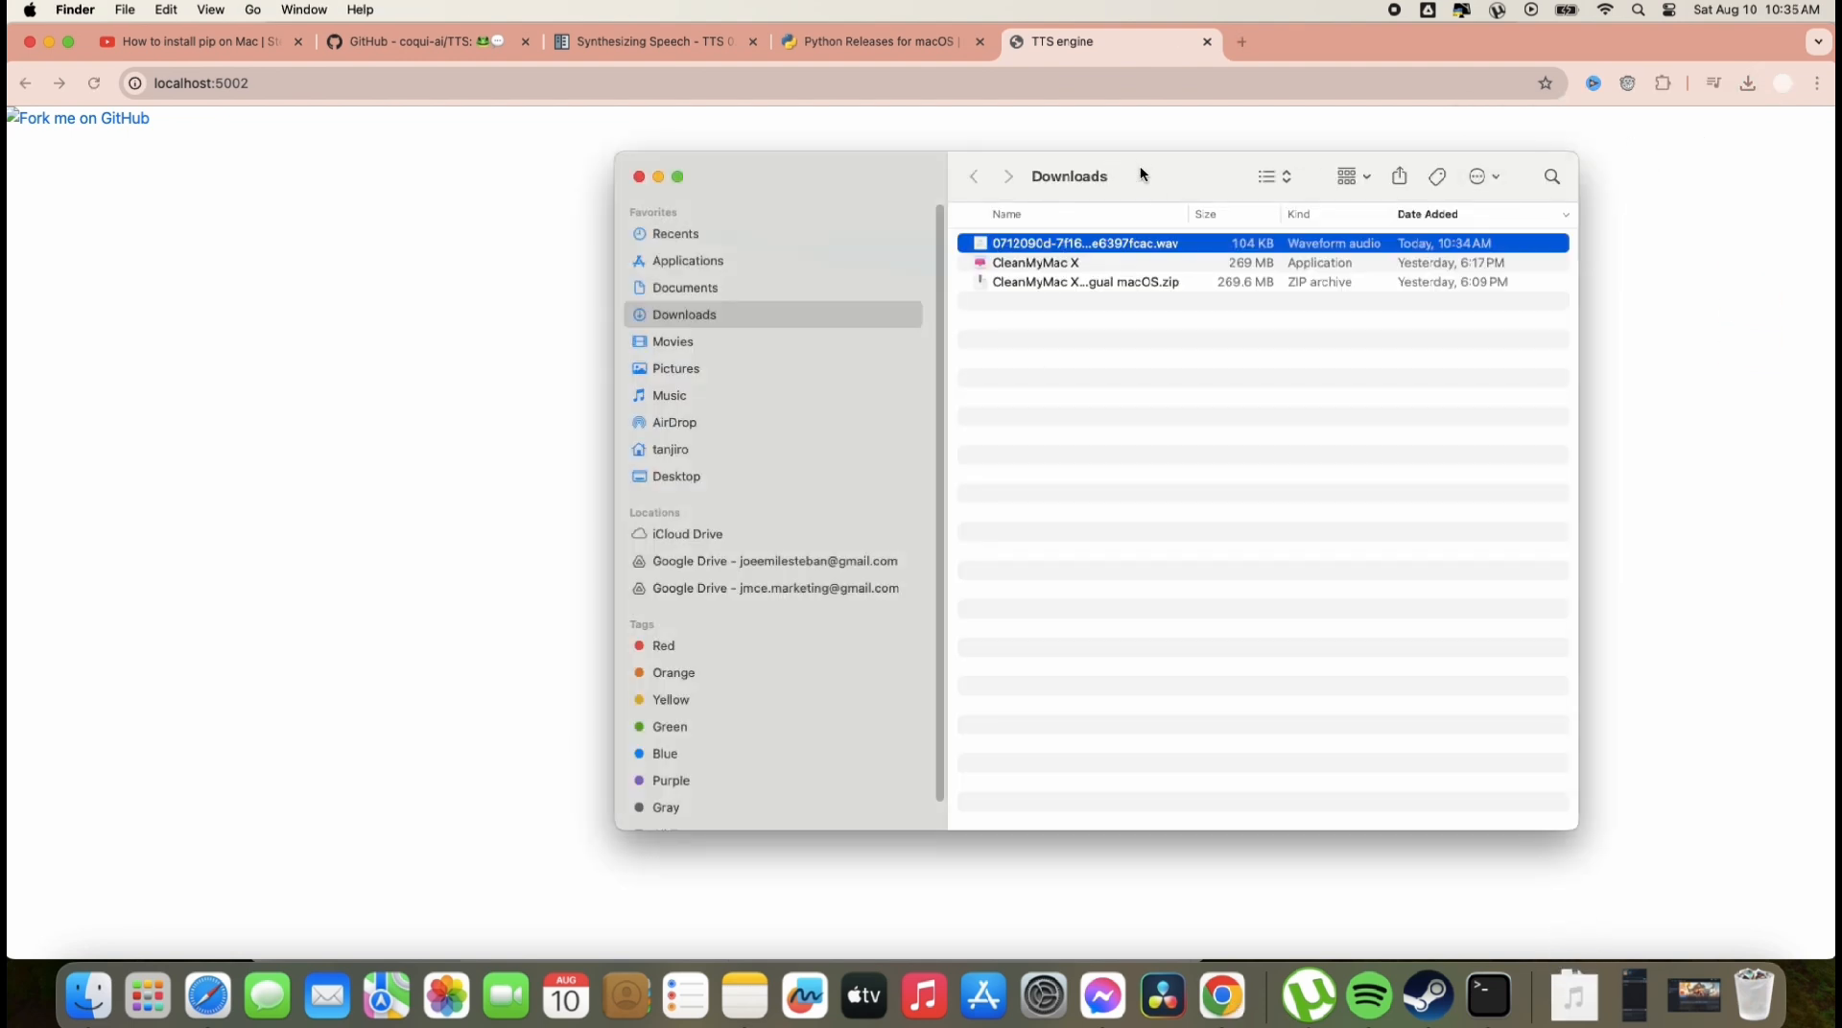